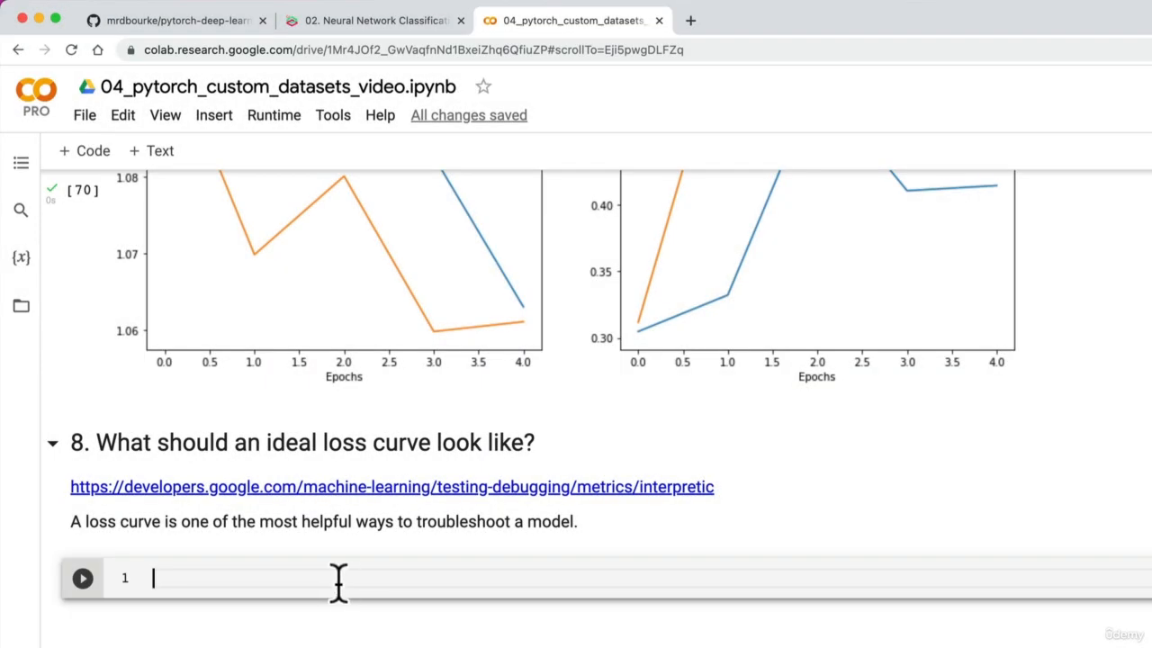
mouse_move(105, 529)
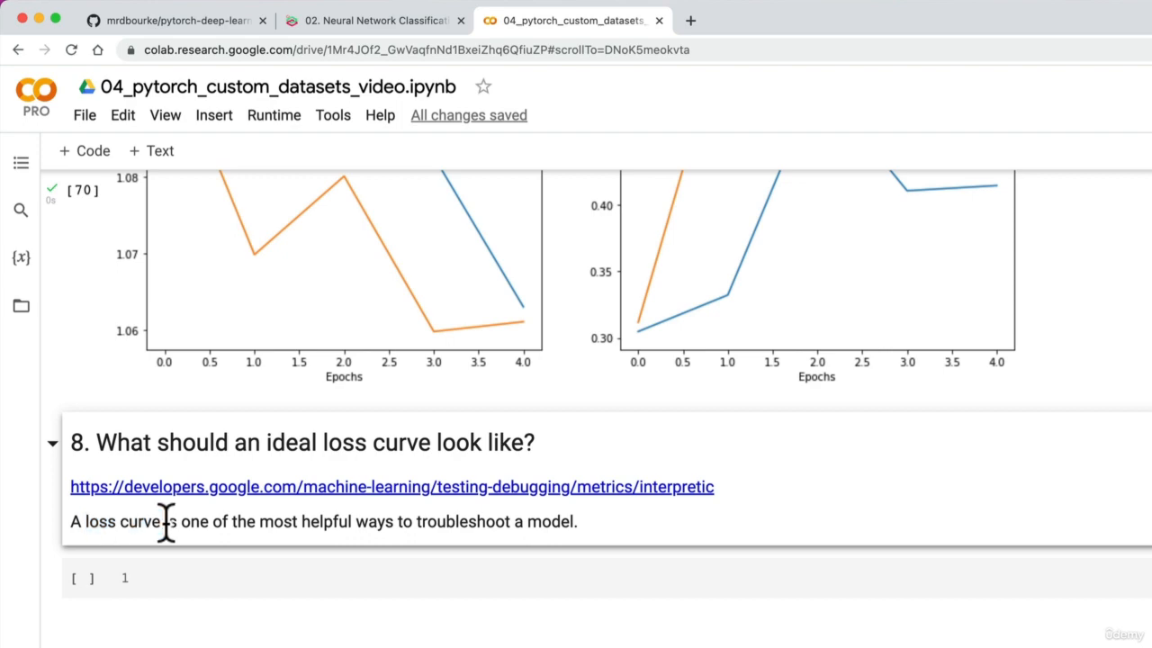
mouse_move(172, 522)
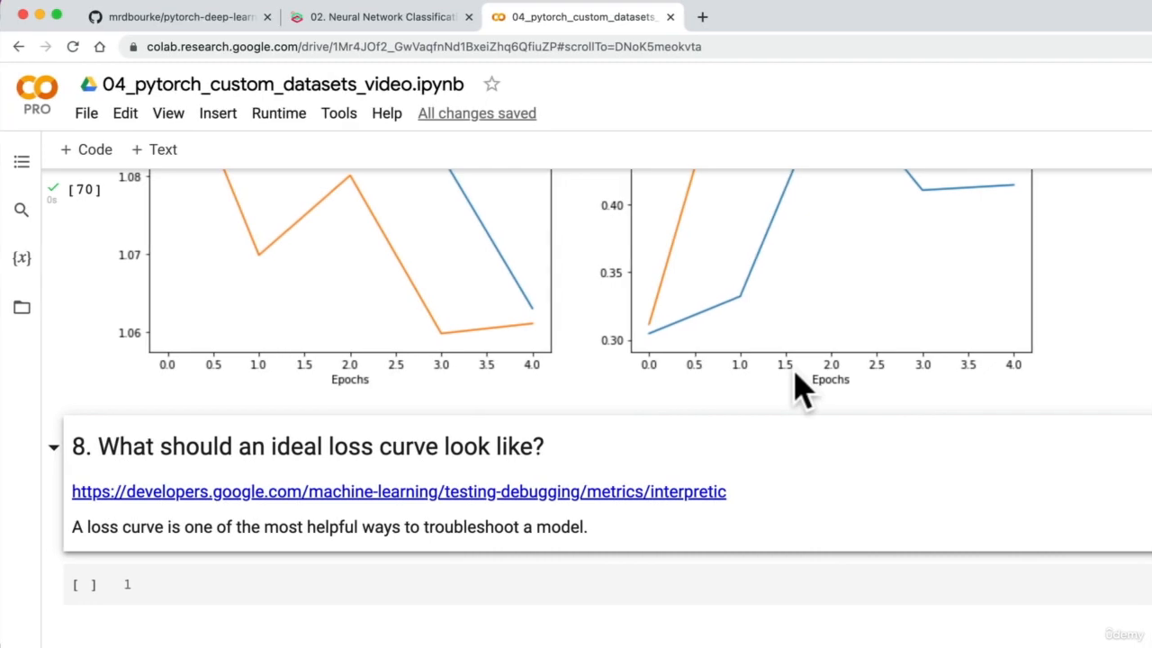
Read through sections 8.1 and 8.2 on overfitting and underfitting, then start a fresh browser tab.
left_click(378, 16)
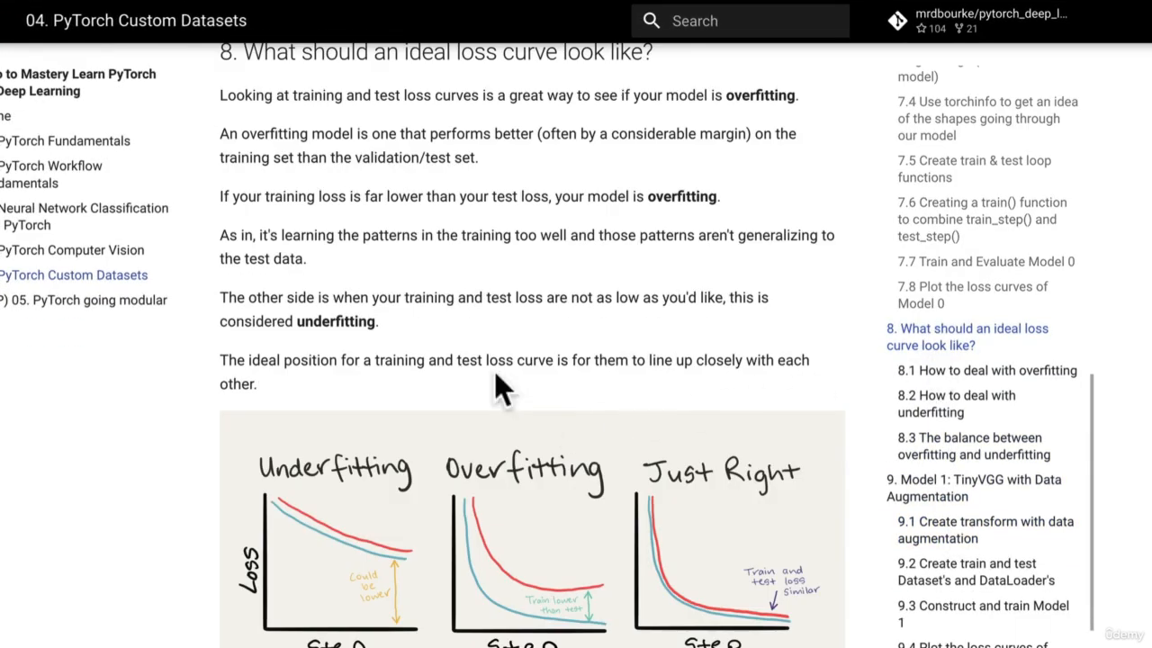
scroll("down", 3)
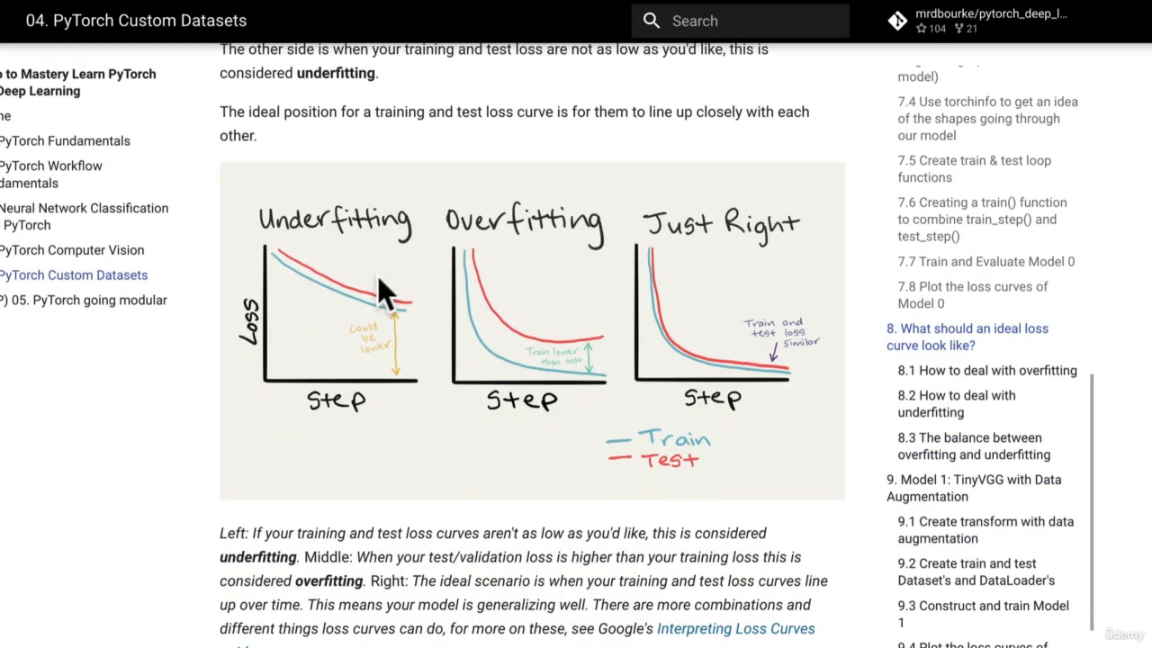
scroll("down", 3)
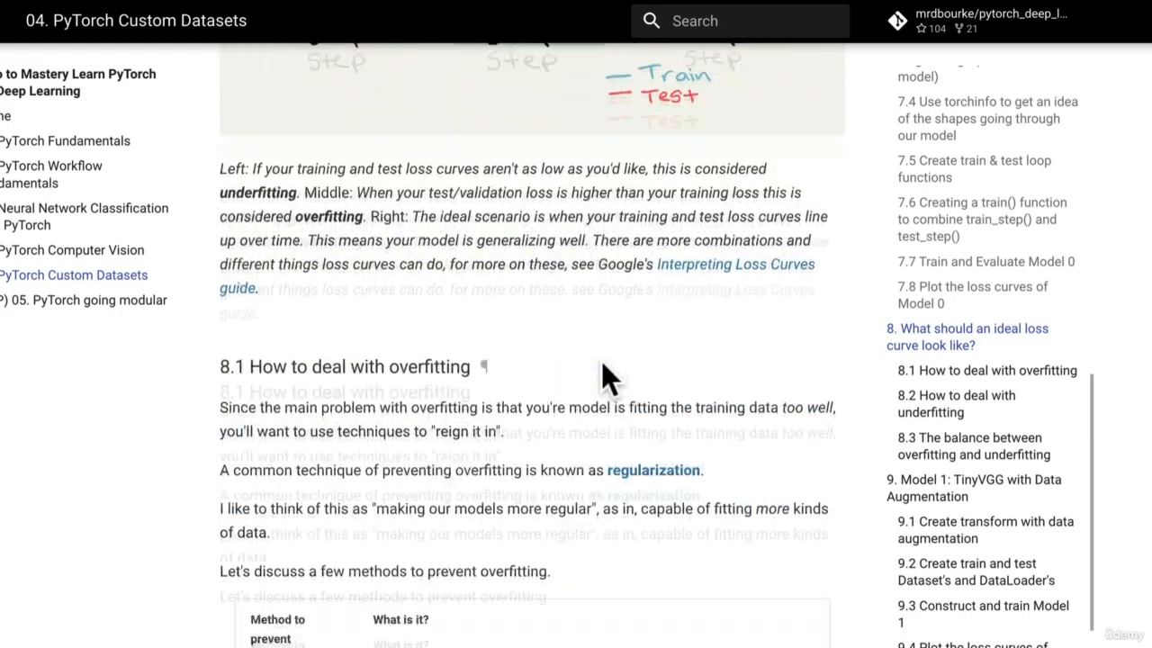
scroll("down", 3)
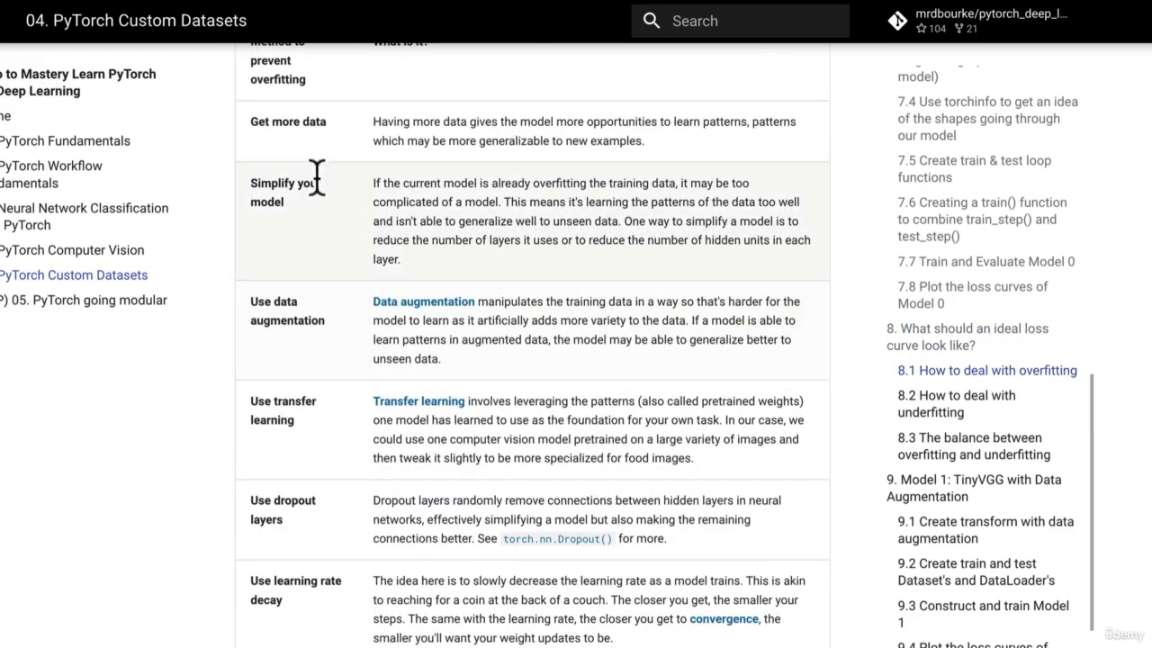
scroll("down", 3)
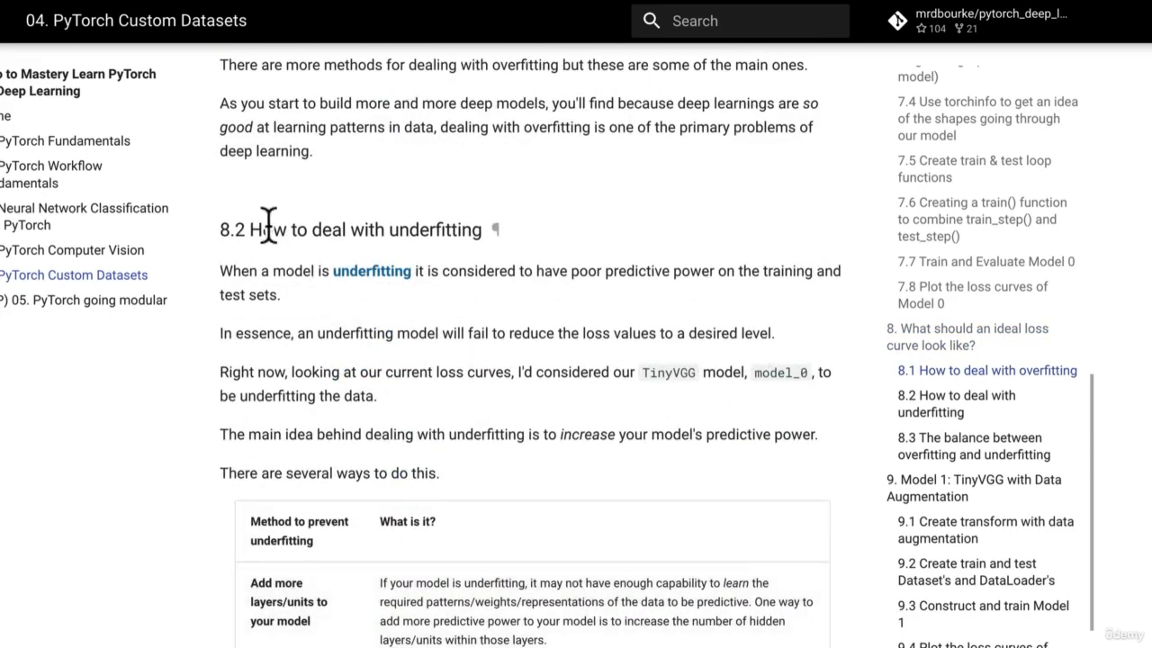
scroll("down", 3)
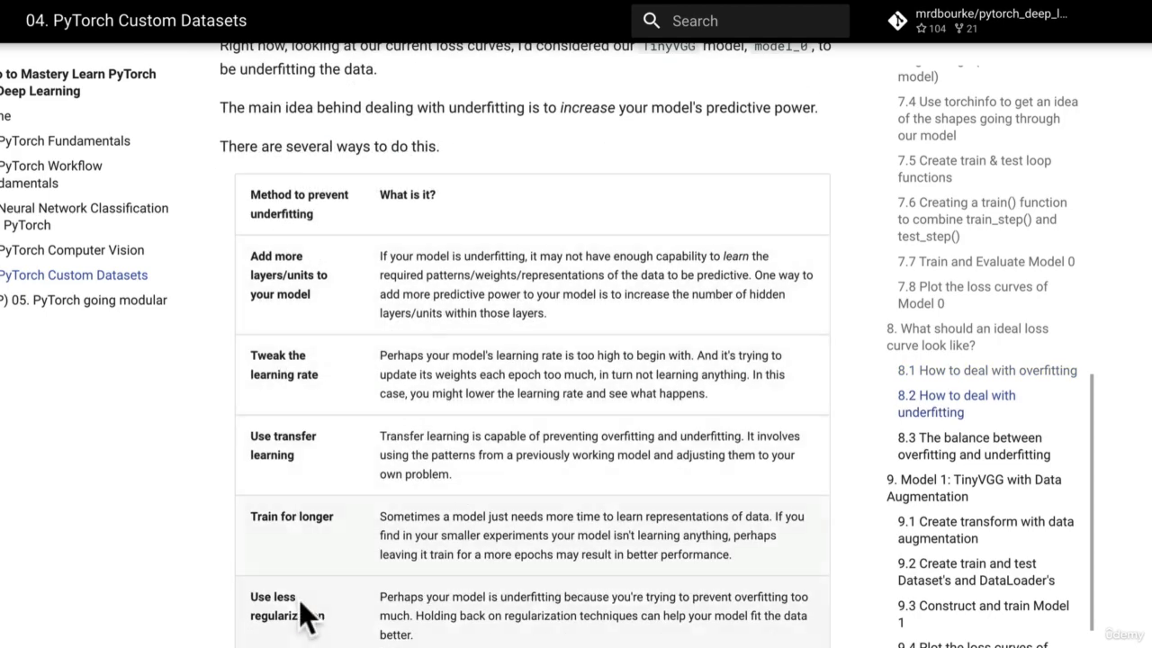
left_click(824, 16)
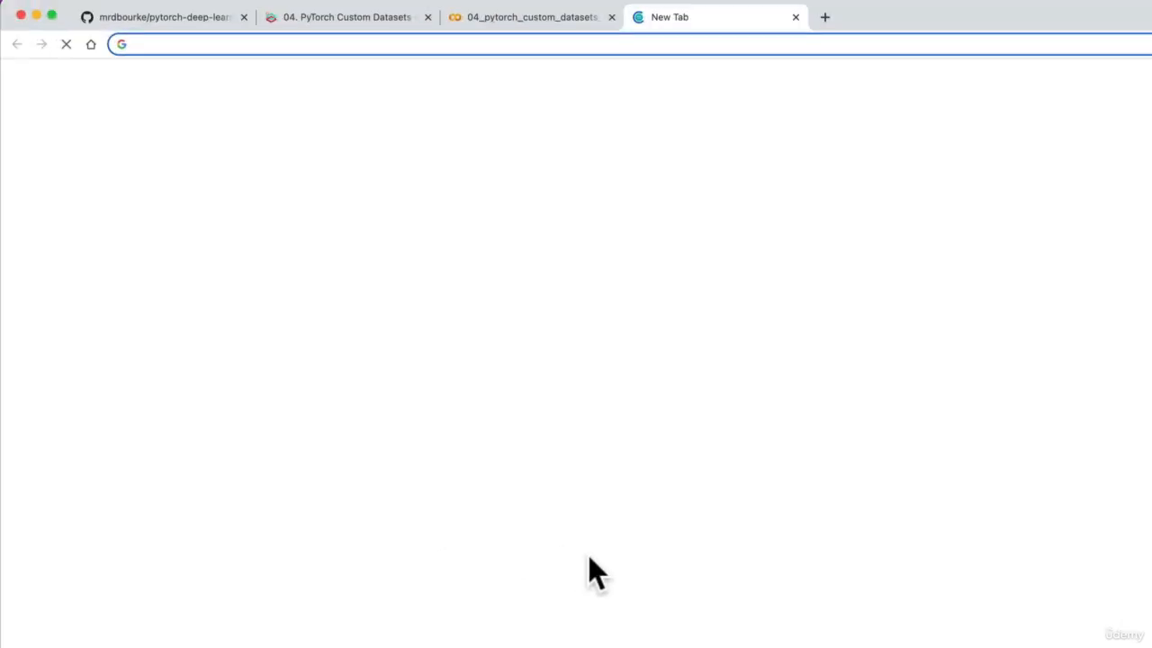
Search Google for 'how to deal with underfitting' from the address bar.
type("how to deal")
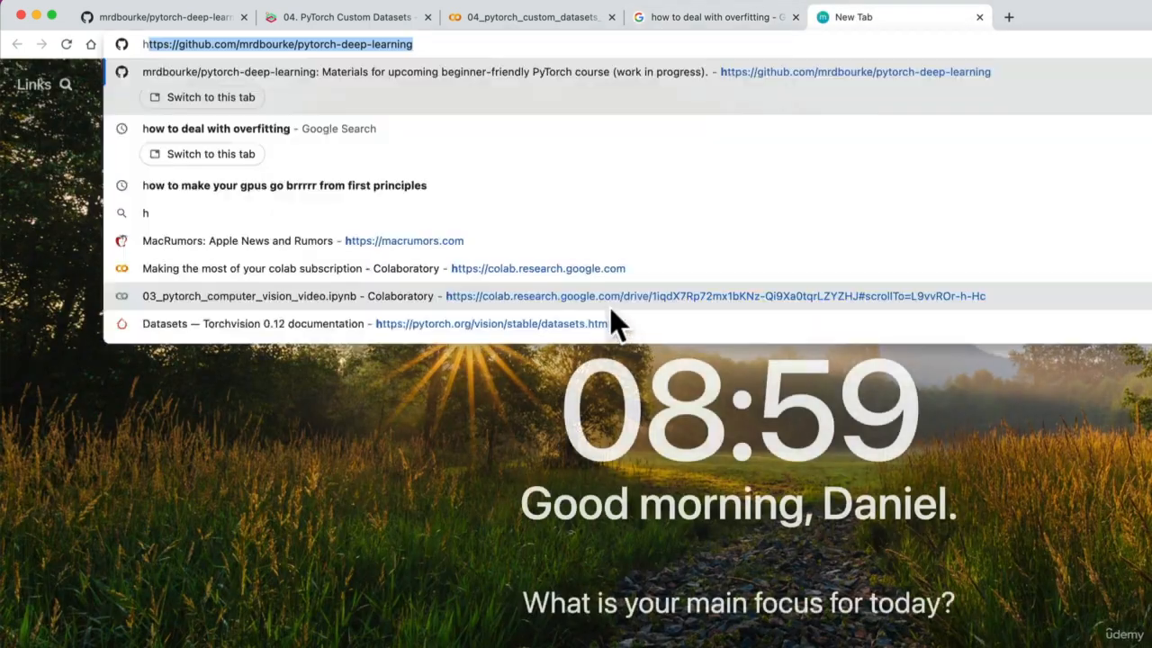
type("how to deal with unde")
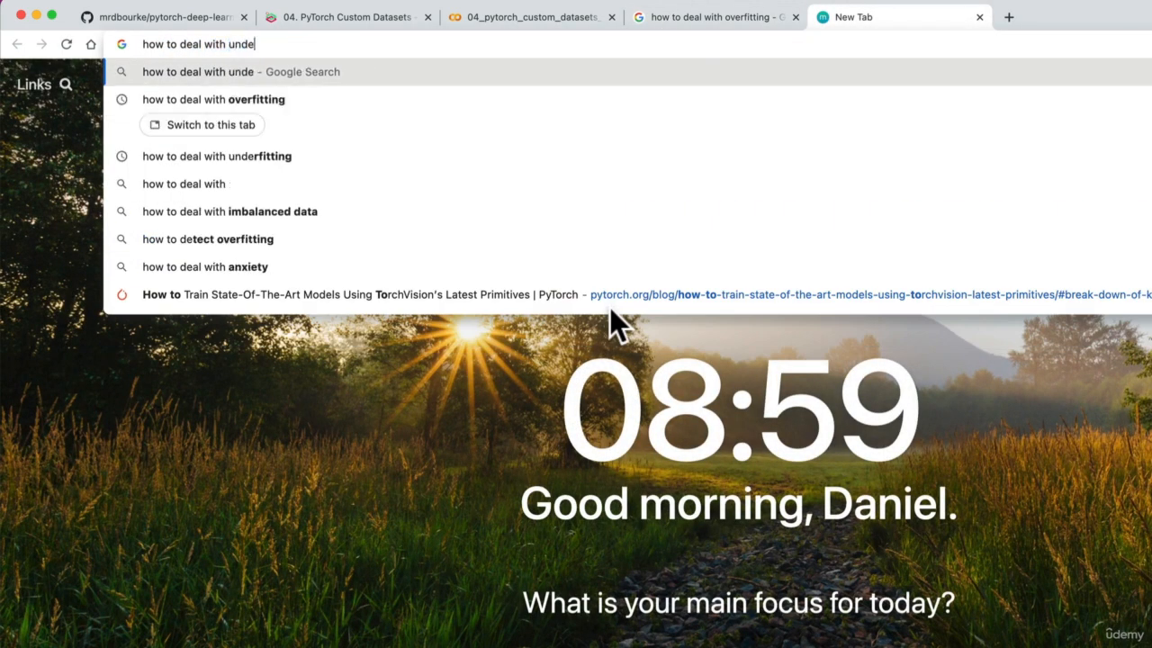
left_click(216, 154)
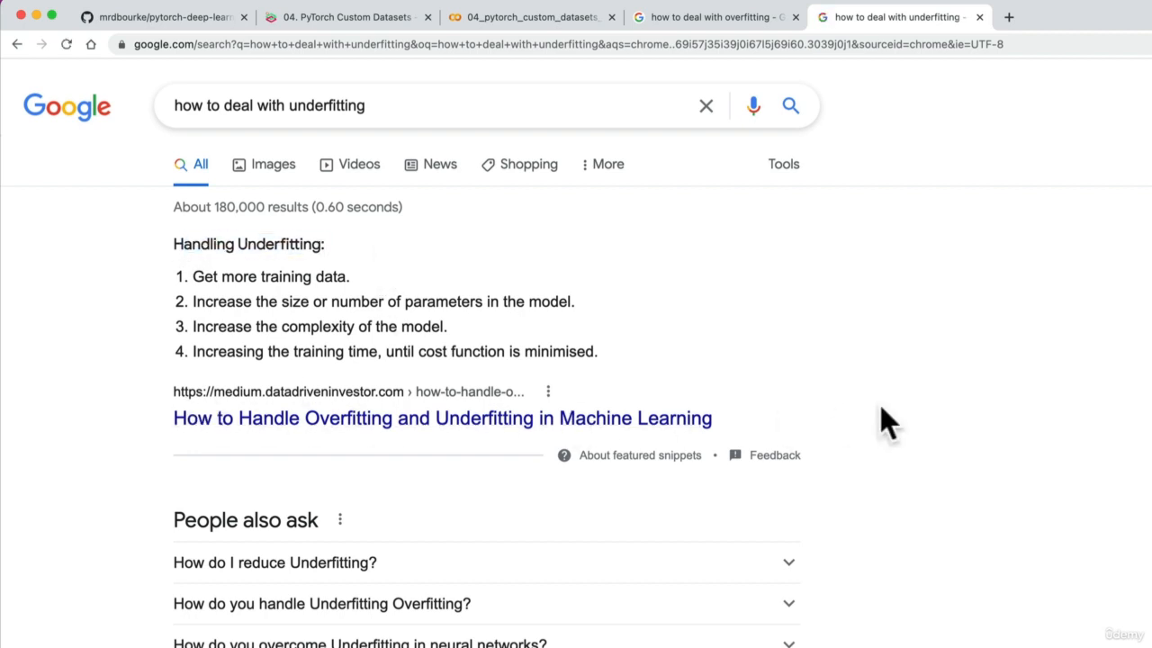
mouse_move(979, 27)
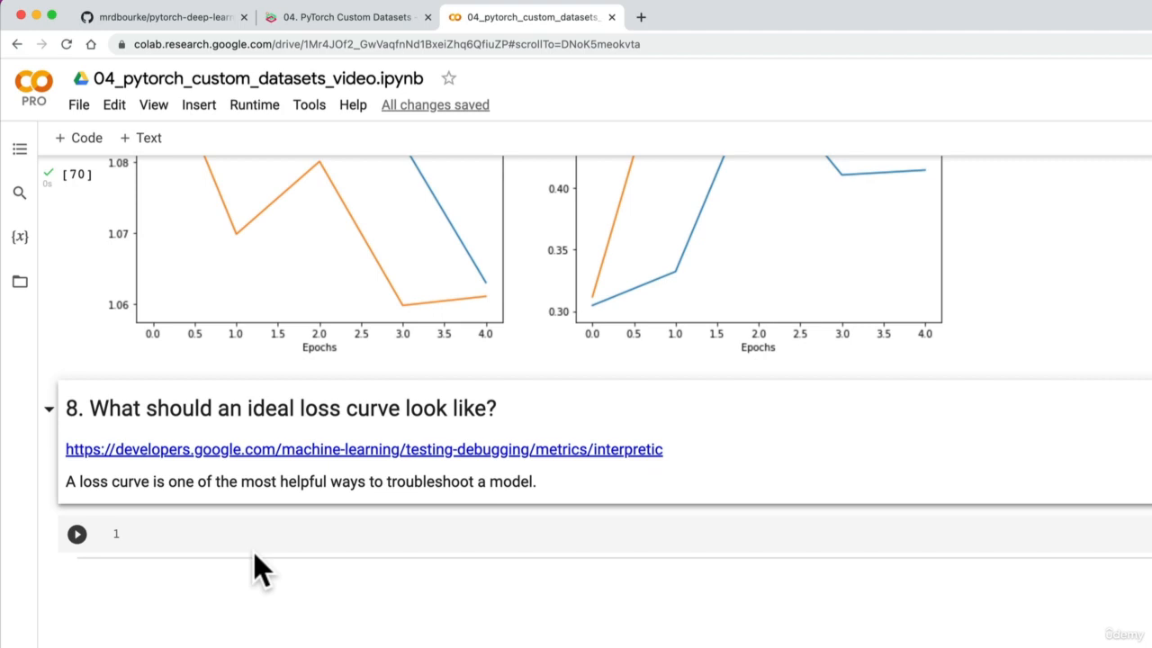
Write the markdown heading '## 9. Model 1: TinyVGG with Data Augmentation' in the empty cell.
type("## 9")
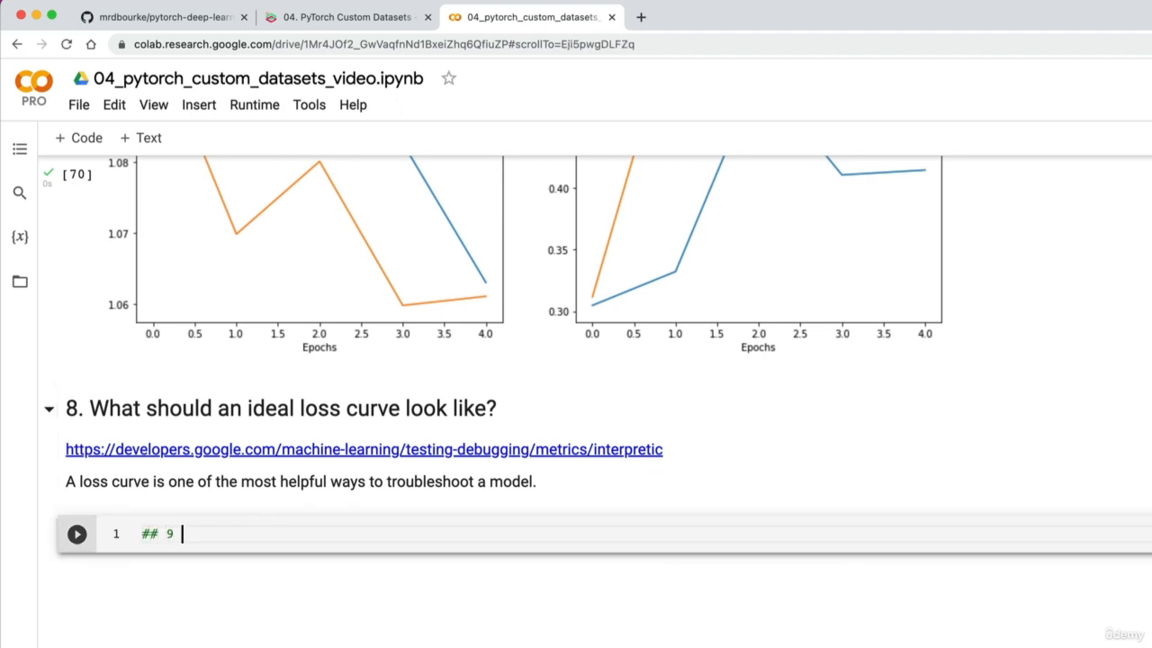
type(". Model 1:")
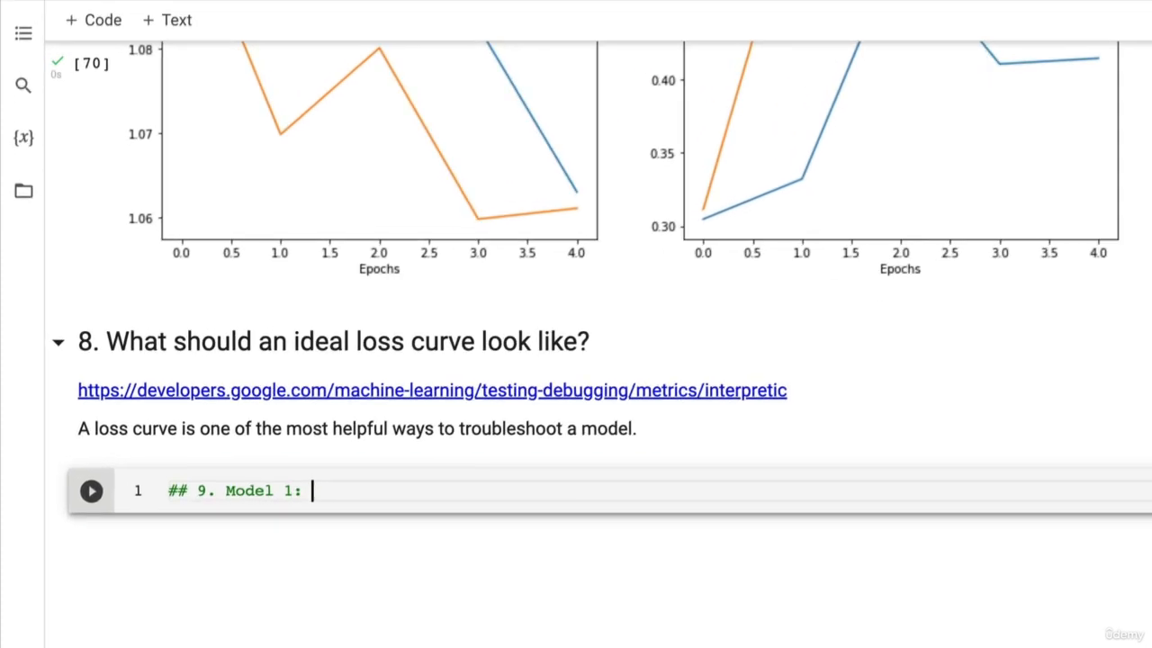
type("Tinn")
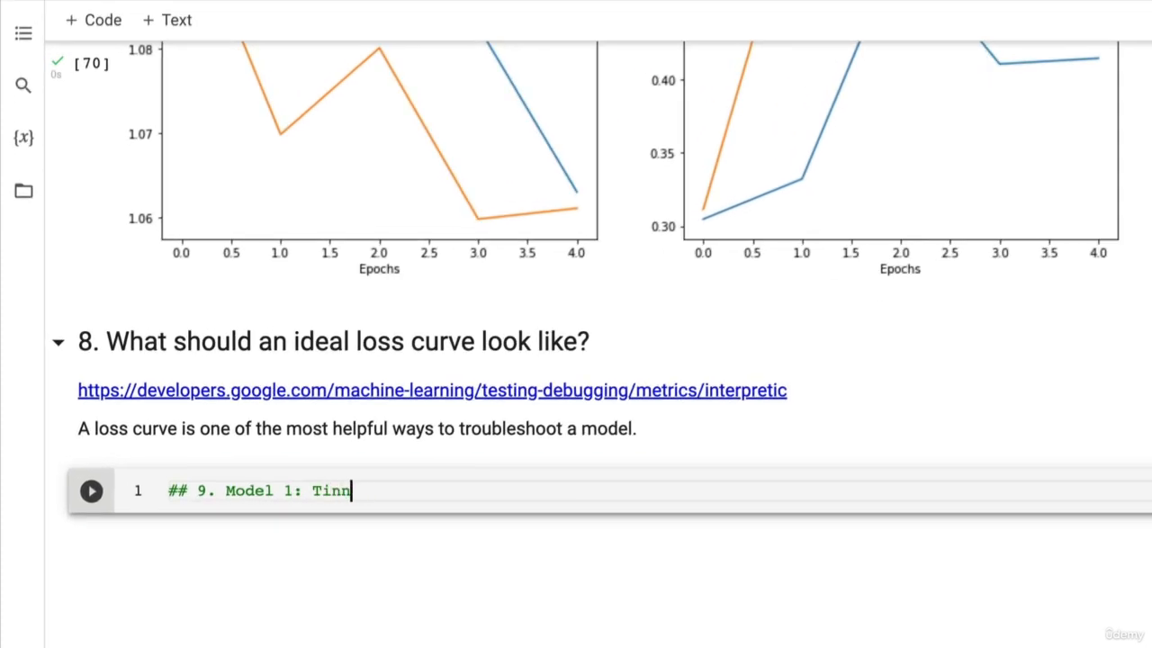
type("yVGG with")
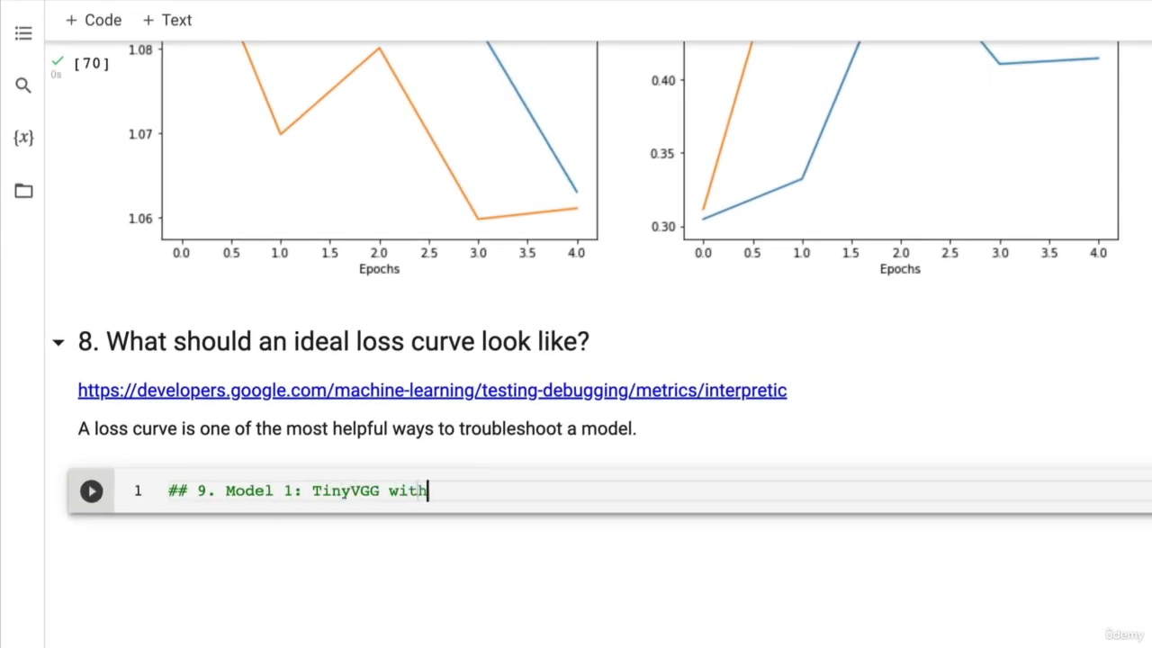
type("Data Augmentation")
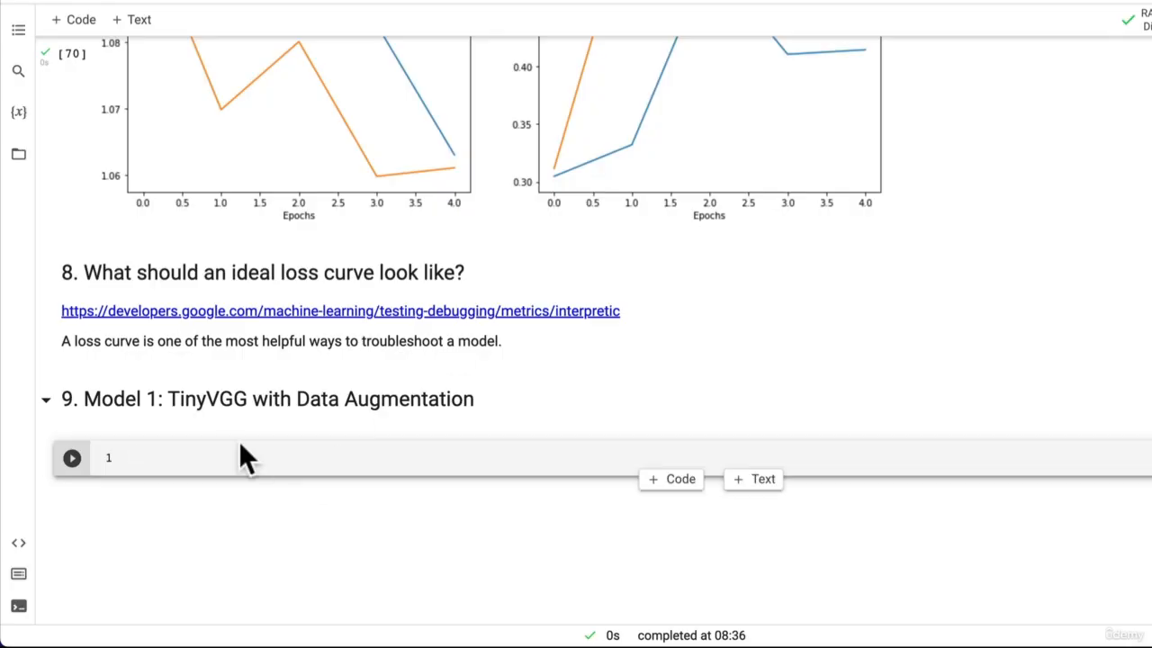
Add the intro sentence 'Now let's try another modelling experiment this time using the...' under the section 9 heading.
left_click(270, 457)
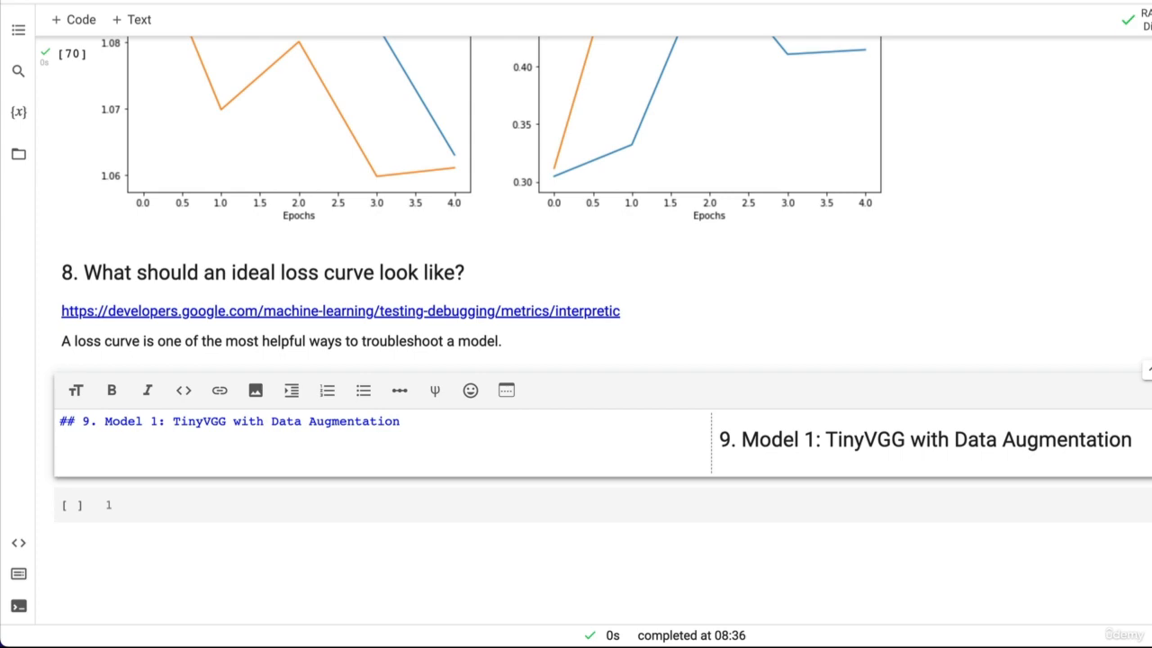
type("Now let's ty")
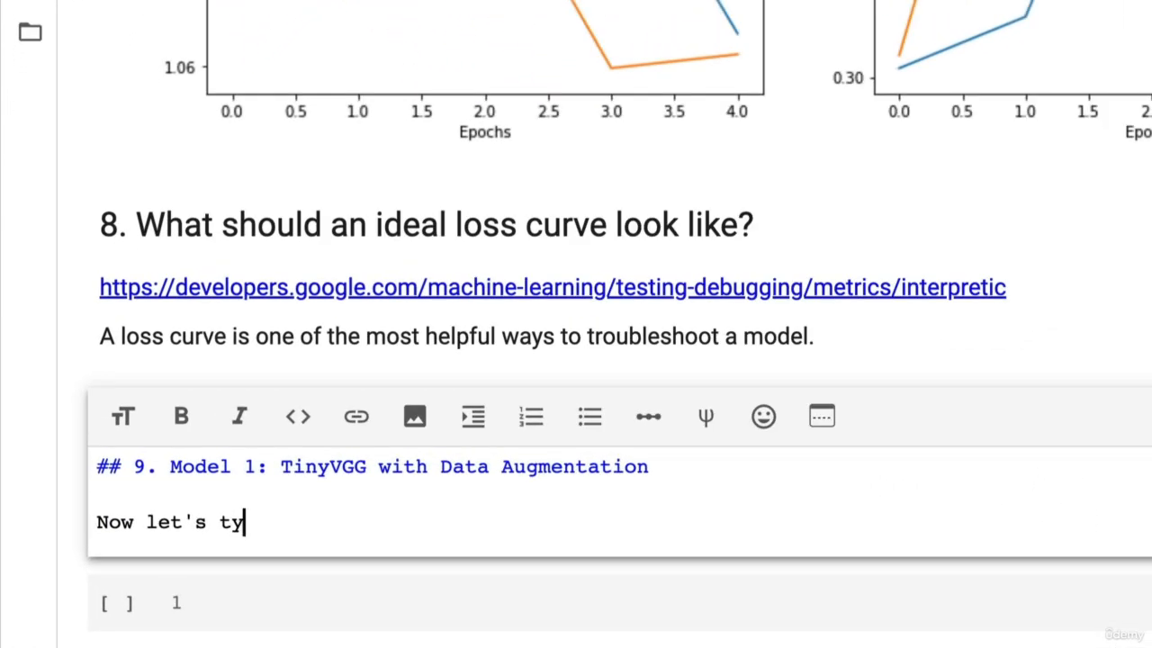
type("ry another modelling exp")
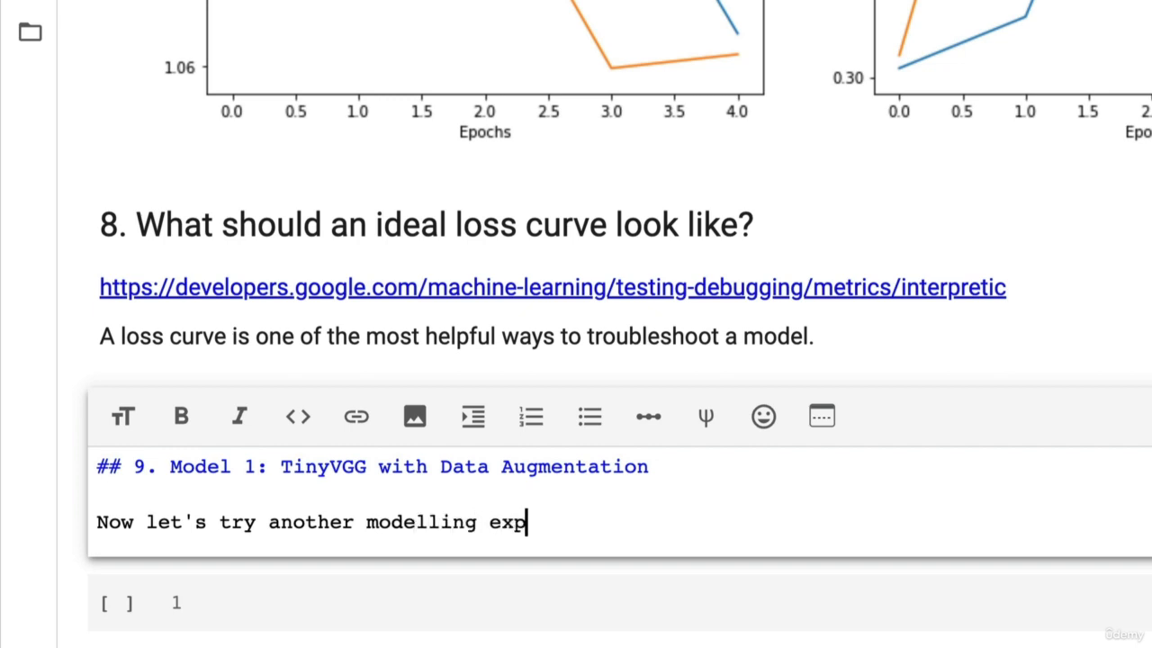
type("eriment")
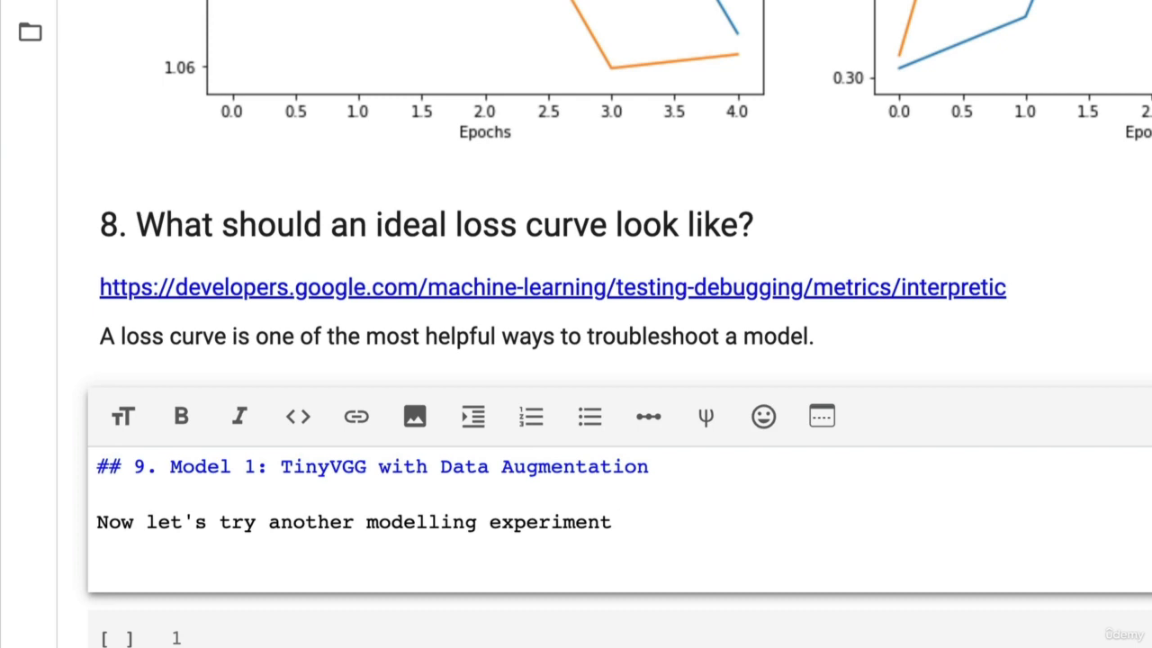
type("this")
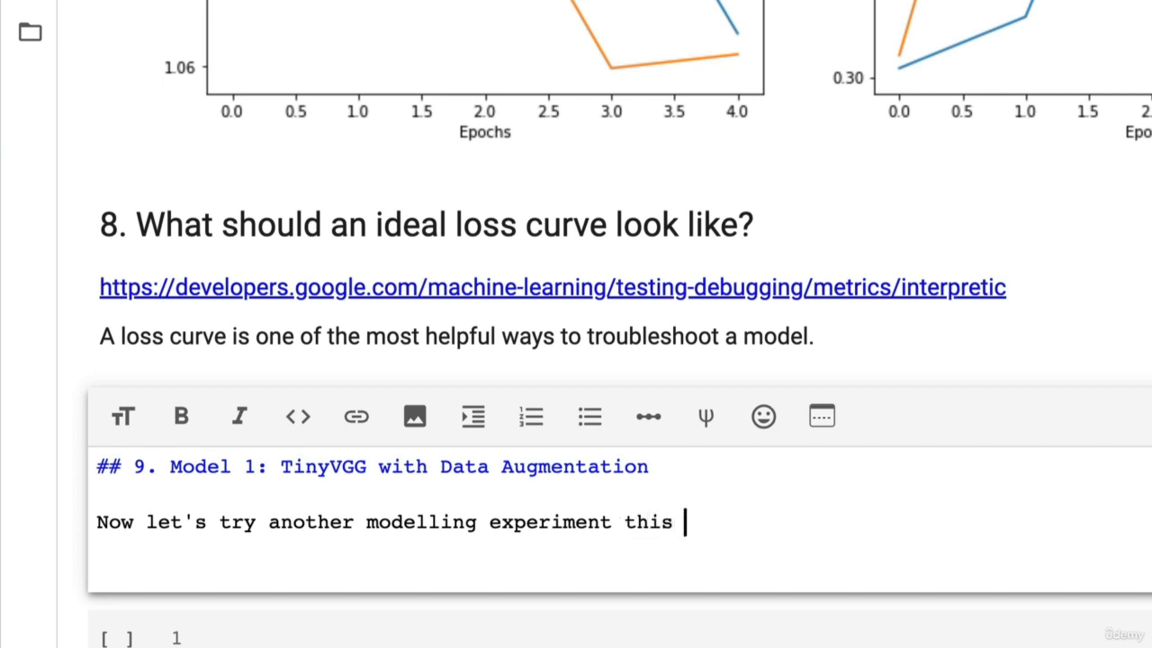
type("time using the")
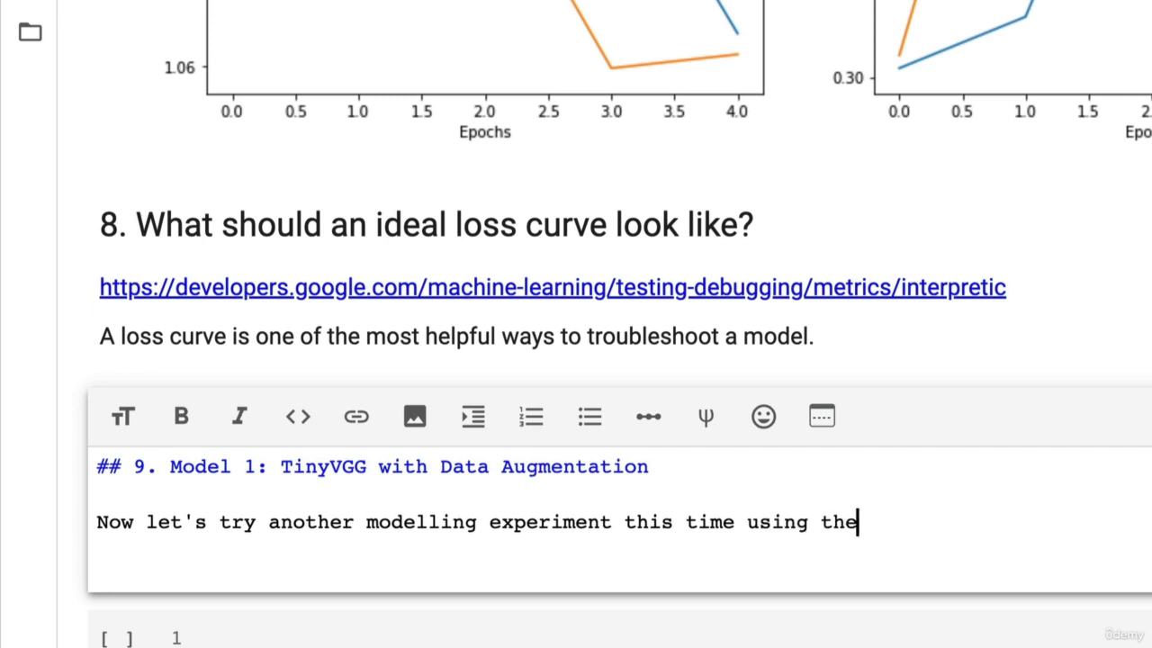
Finish the sentence '...same model as before with some data augmentation.' and remove the word 'slight'.
type("same model as before")
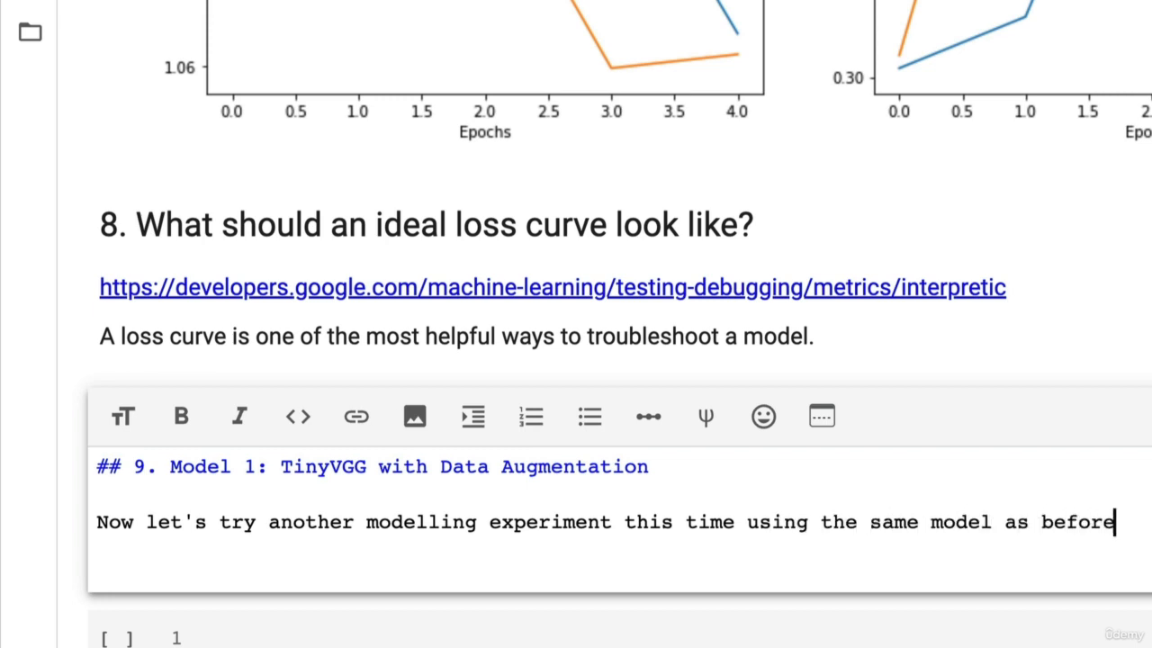
type("with")
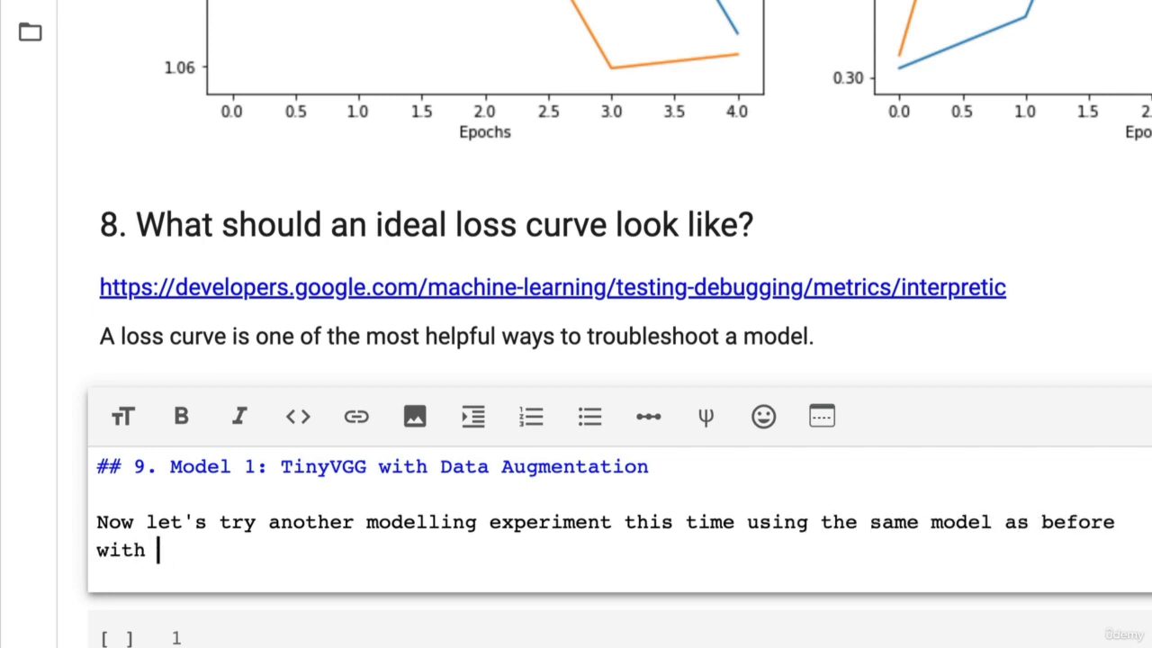
type("some slight d")
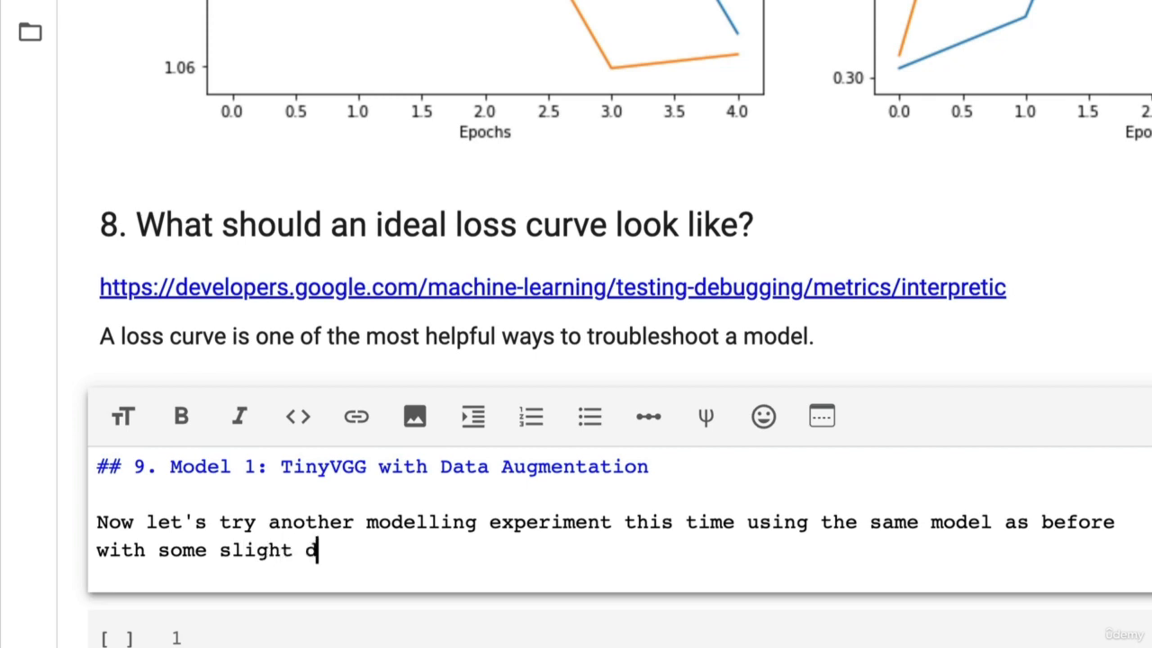
type("ata augmentation.")
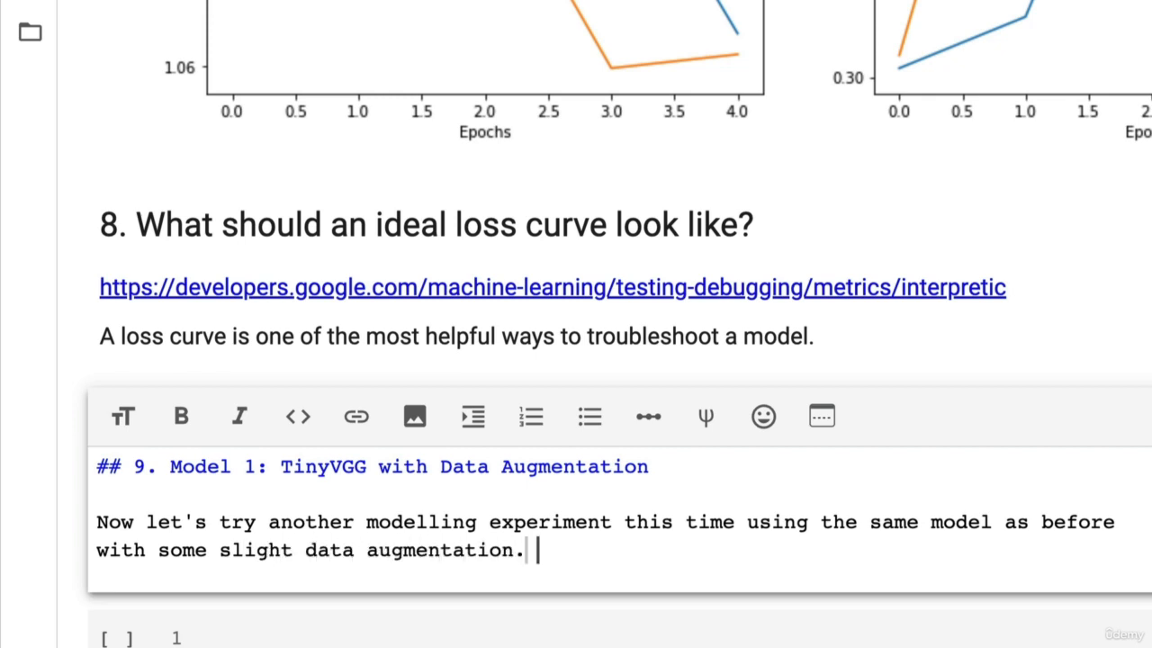
double_click(255, 551)
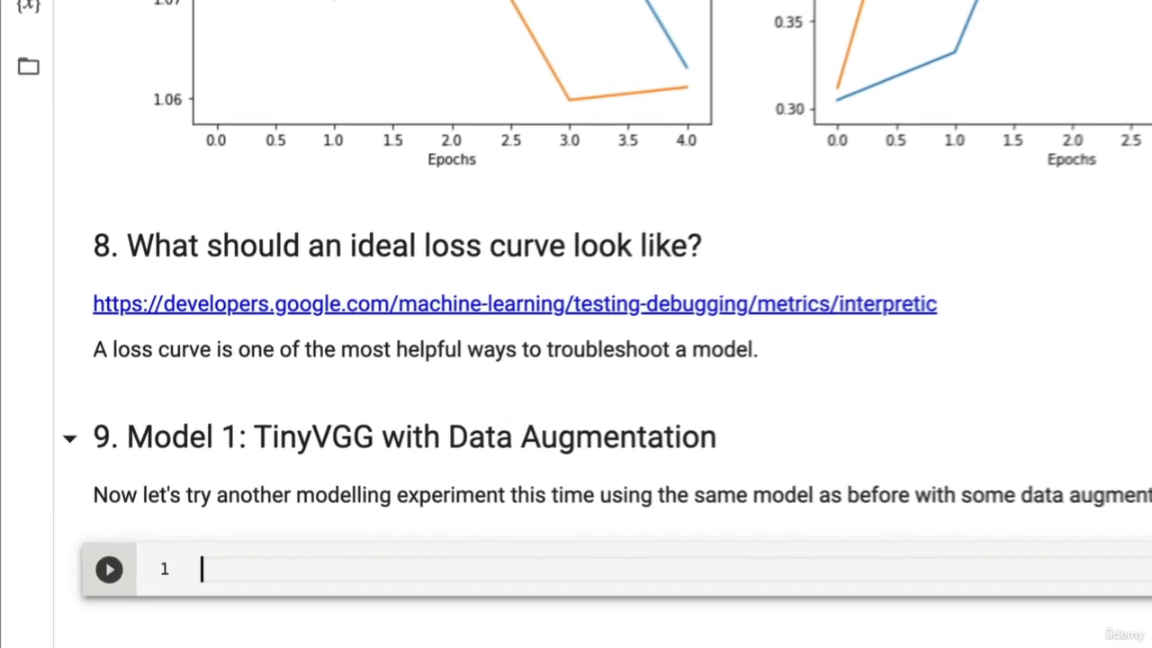
Add a rendered '### 9.1 Create transform with data augmentation' heading and a new code cell.
type("### 9")
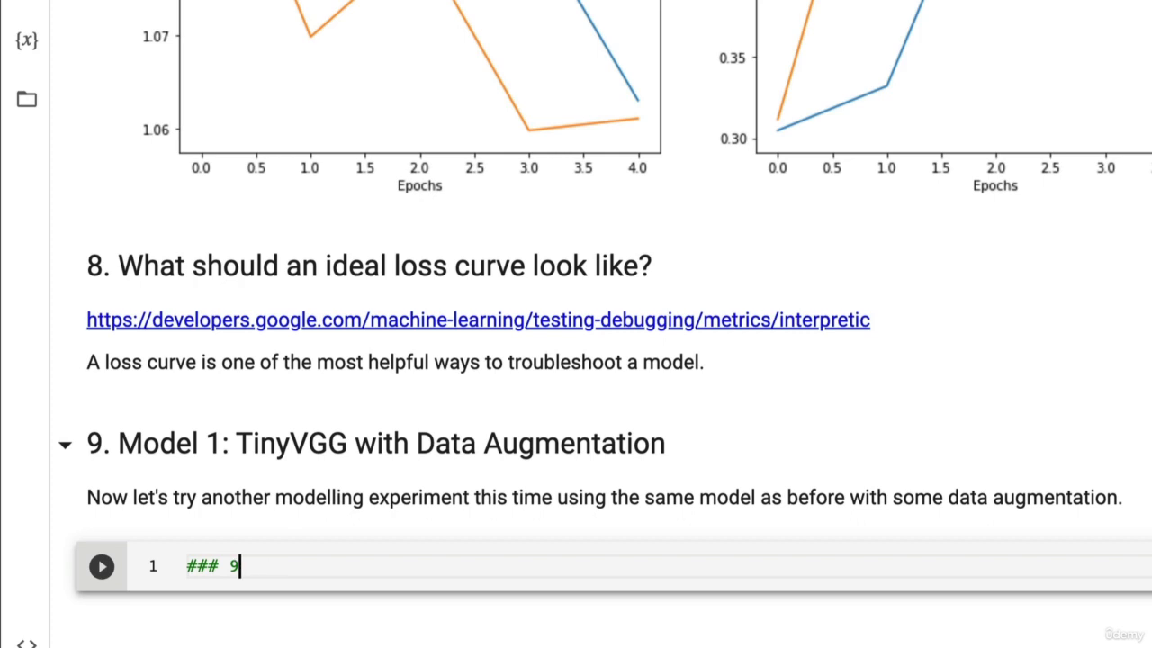
type(".1 Creat")
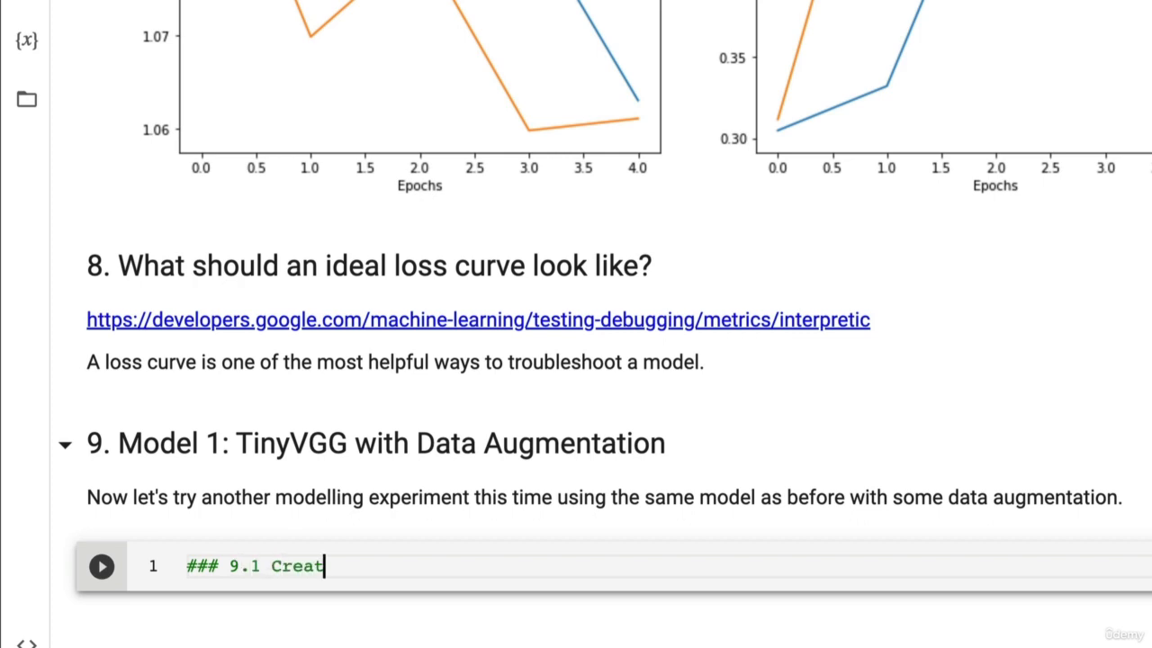
type("e transform with")
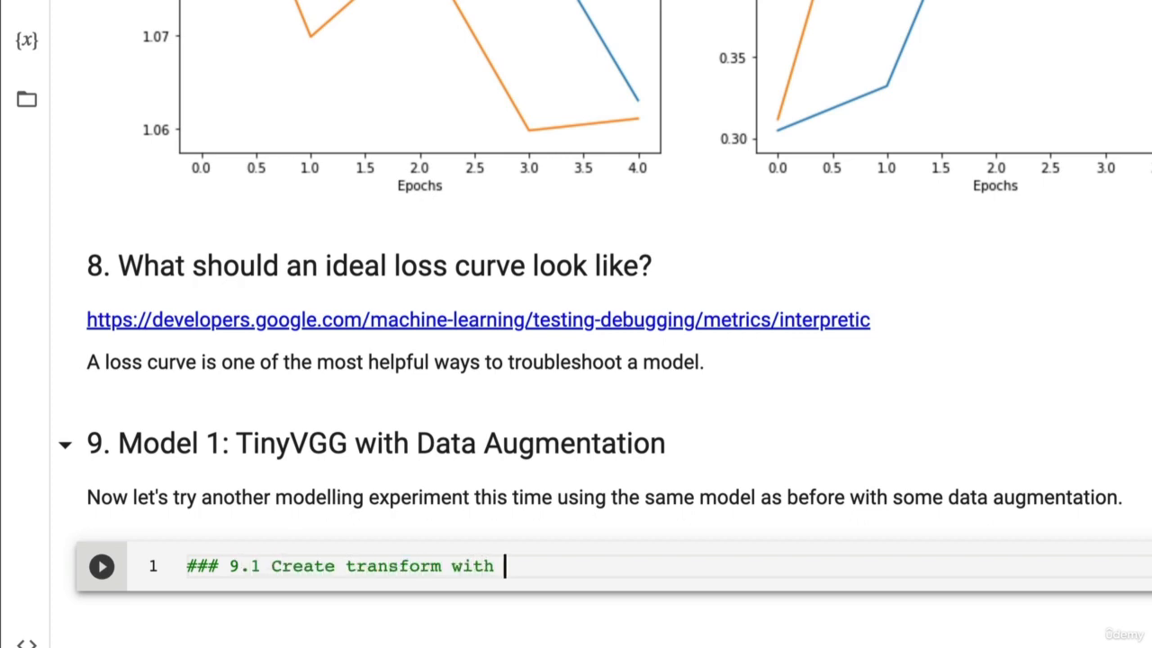
type("data augmentations")
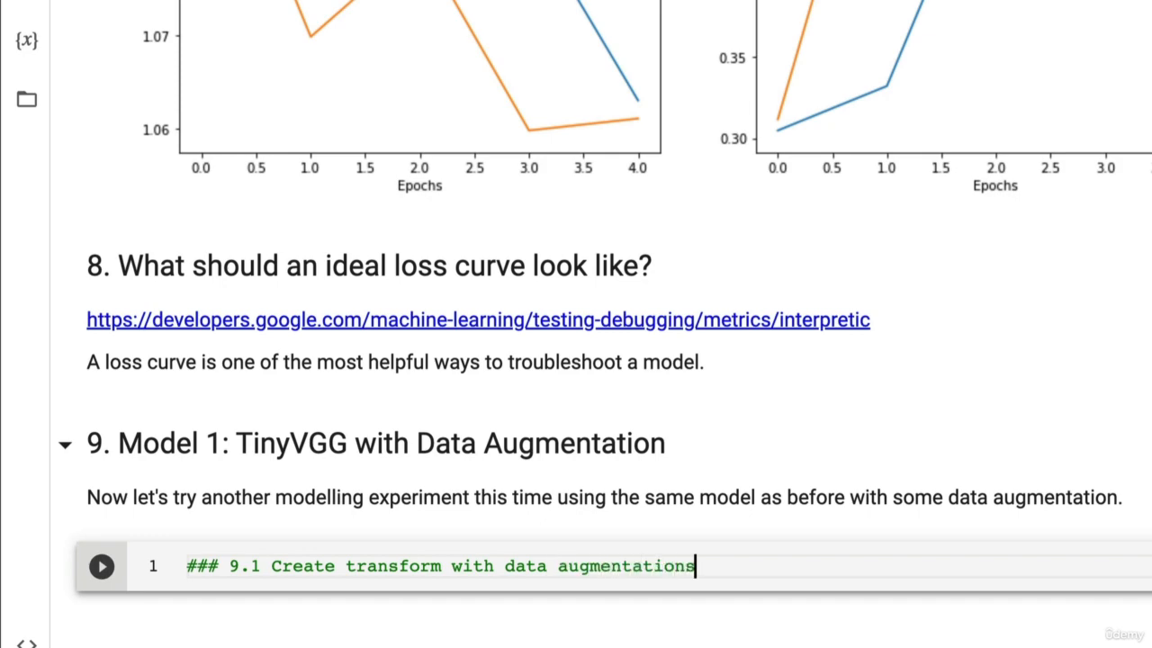
key("Shift+Enter")
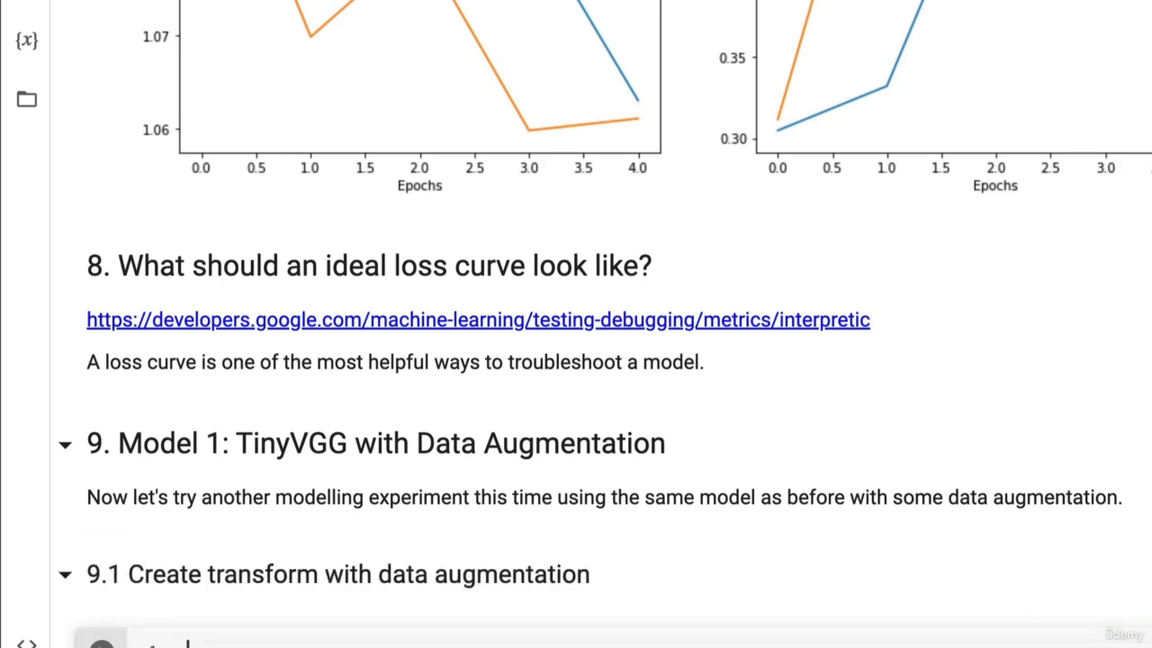
scroll("down", 3)
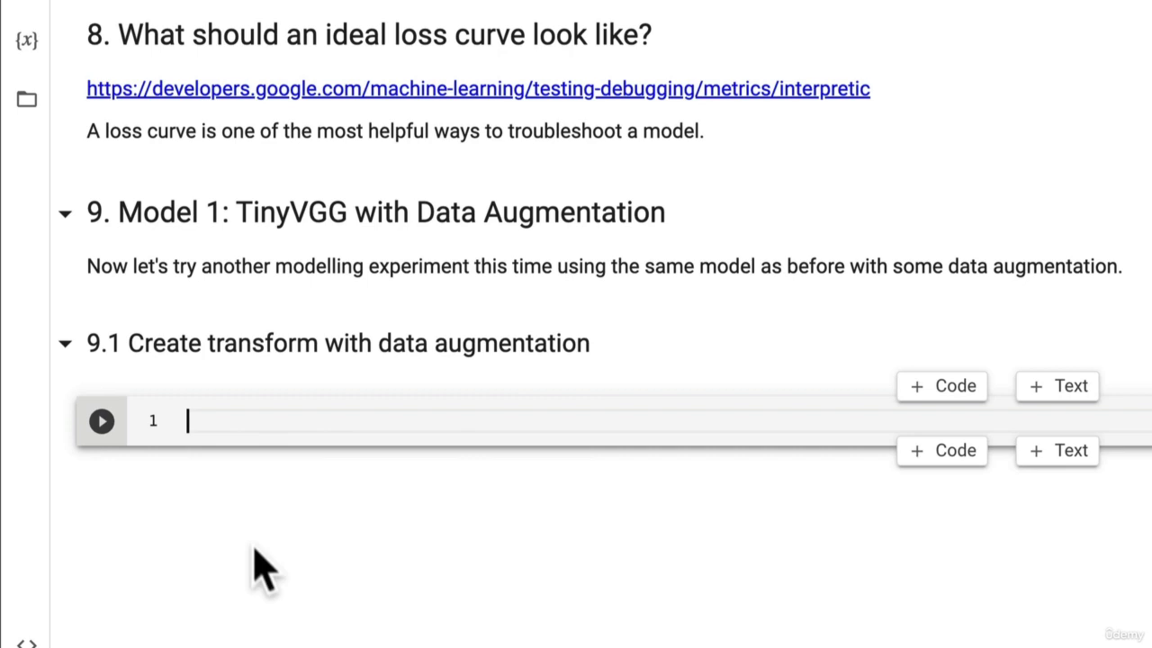
Comment the cell 'Create training transform with TrivialAugment' and begin train_transform_trivial = transforms.
type("#")
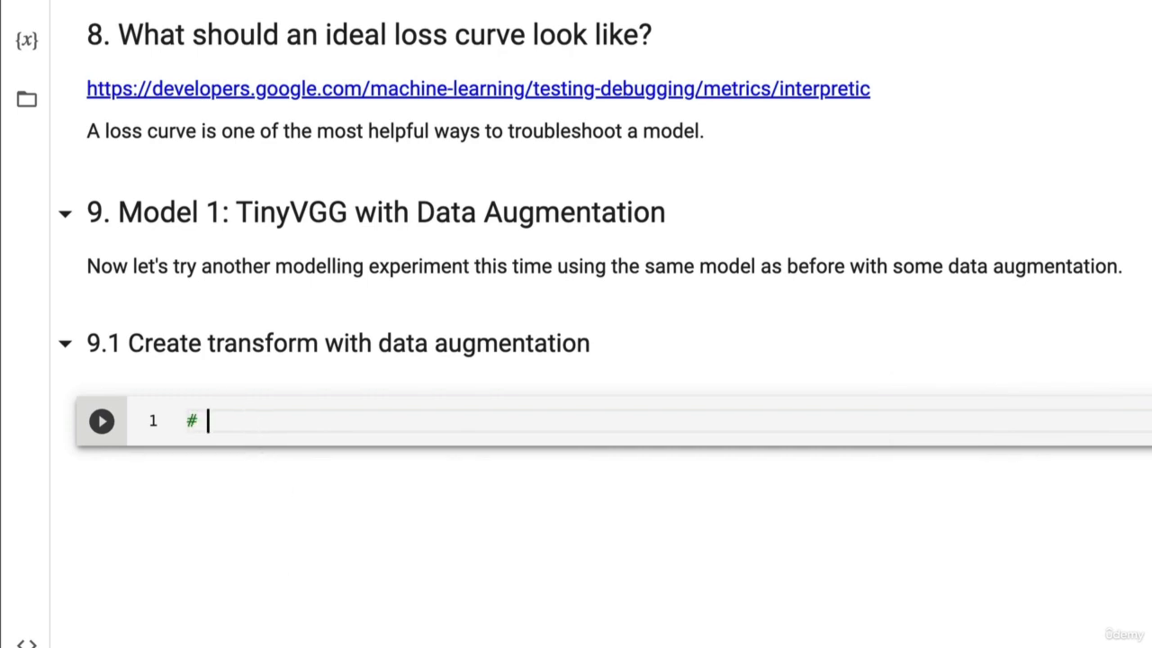
type("Create training tran")
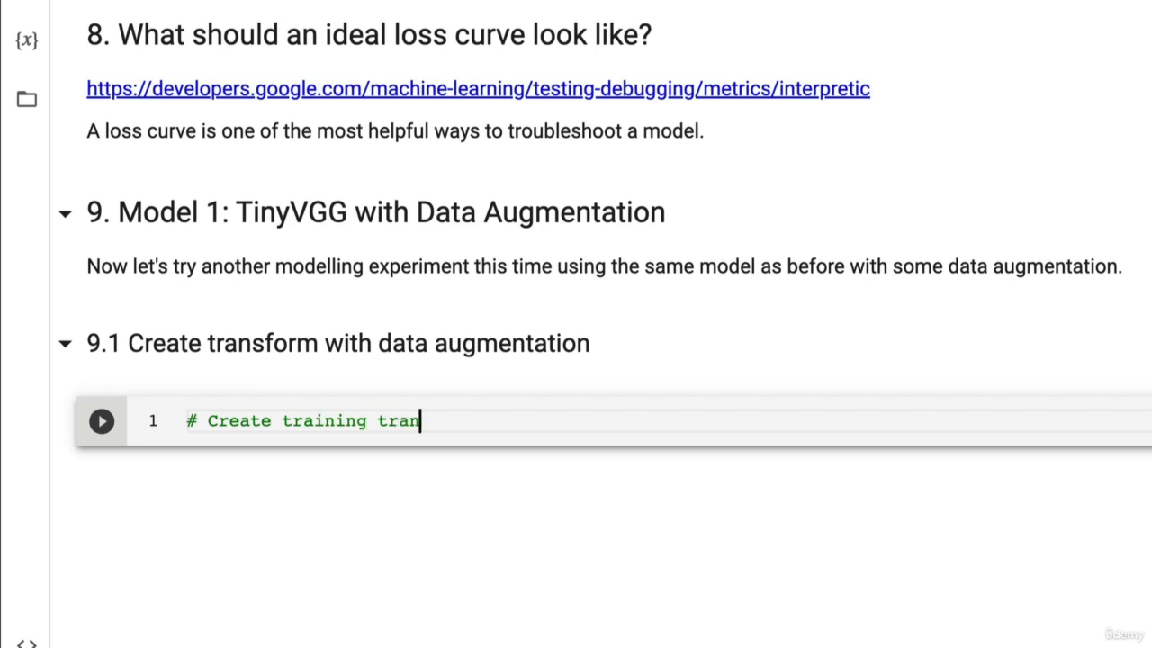
type("sform with")
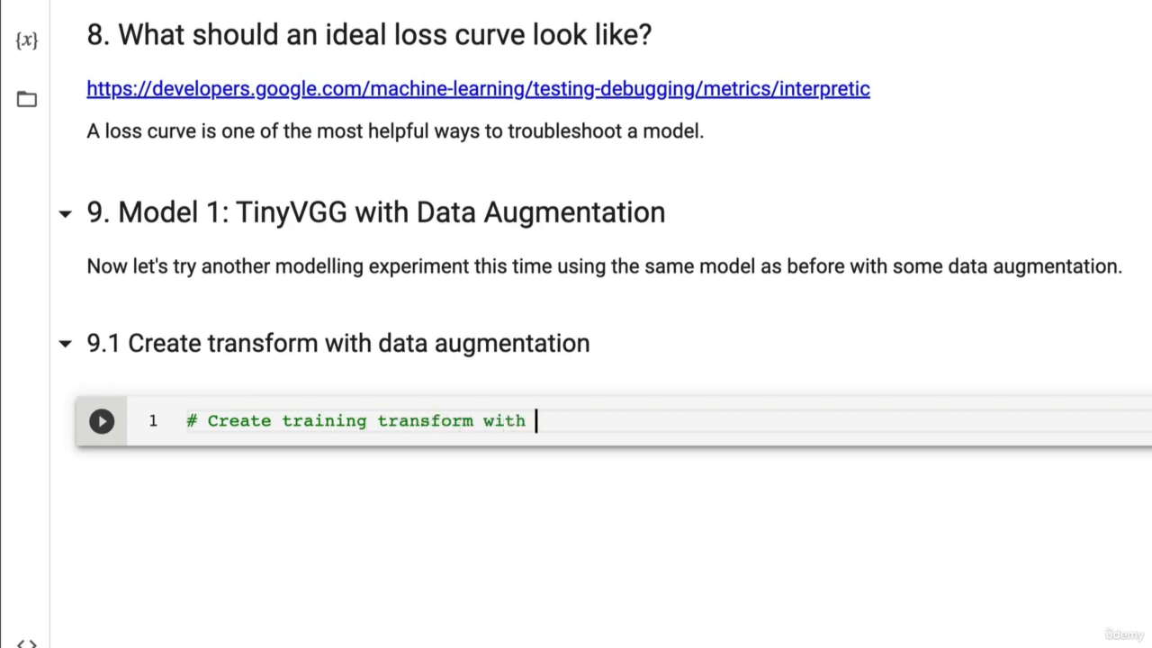
type("TriviailAugment")
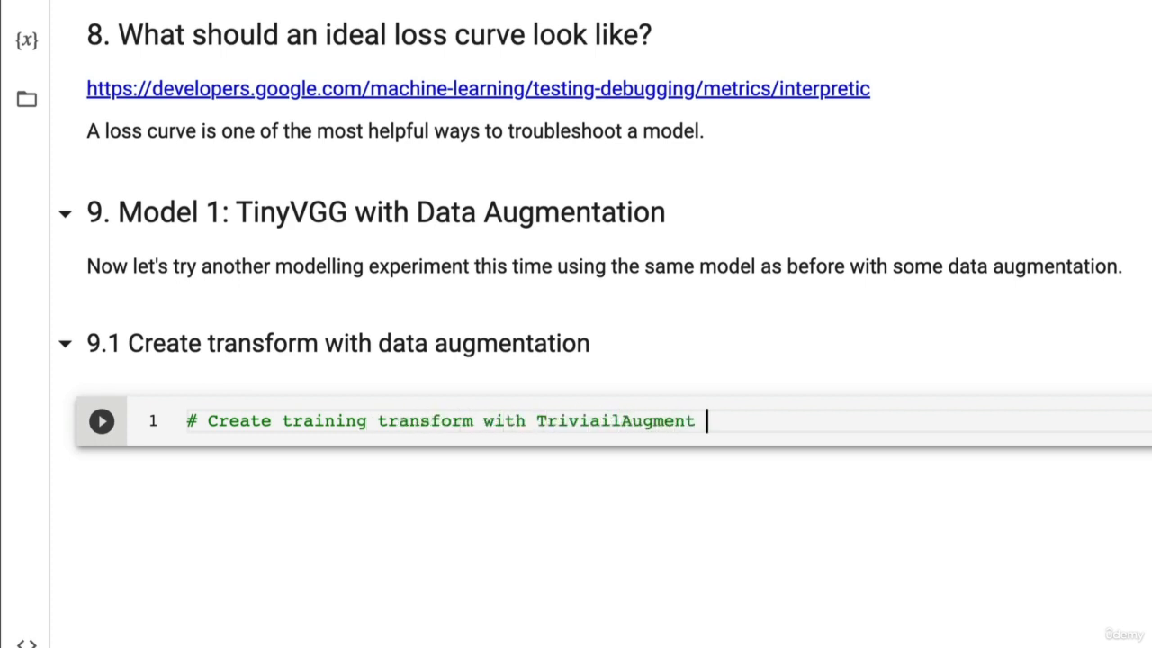
key("enter")
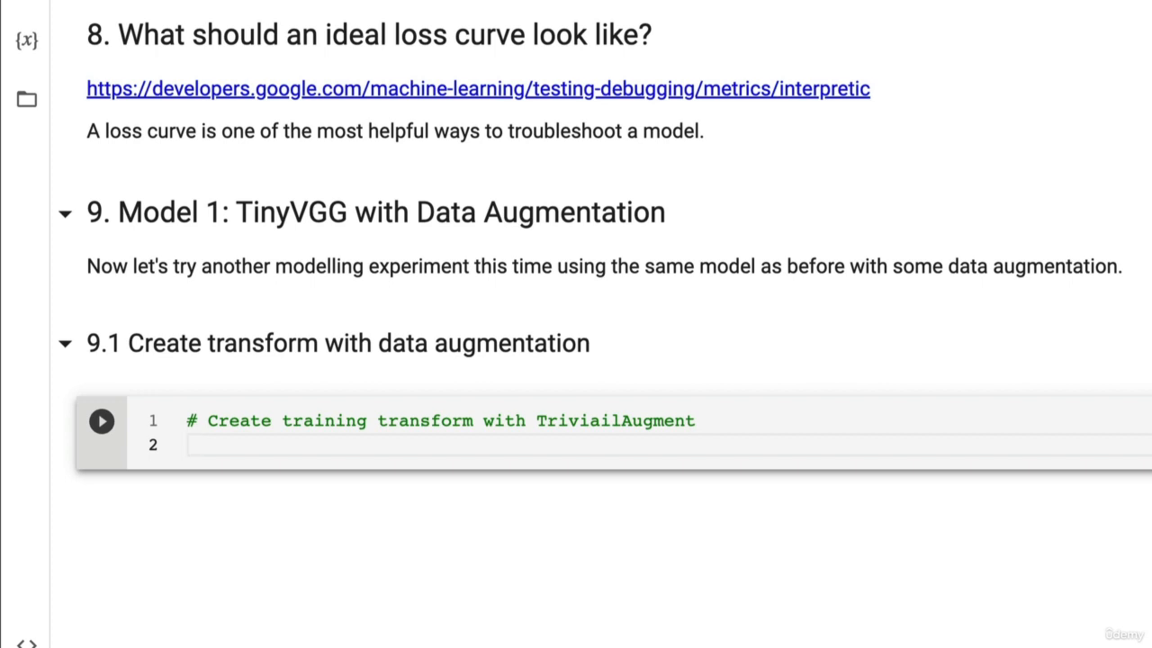
type("train_")
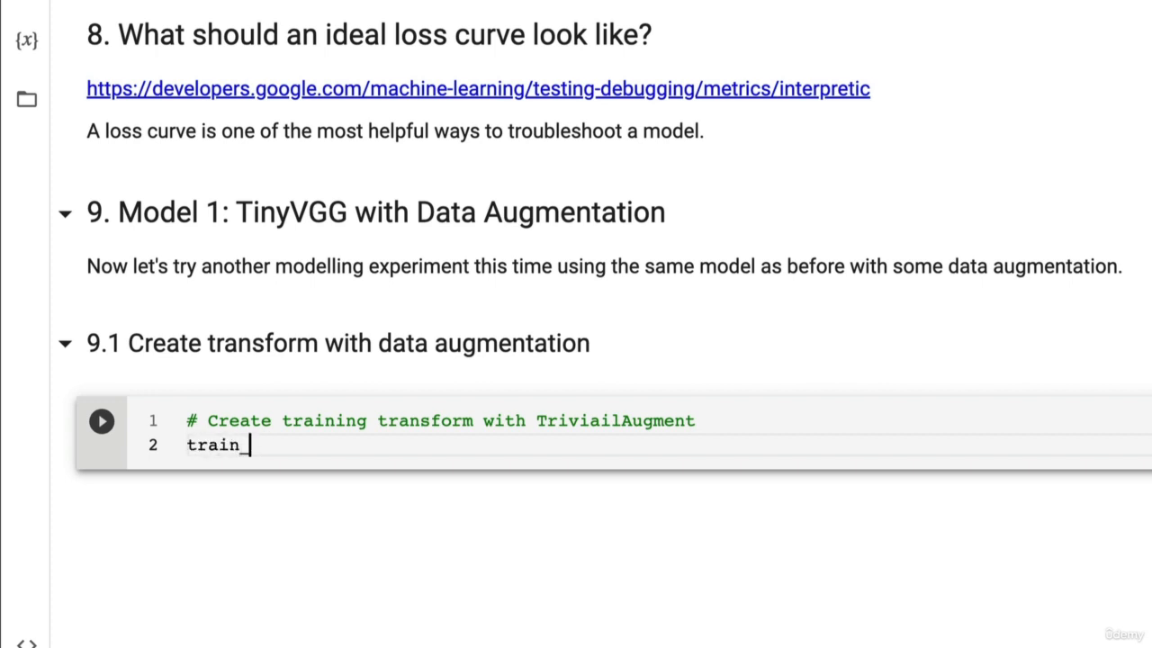
type("trainsform")
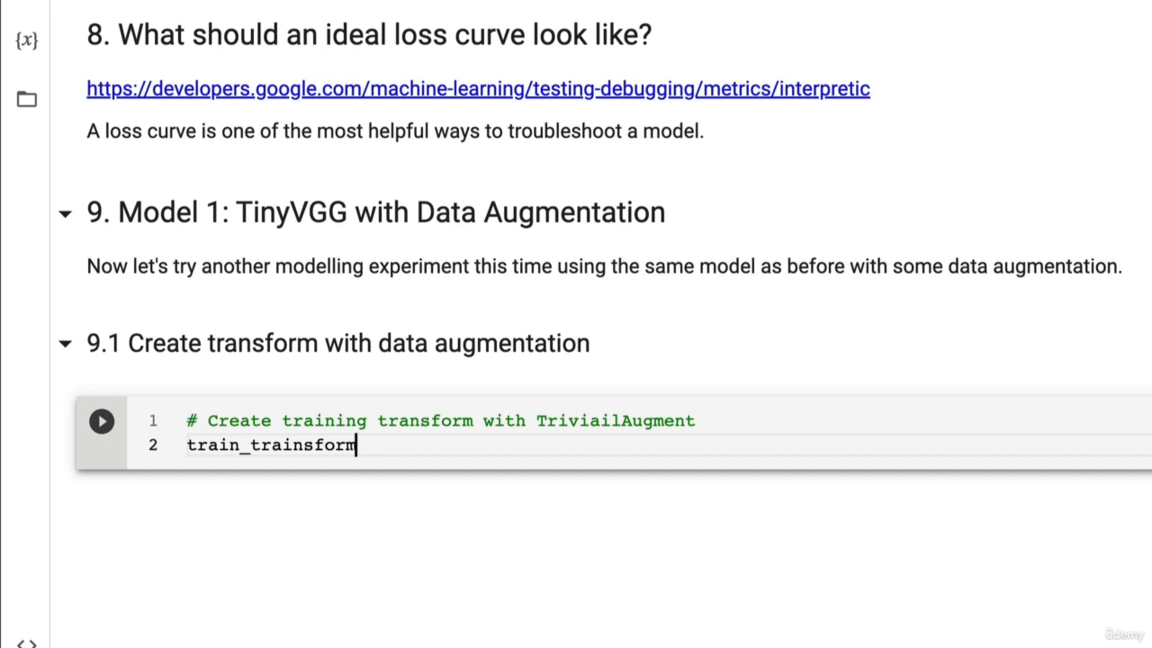
type("_trivial")
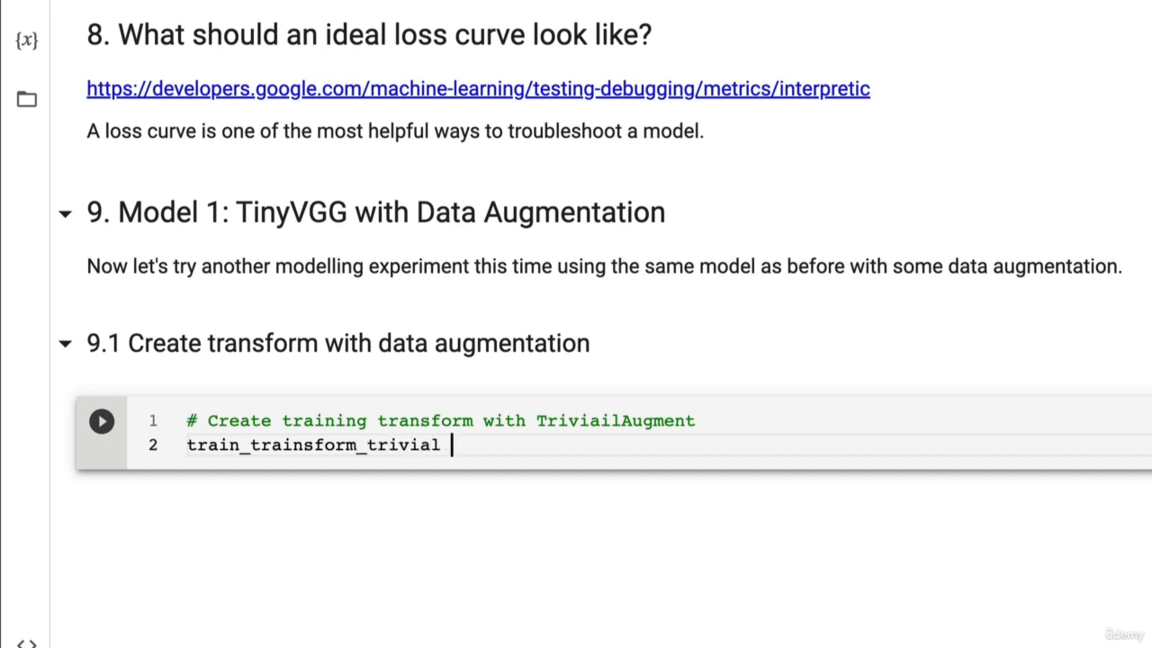
type("= tran")
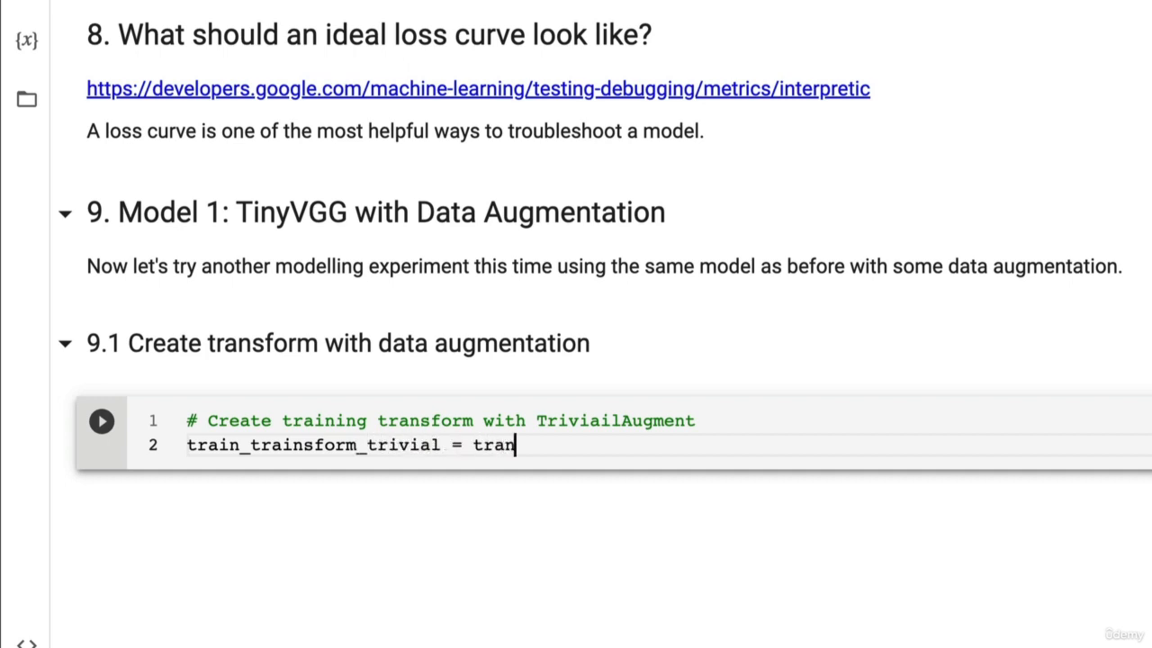
type("sforms")
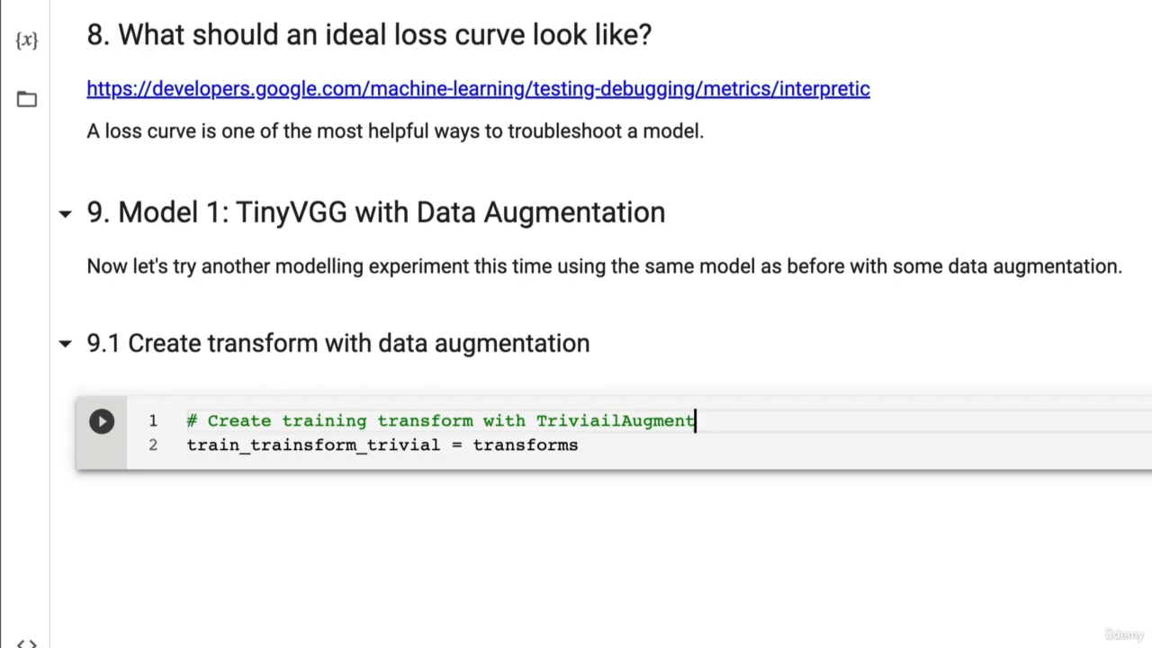
Import transforms from torchvision and start a Compose list with a 64x64 Resize.
type("from torchv")
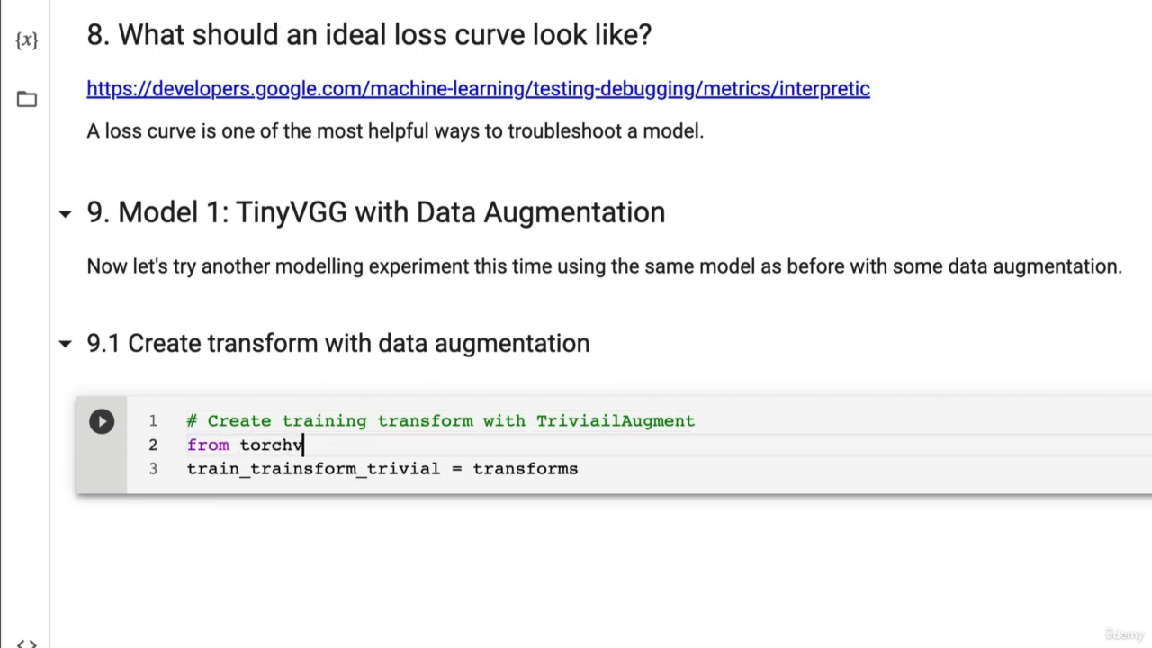
type("ision import trans")
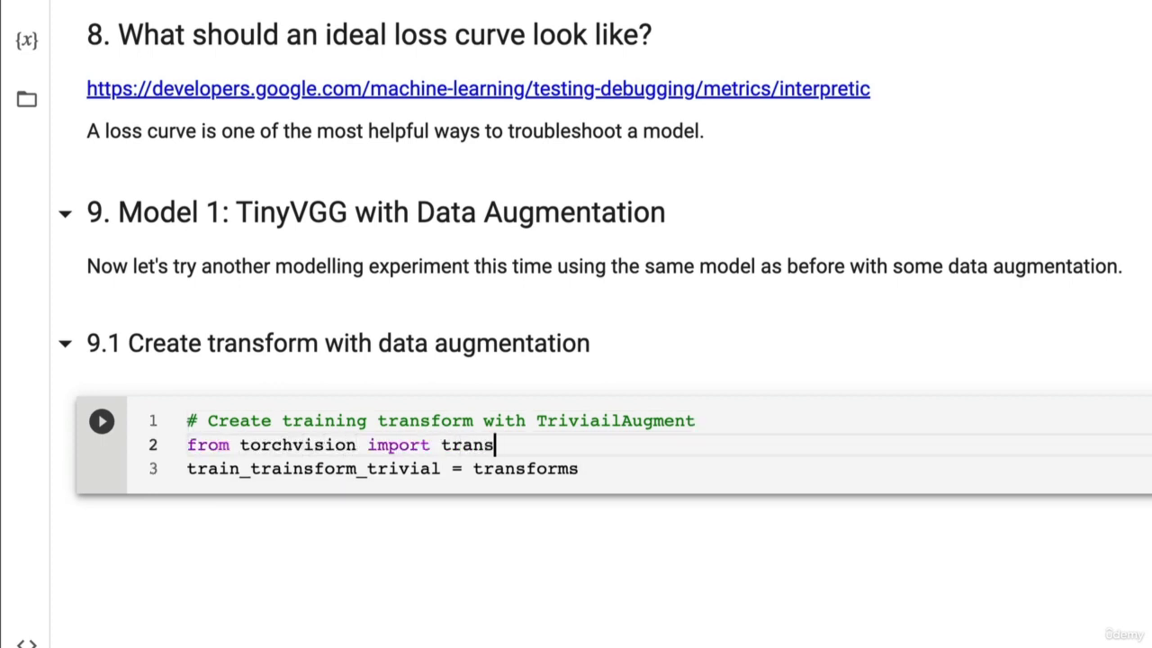
type("forms")
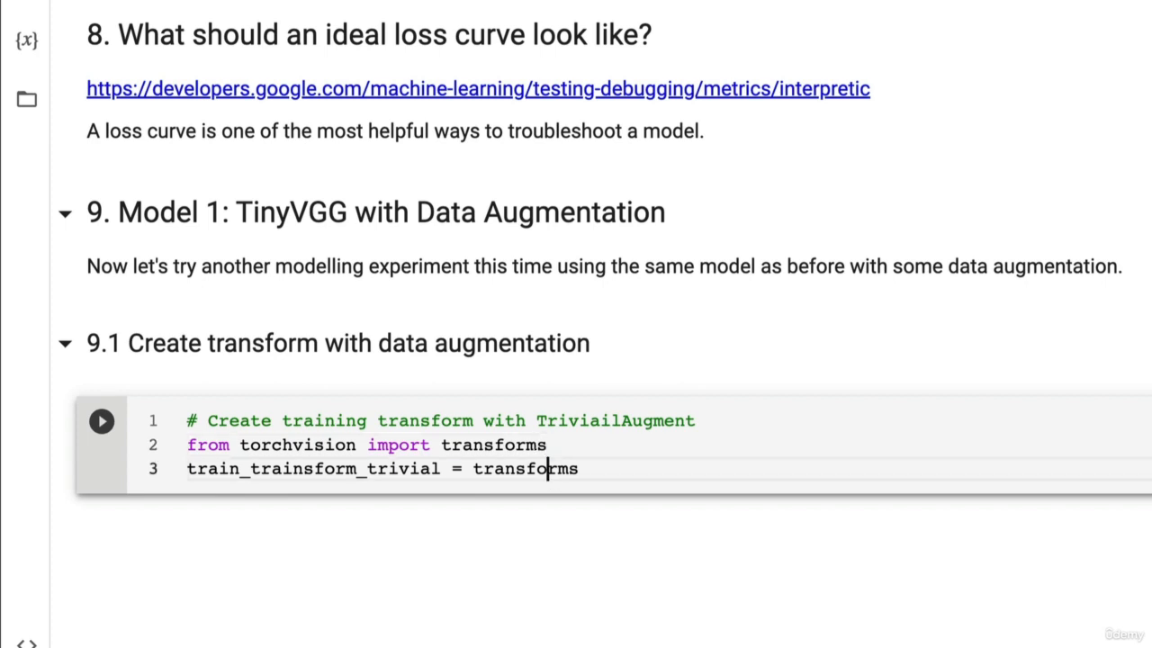
type(".Compose([")
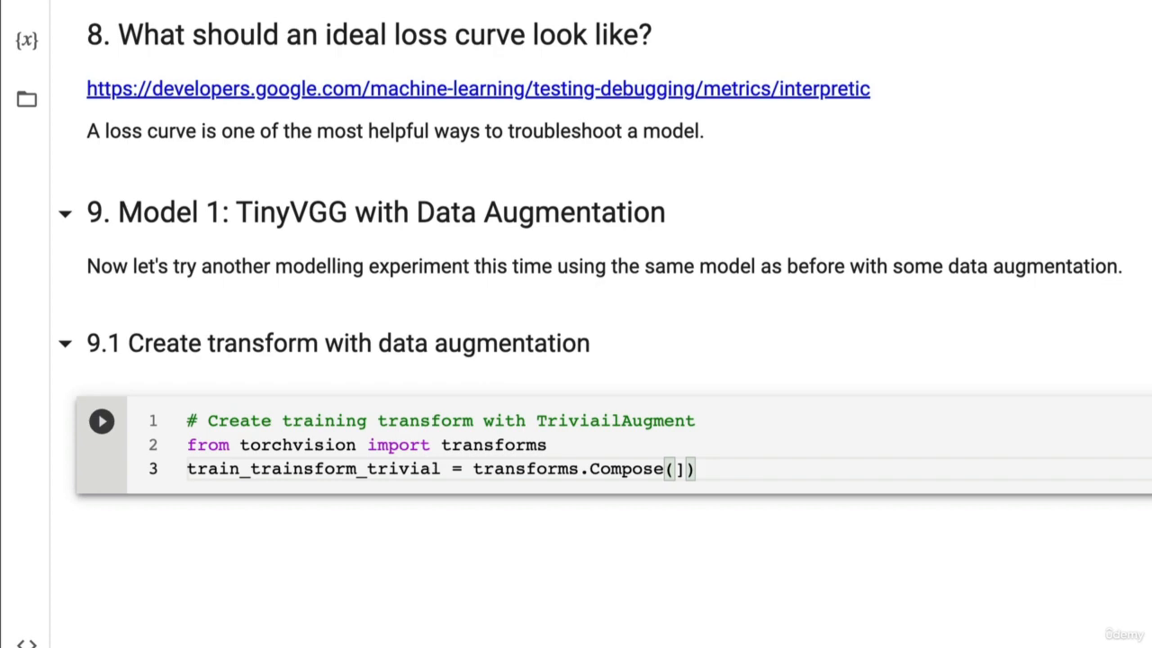
type("[")
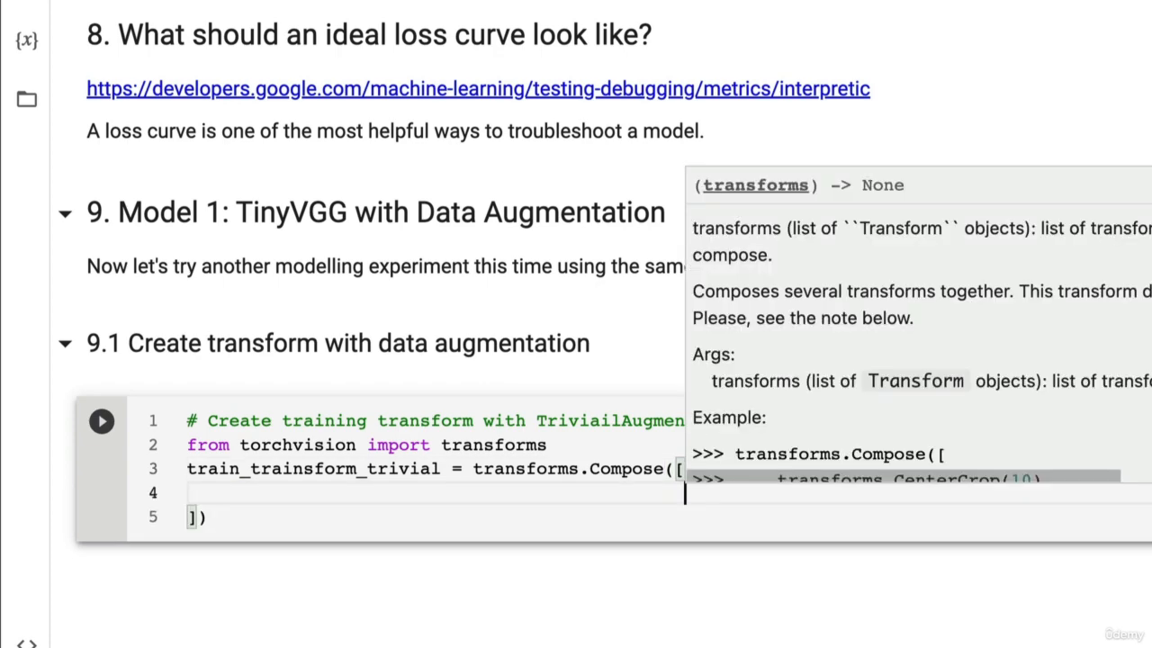
type("transforms.")
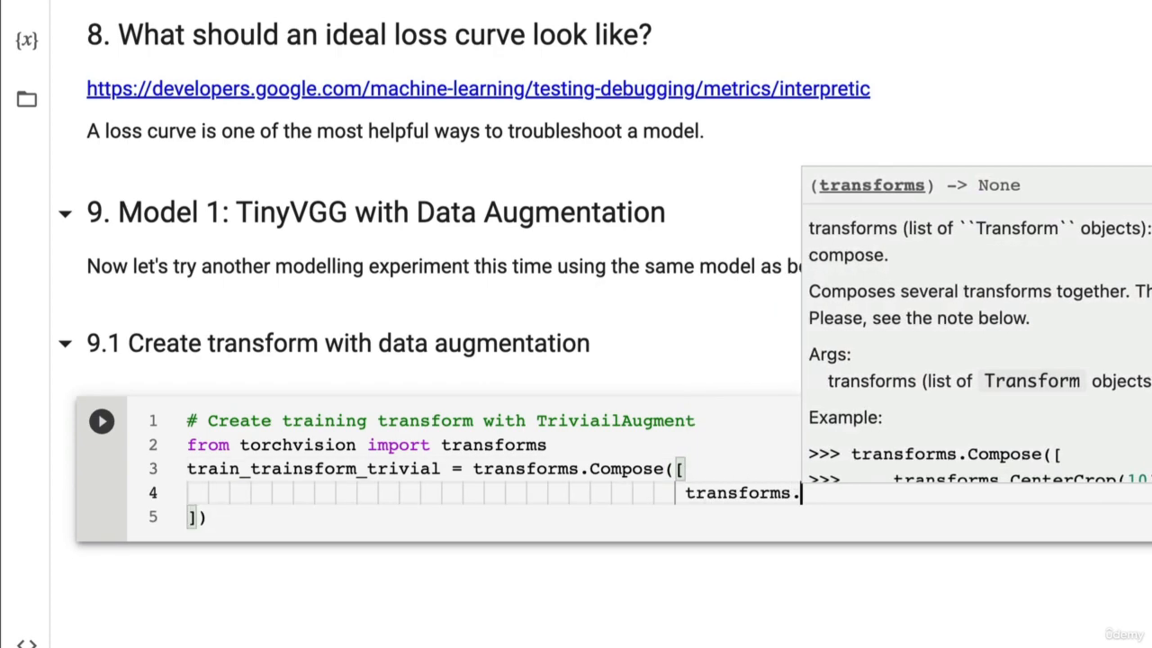
type("Resize()")
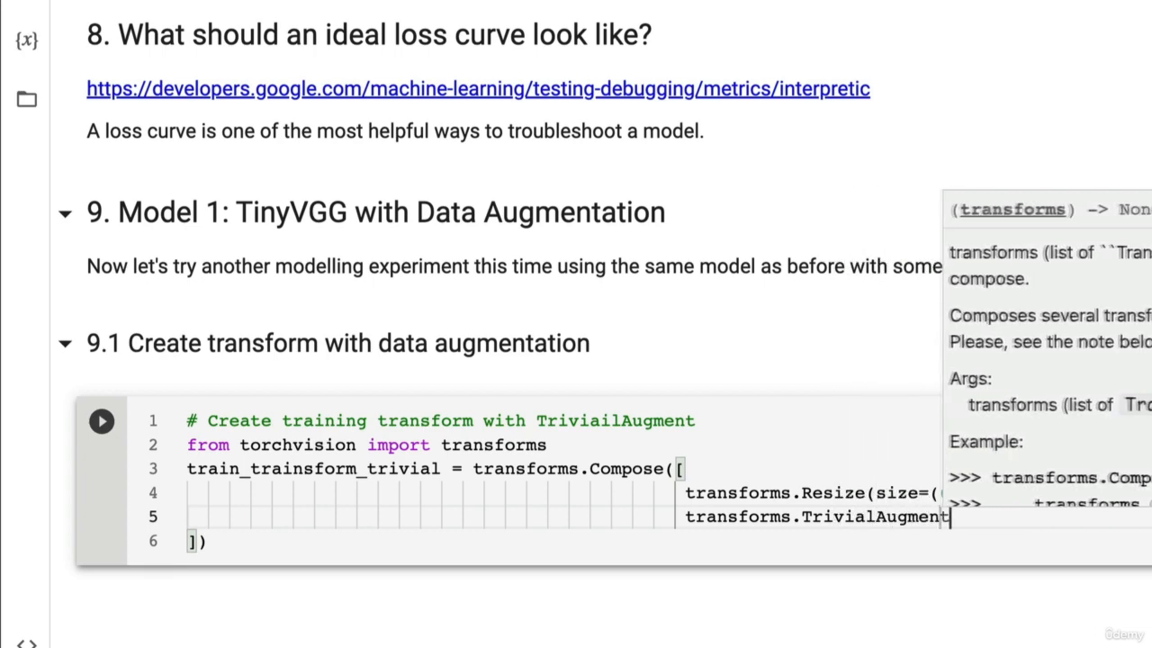
Add TrivialAugmentWide with num_magnitude_bins=31 and transforms.ToTensor() to the Compose list.
type("Wide()")
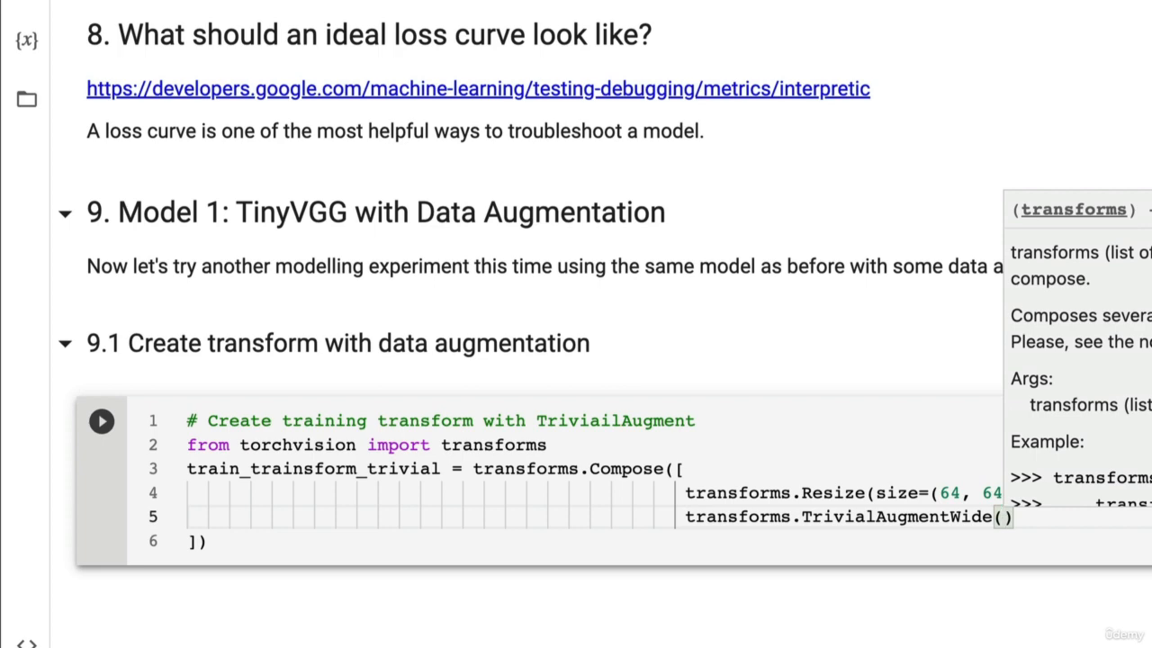
type("num_magnitude_bins")
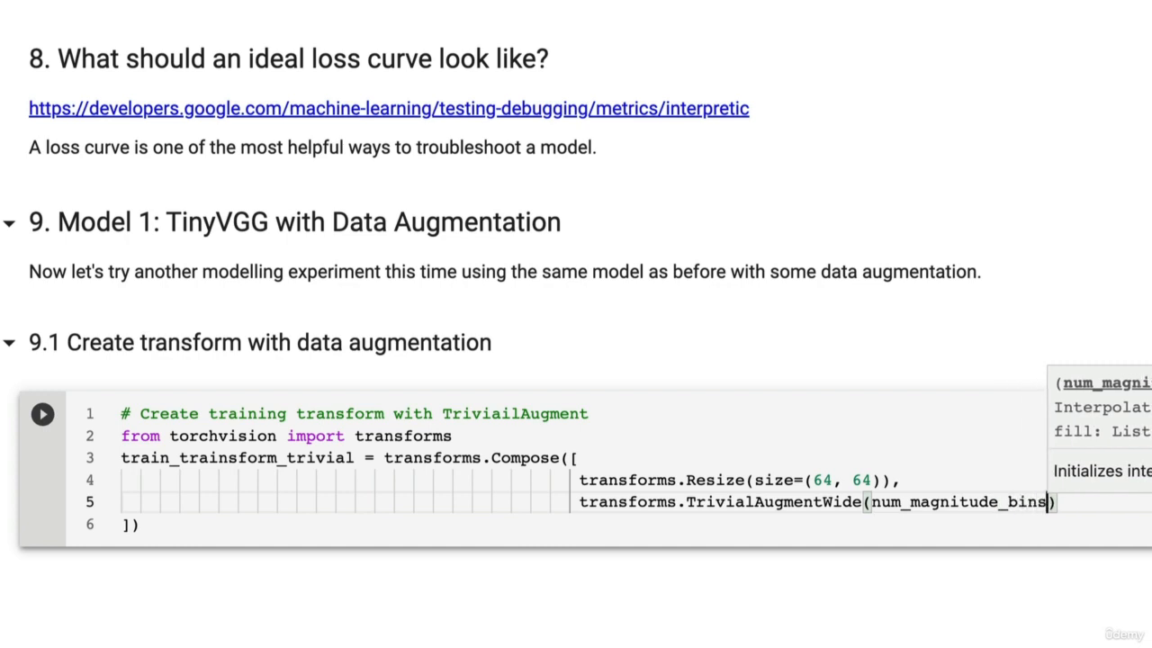
type("=31")
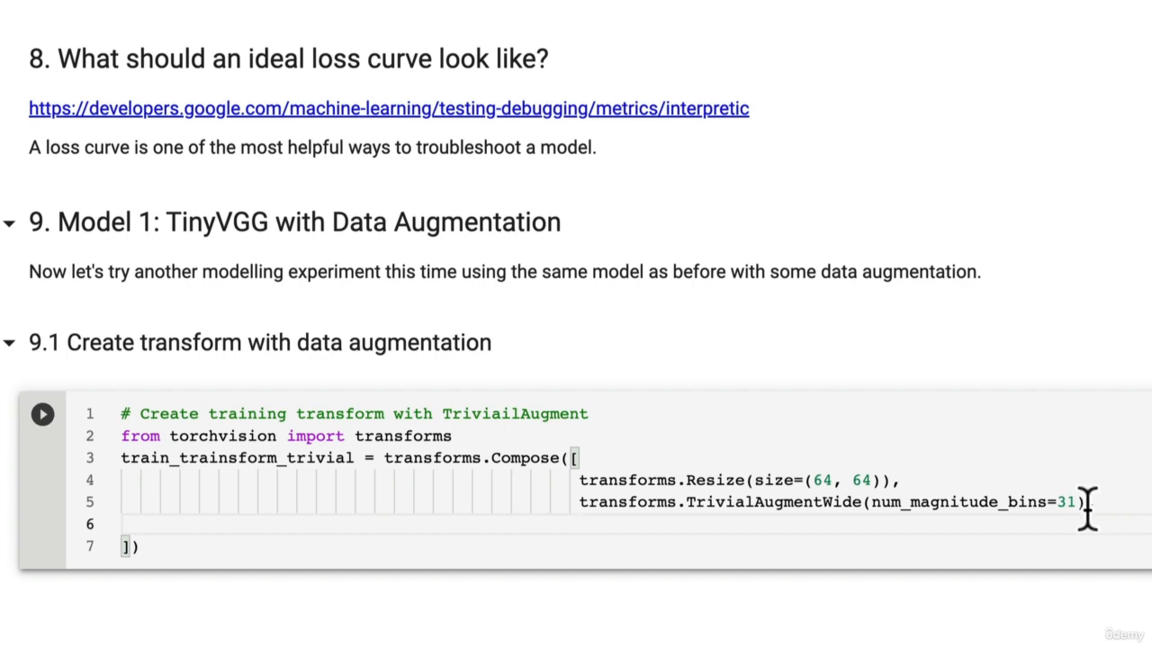
type("5")
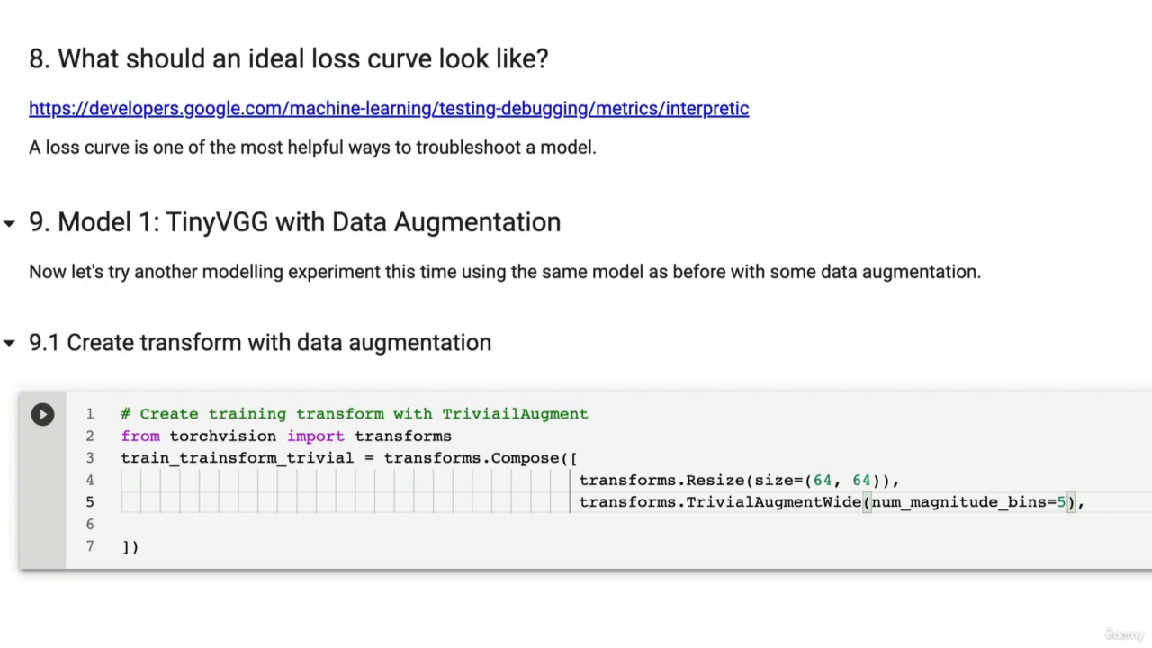
type("31")
type("t")
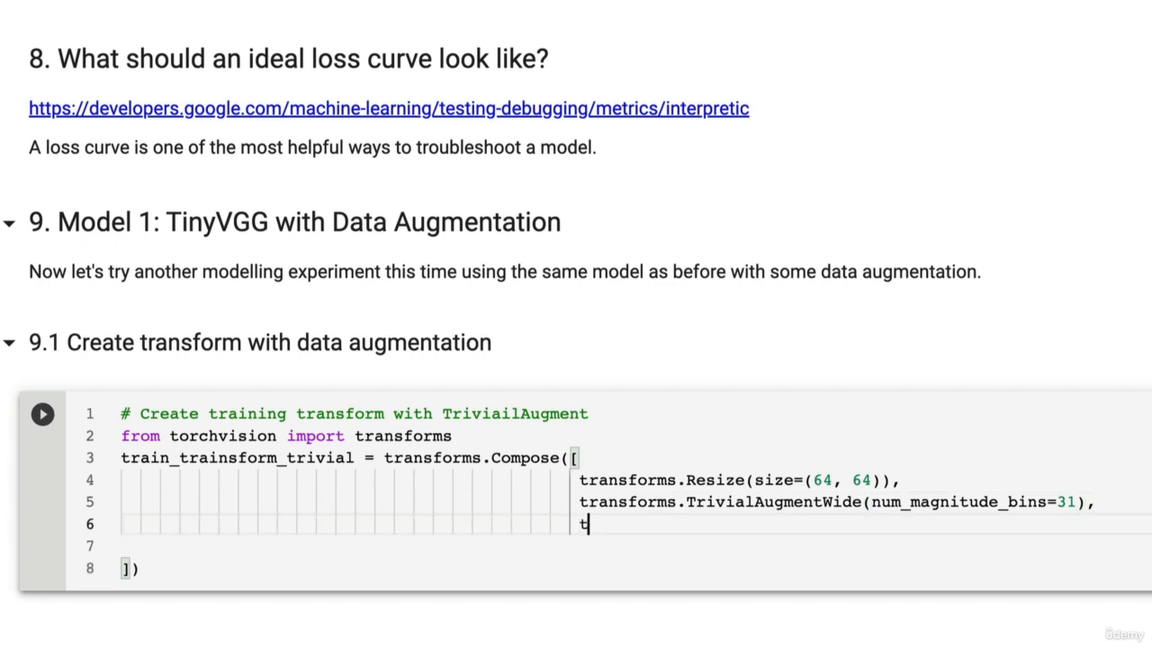
type("ransforms.To")
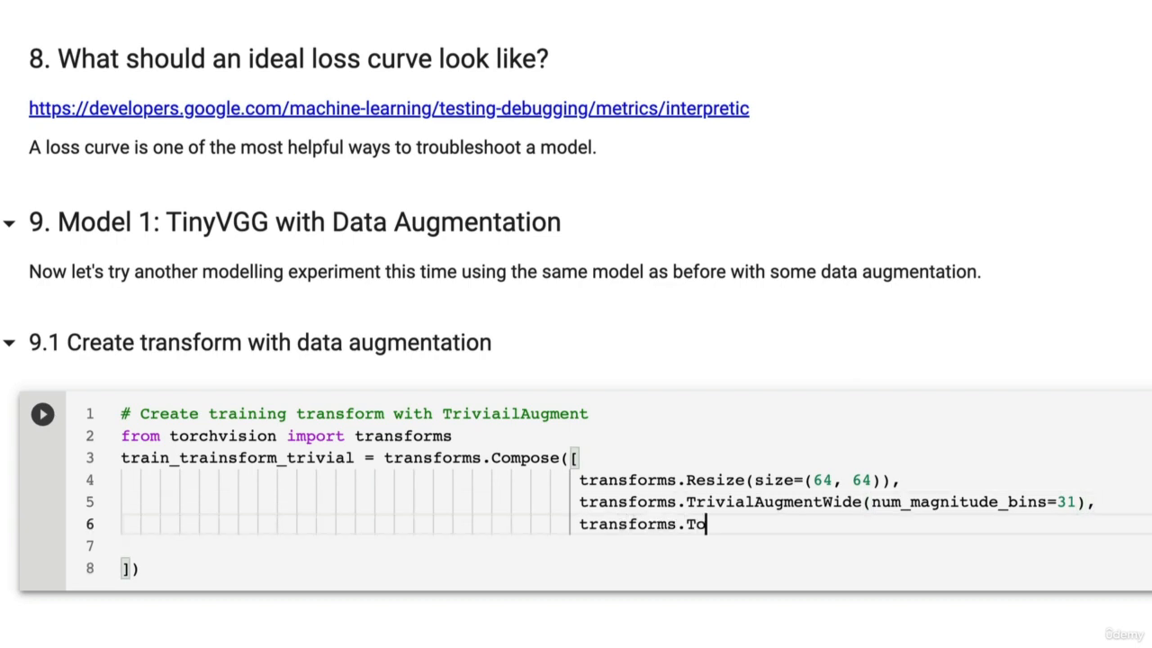
type("Tensor()")
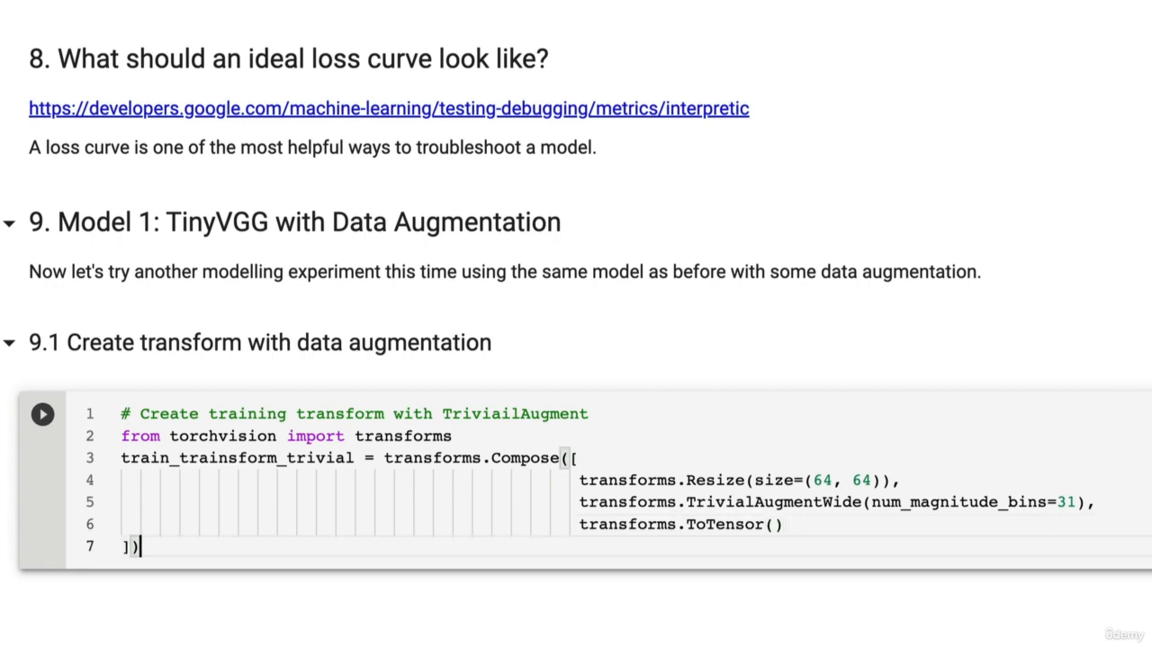
type("test_t")
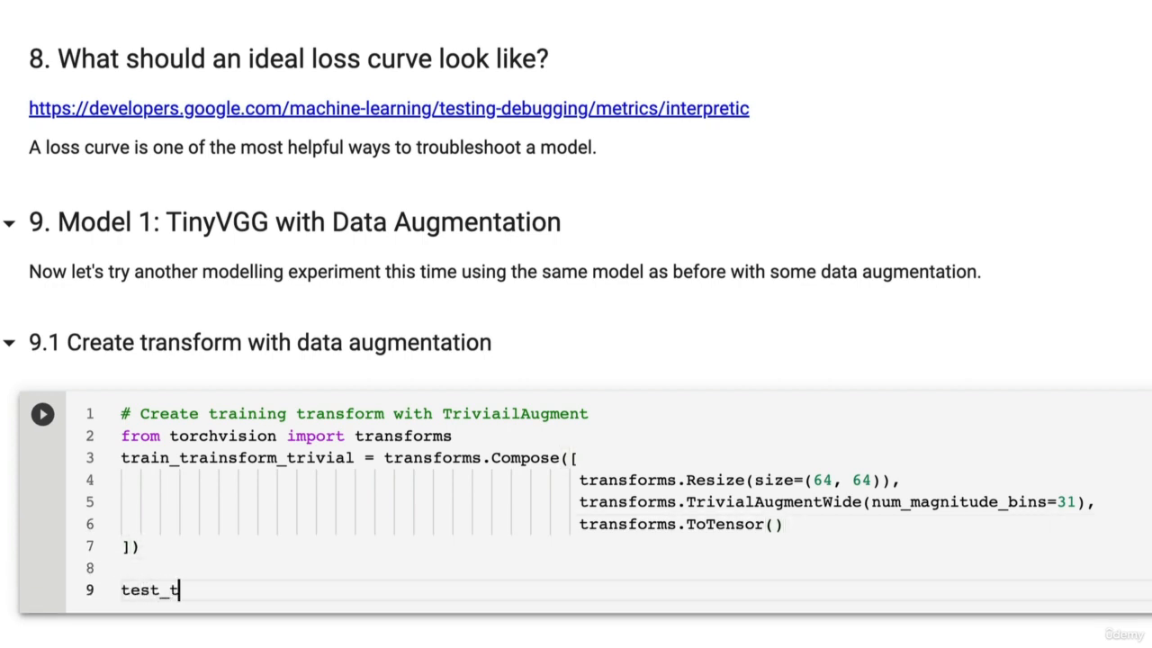
Define test_transform_simple as a Compose of a 64x64 Resize and ToTensor, and run the cell.
type("ransform_")
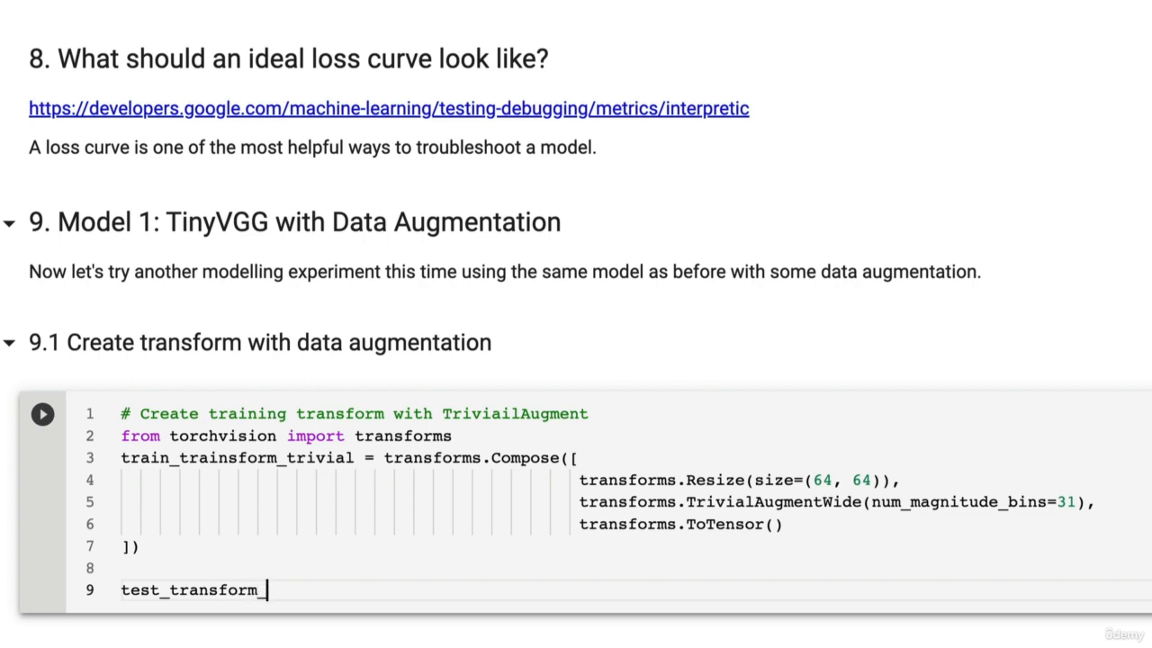
type("simple=")
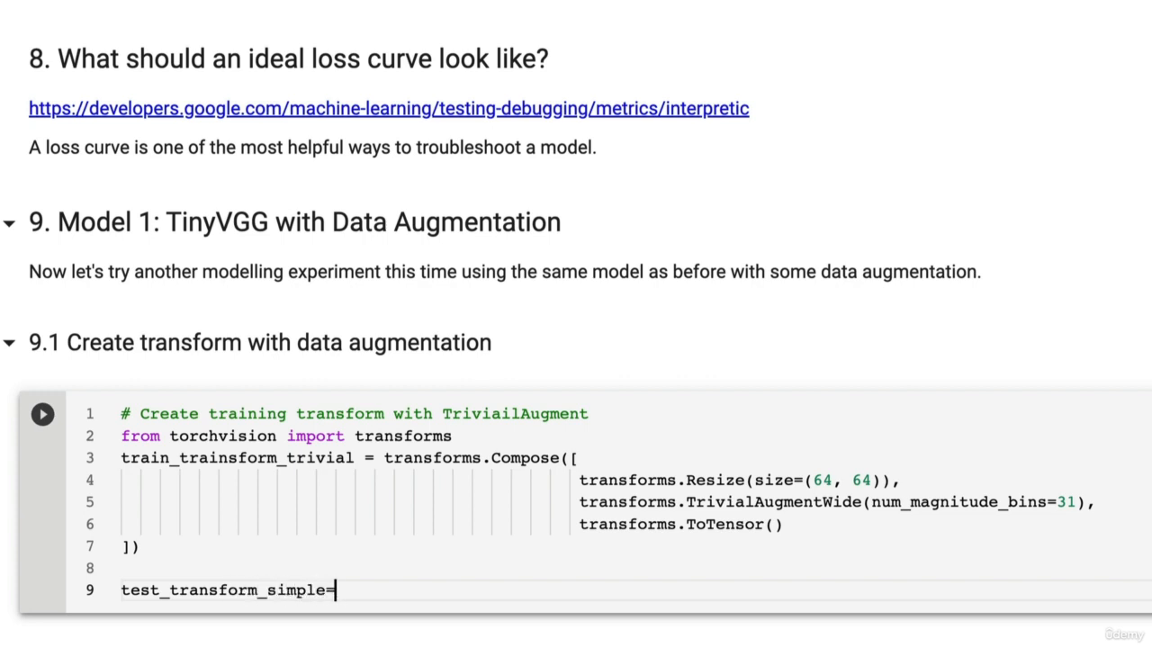
type("= transforms.Compose(")
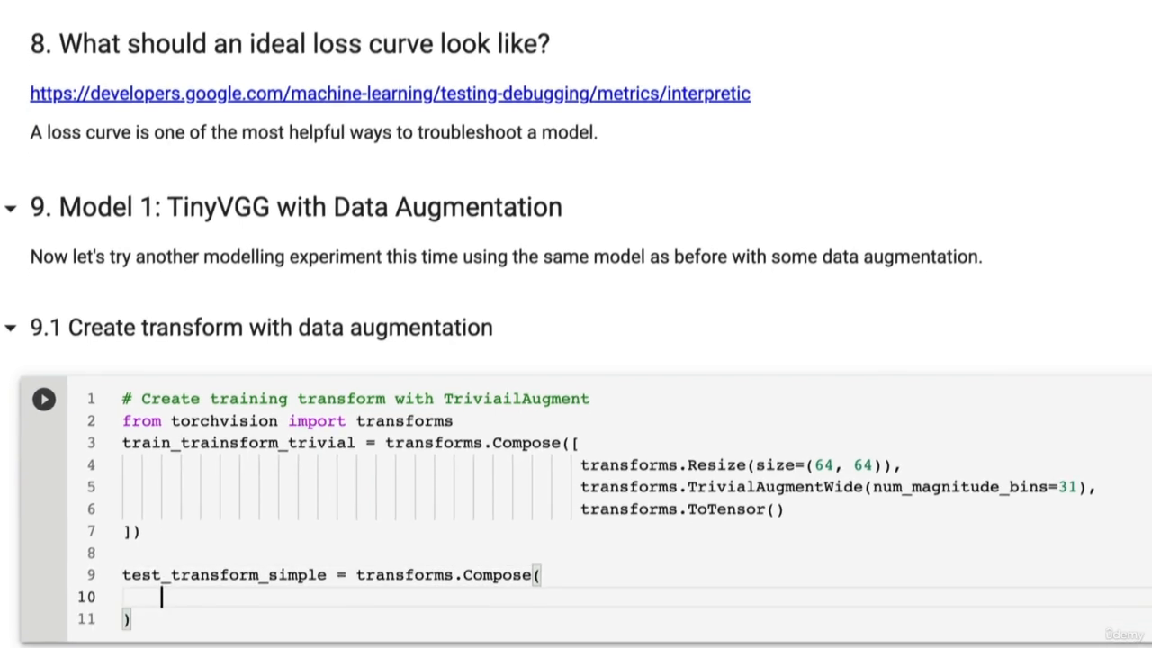
type("[")
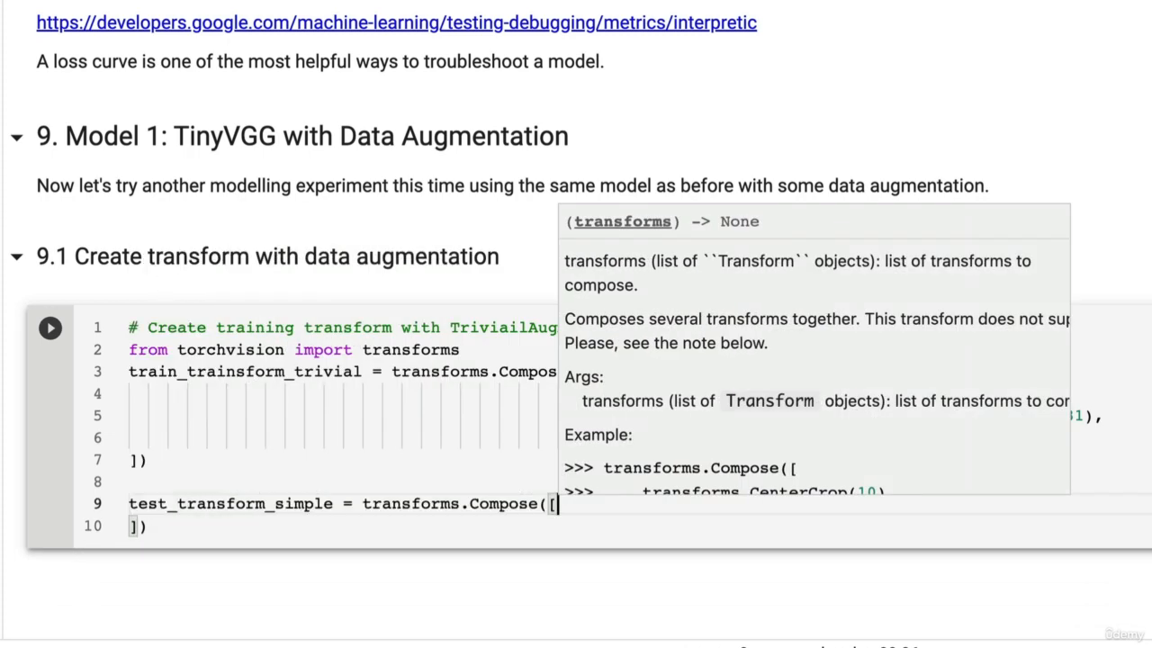
type("transforms.Resize(size=(64, 64)),")
type("transforms.ToTensor()")
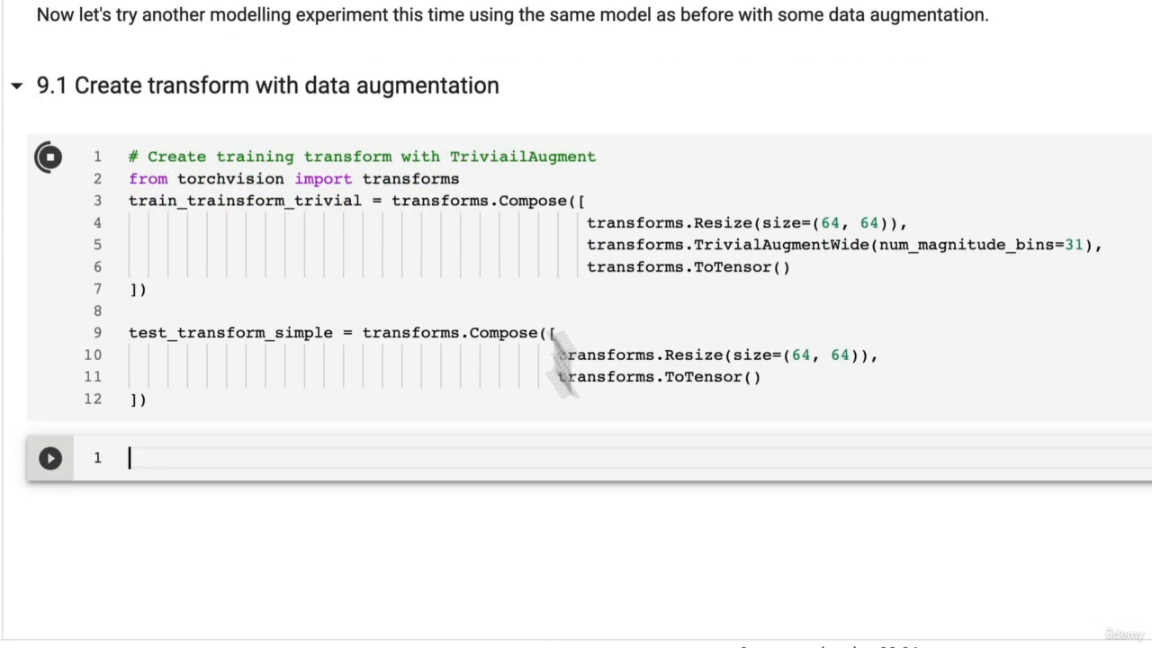
Add a rendered '### 9.2 Create train and test Dataset's and DataLoader's with data augmentation' heading.
left_click(49, 157)
type("### 9")
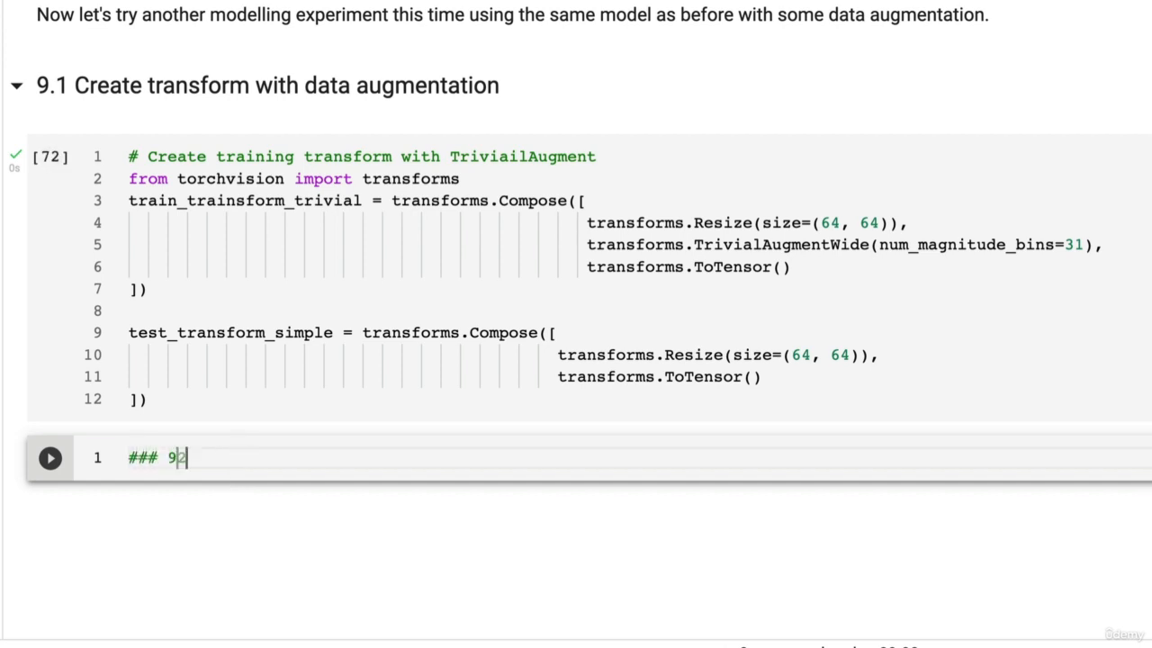
type(".2")
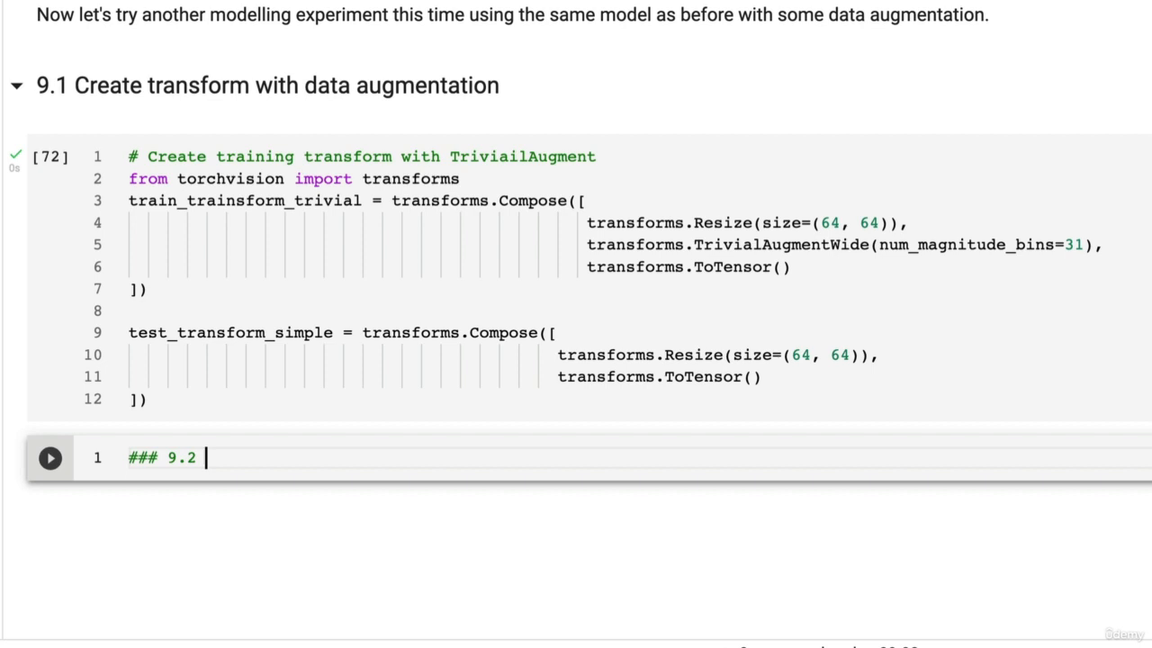
type("Create train and test `Dataset")
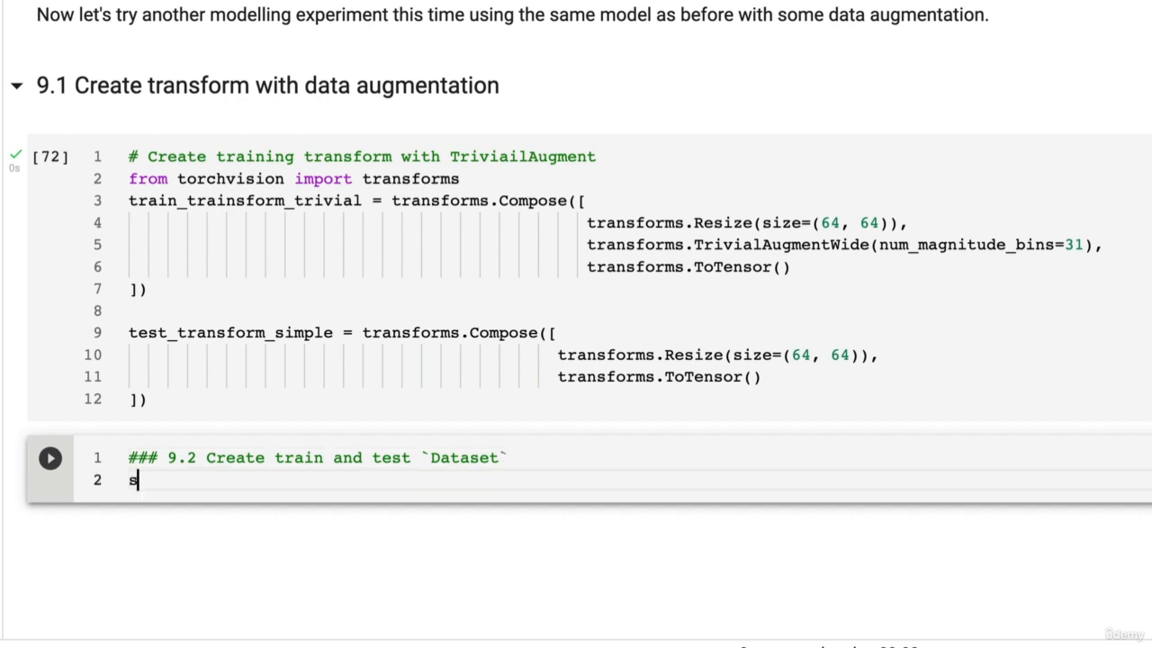
type("'s and `D")
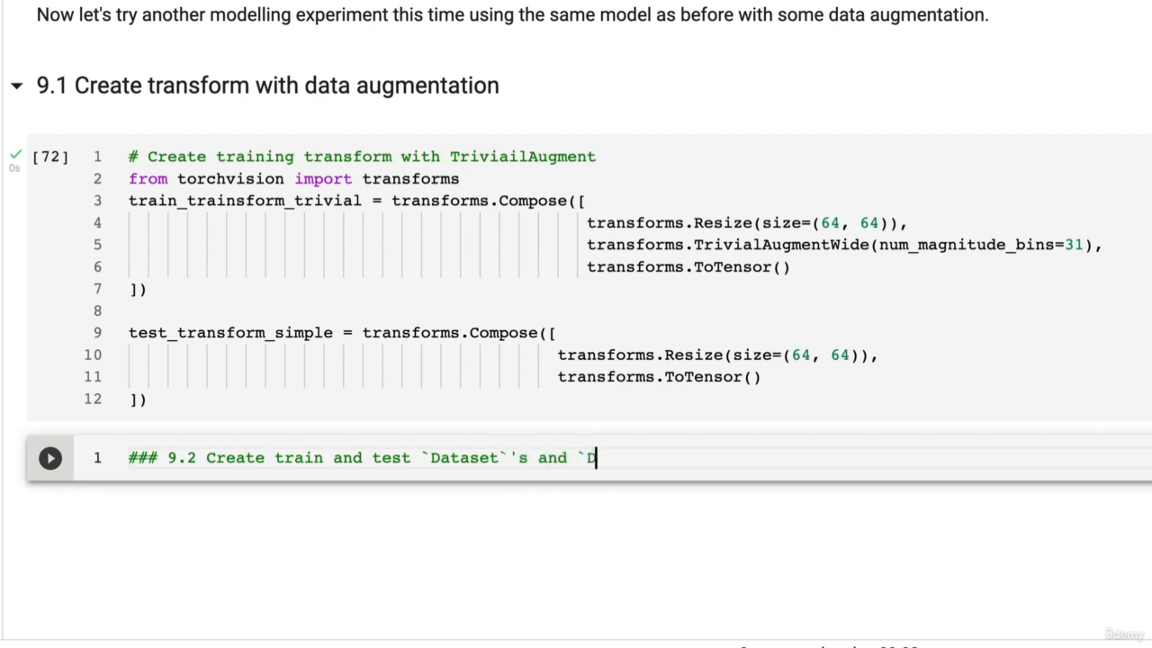
type("ataLoader`")
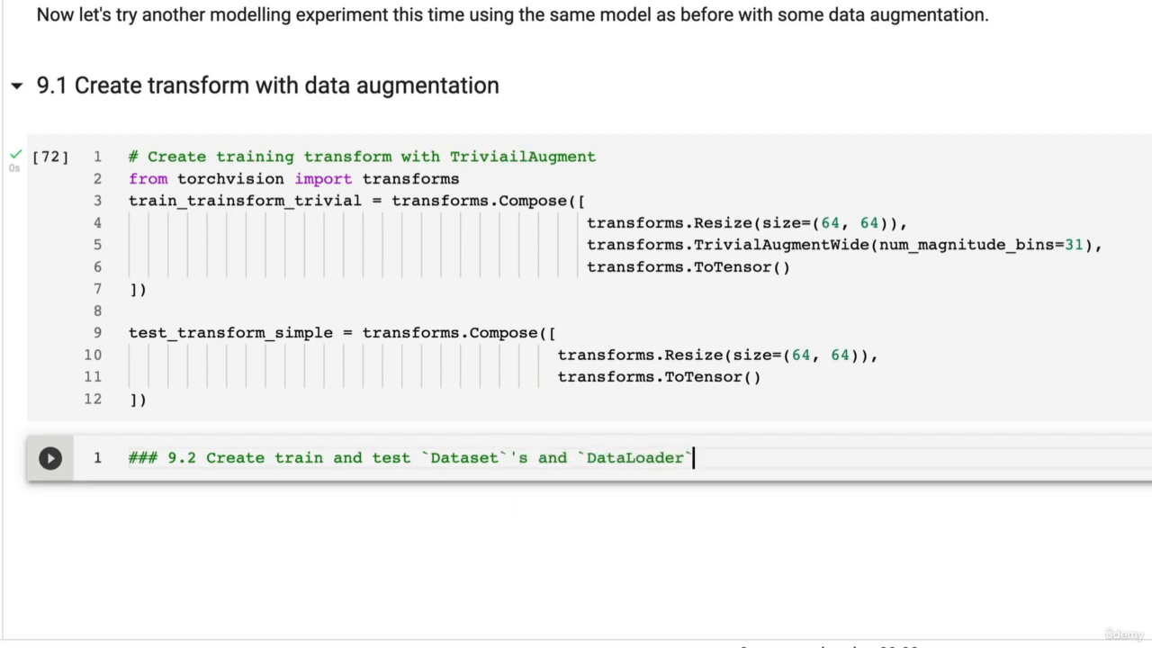
type("'s with data augmentation")
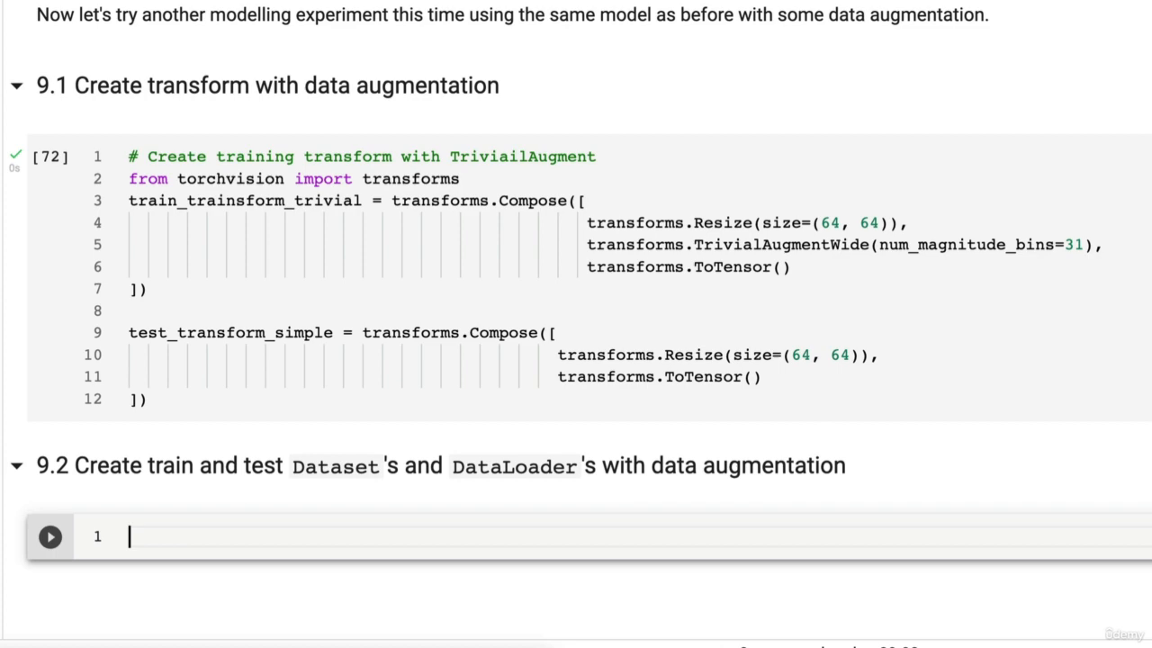
scroll("down", 3)
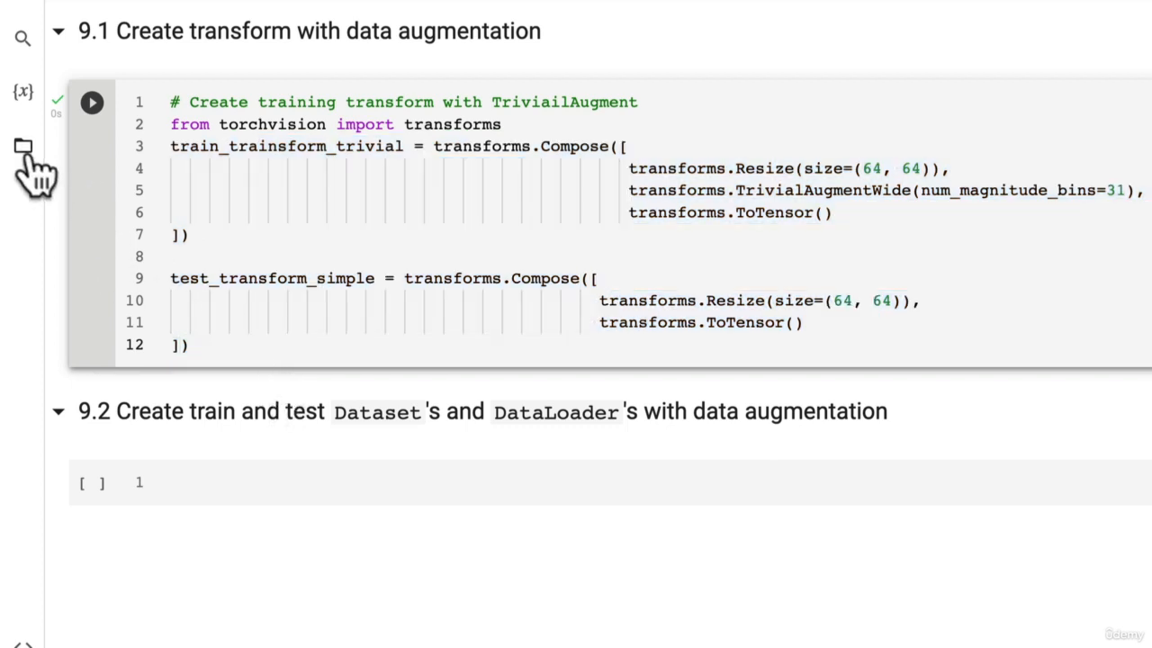
left_click(22, 146)
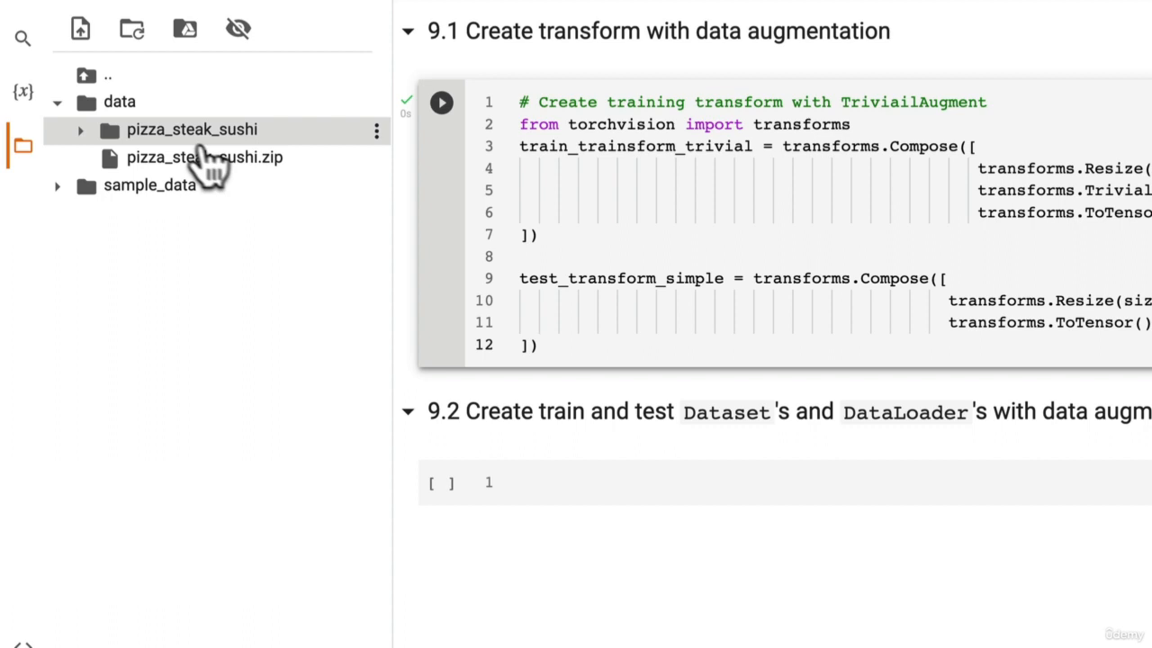
mouse_move(238, 171)
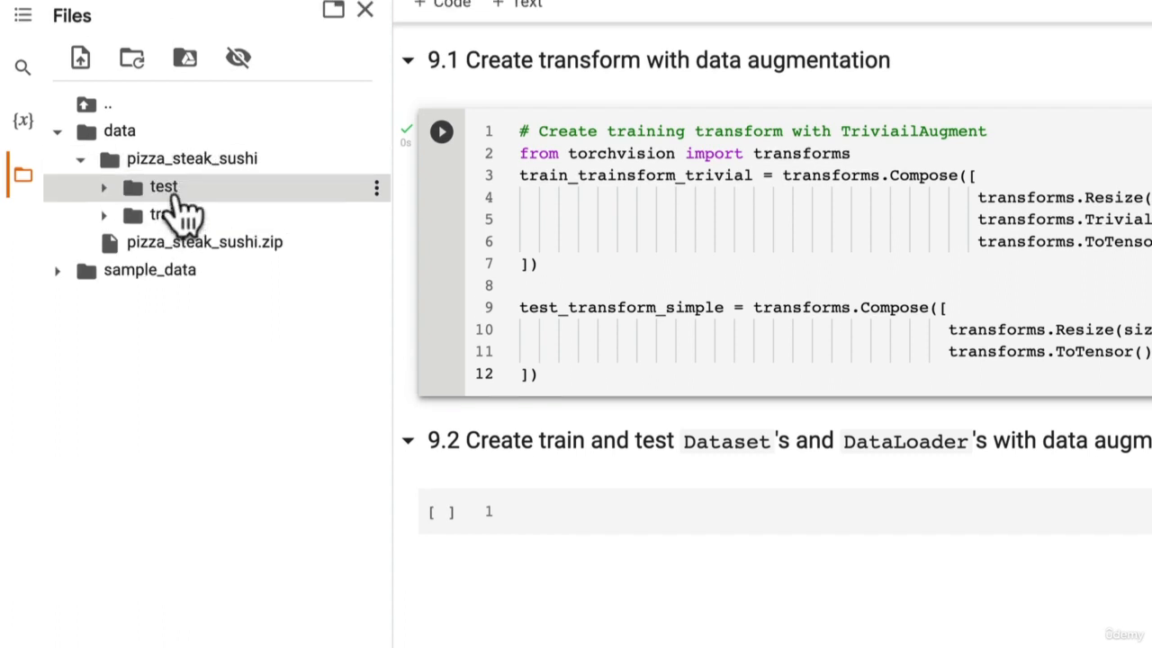
left_click(364, 11)
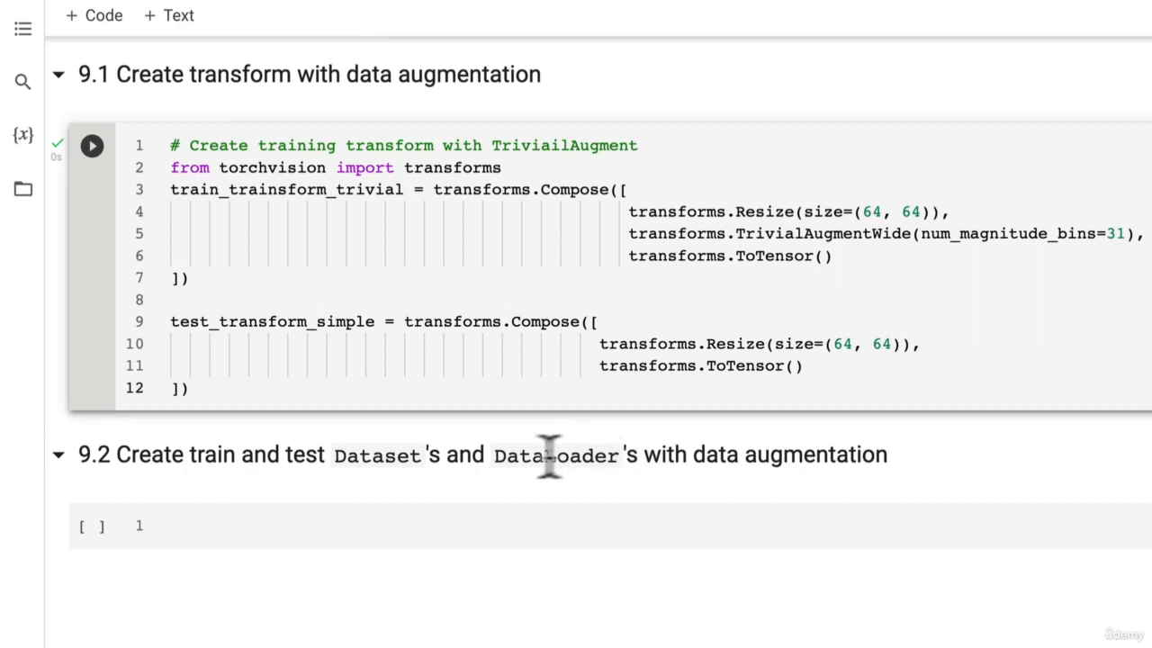
left_click(90, 144)
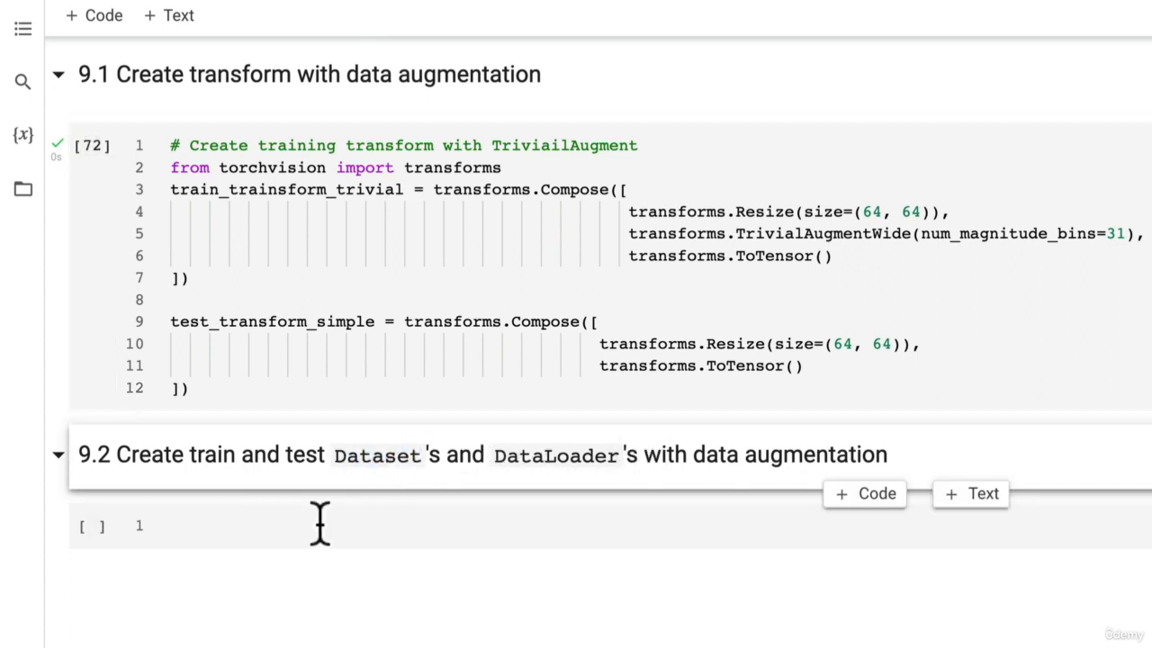
Comment 'Turn image folders into Datasets', import datasets from torchvision and start train_data_augmented = datasets.ImageFolder.
type("#")
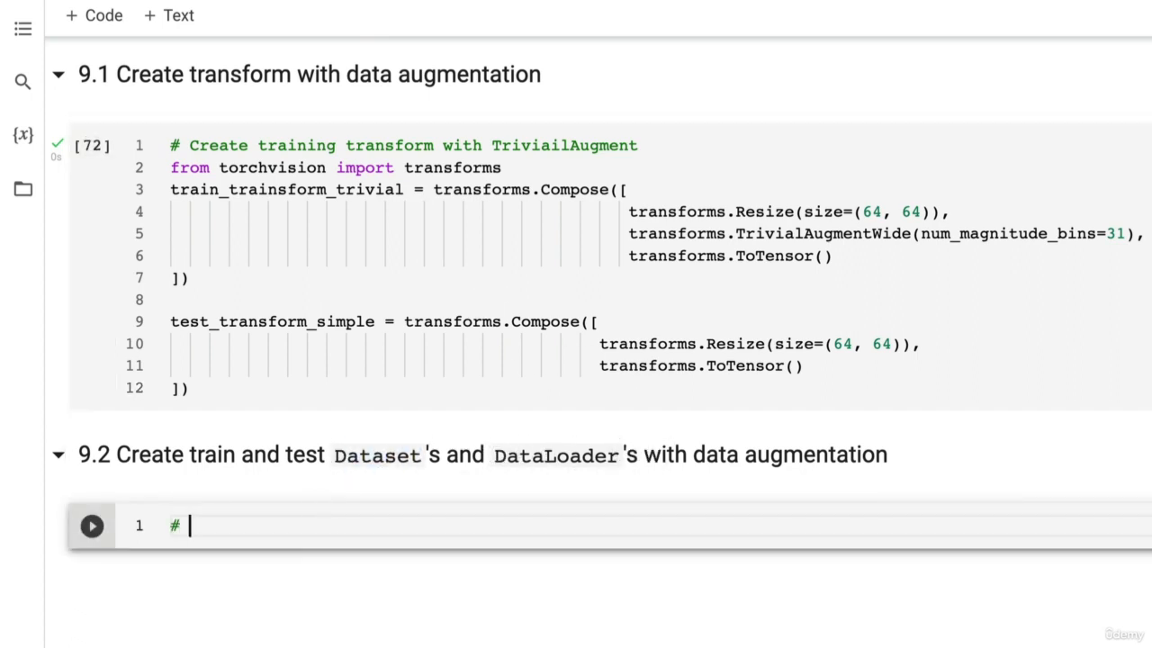
type("Turn image folders i")
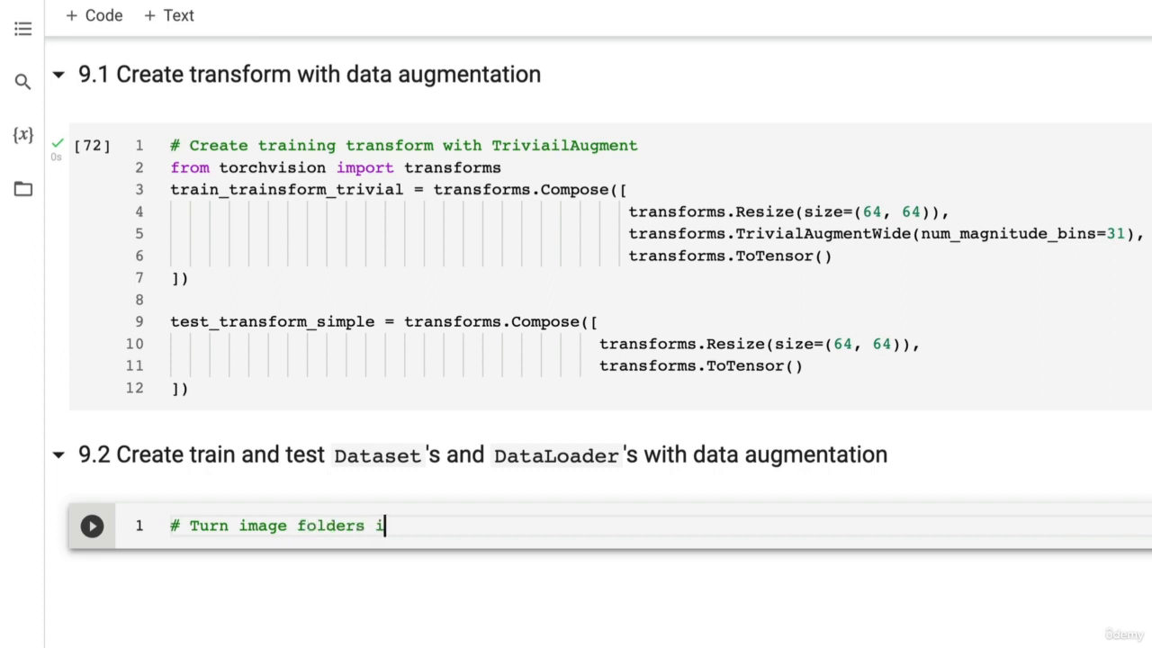
type("nto Datasets")
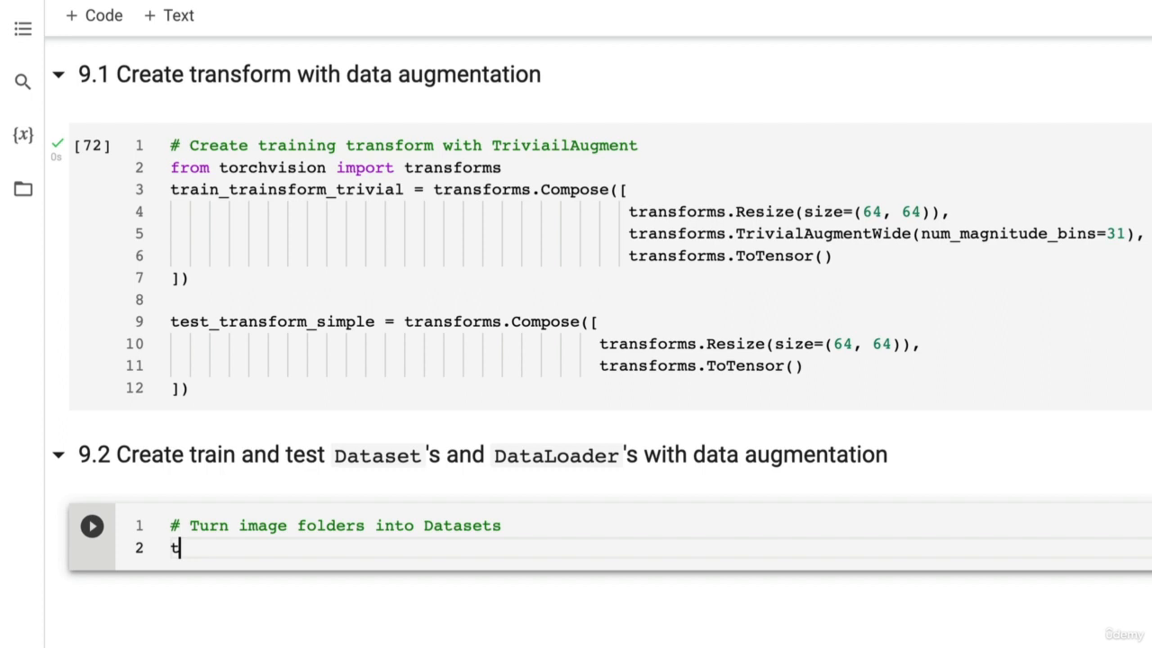
type("rain_Ddata_augment")
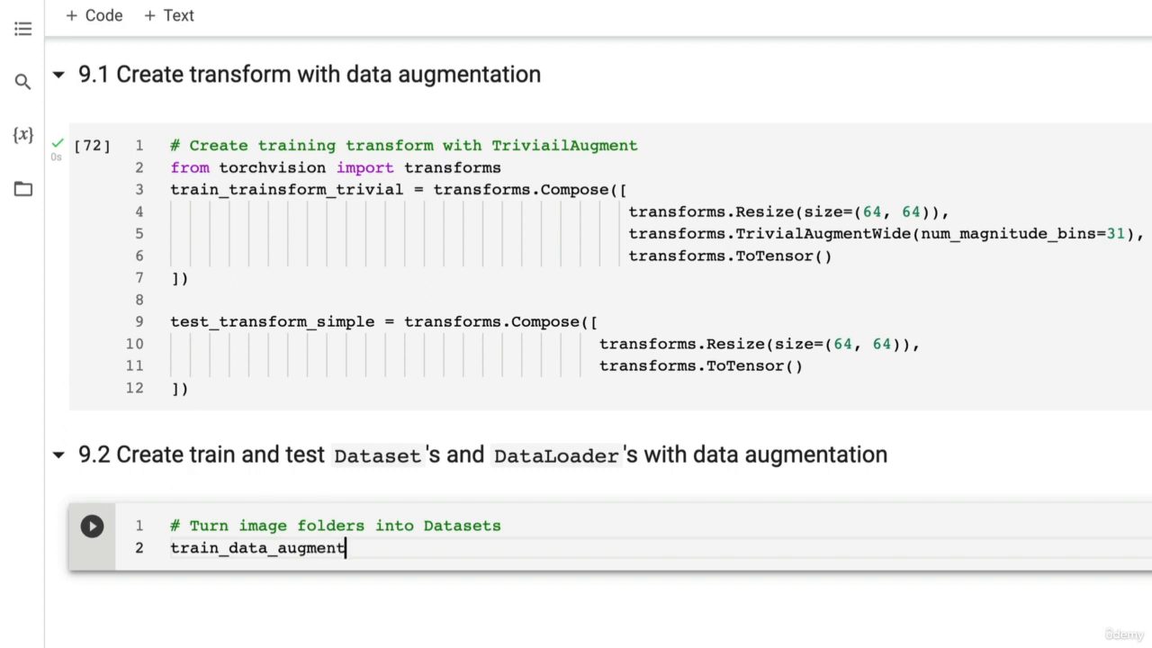
type("ed = dat")
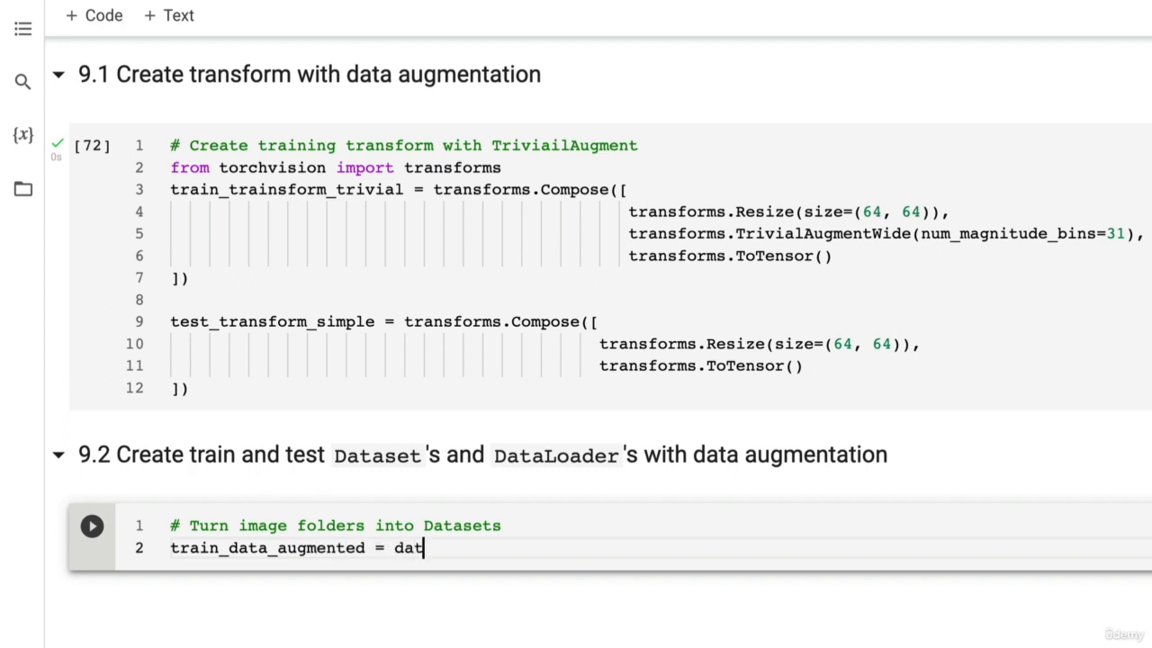
type("asets.")
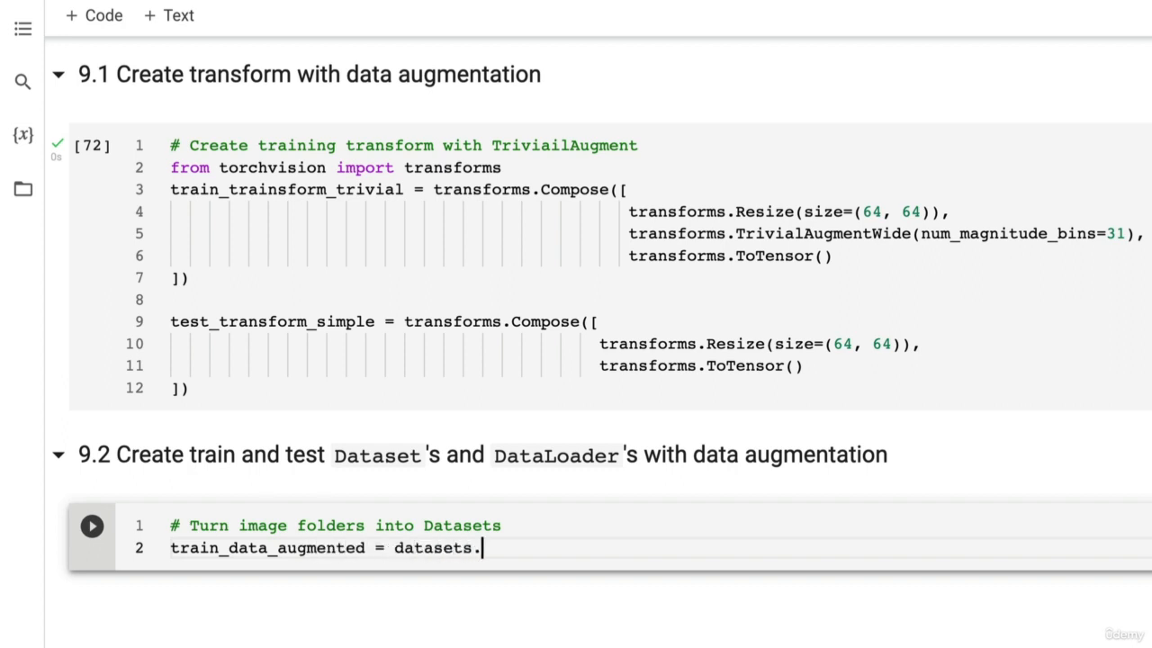
type("ImageFolder(")
type("from torchvi")
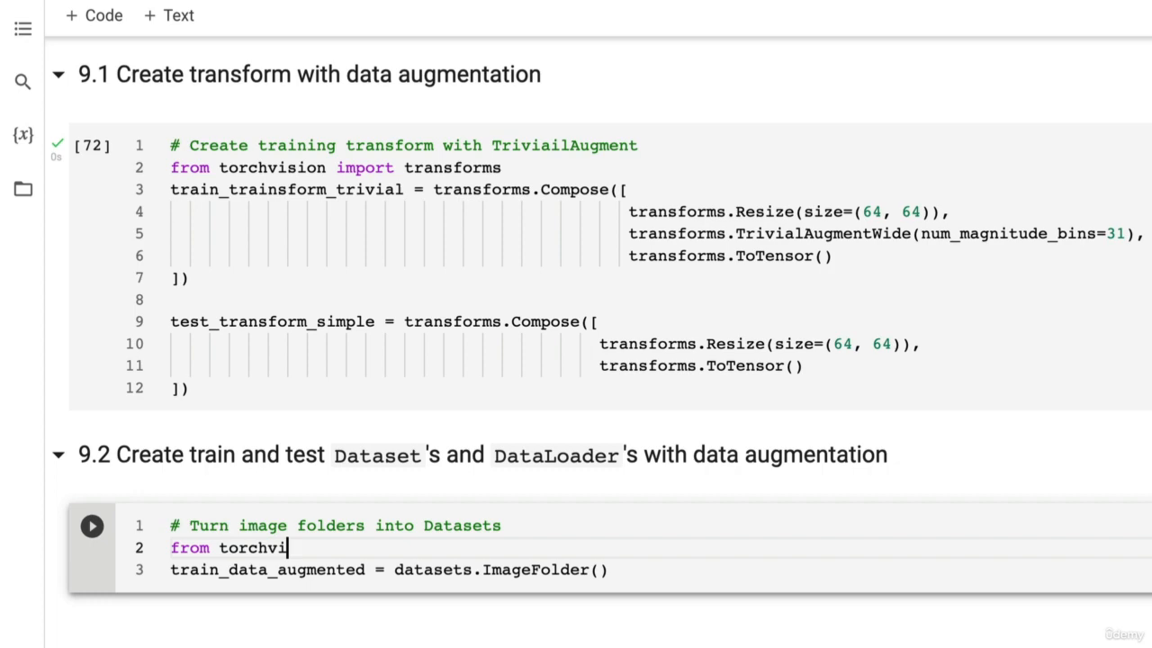
type("sion import datasets")
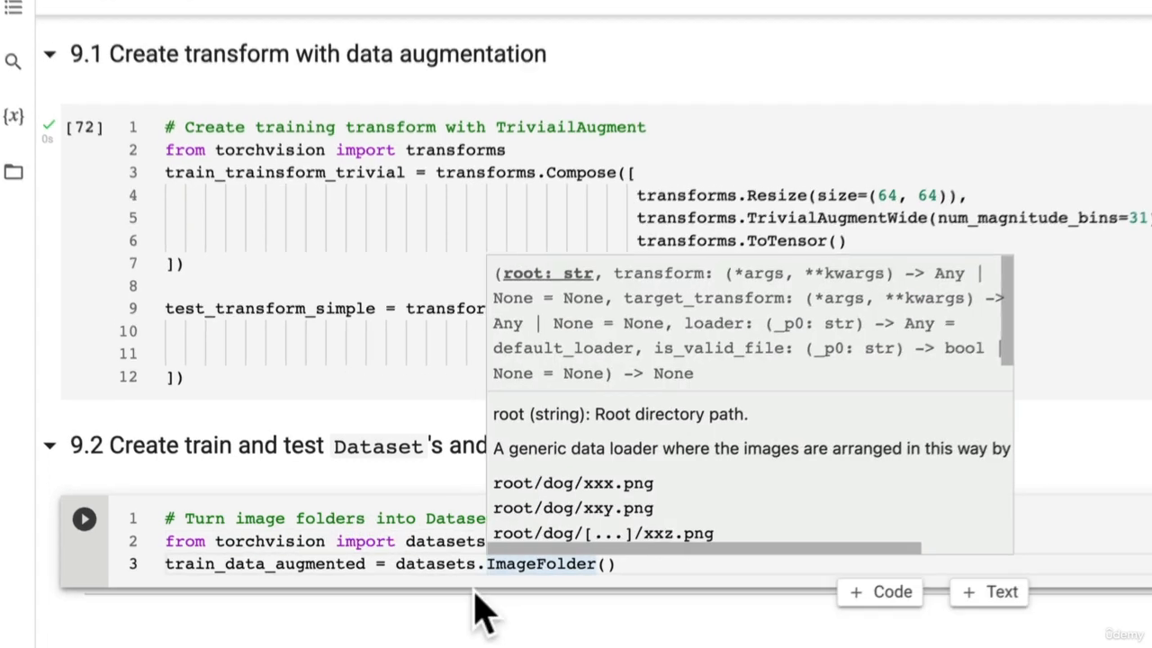
scroll("down", 3)
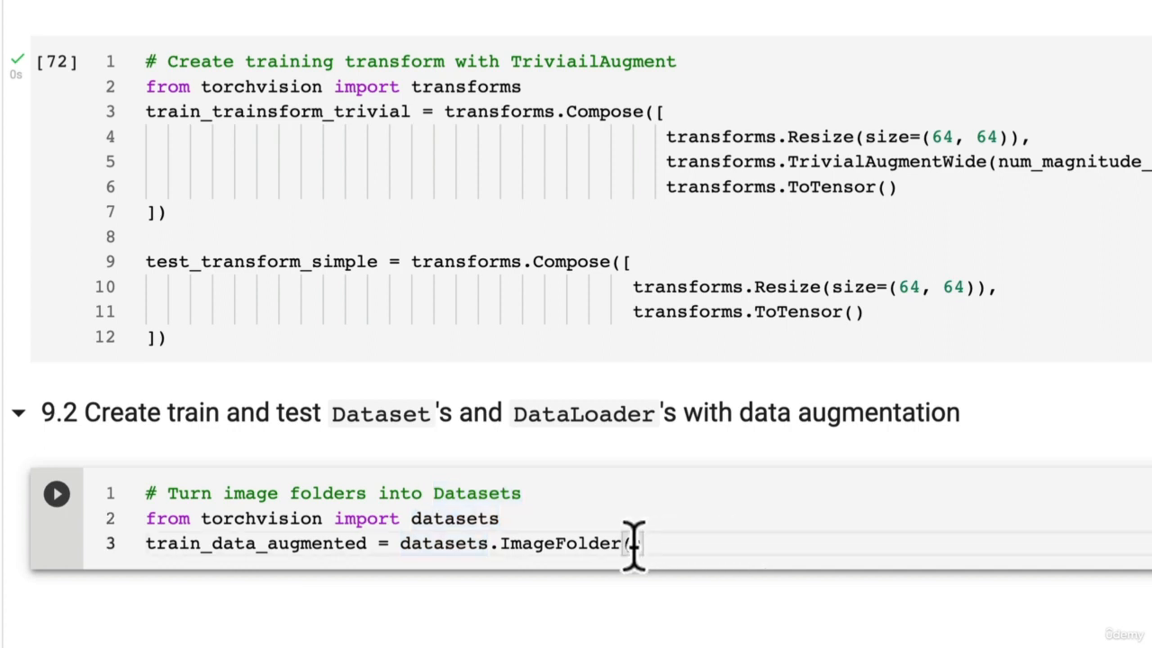
Fill ImageFolder with root=train_dir and transform=train_transform_trivial.
type("roo")
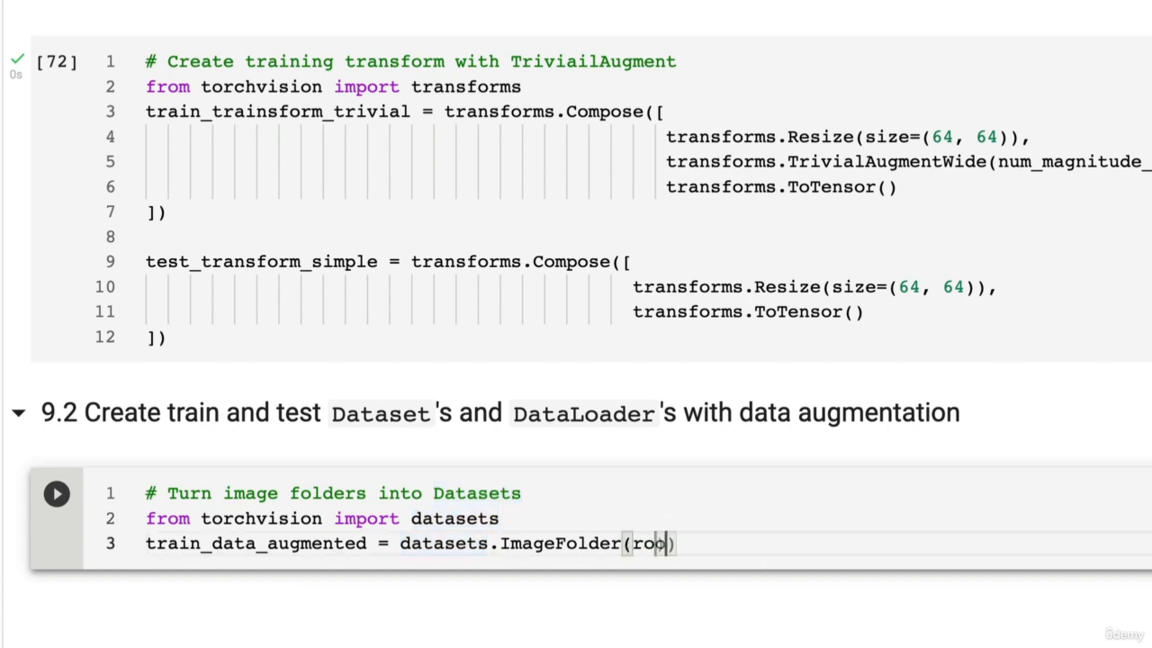
key("Backspace")
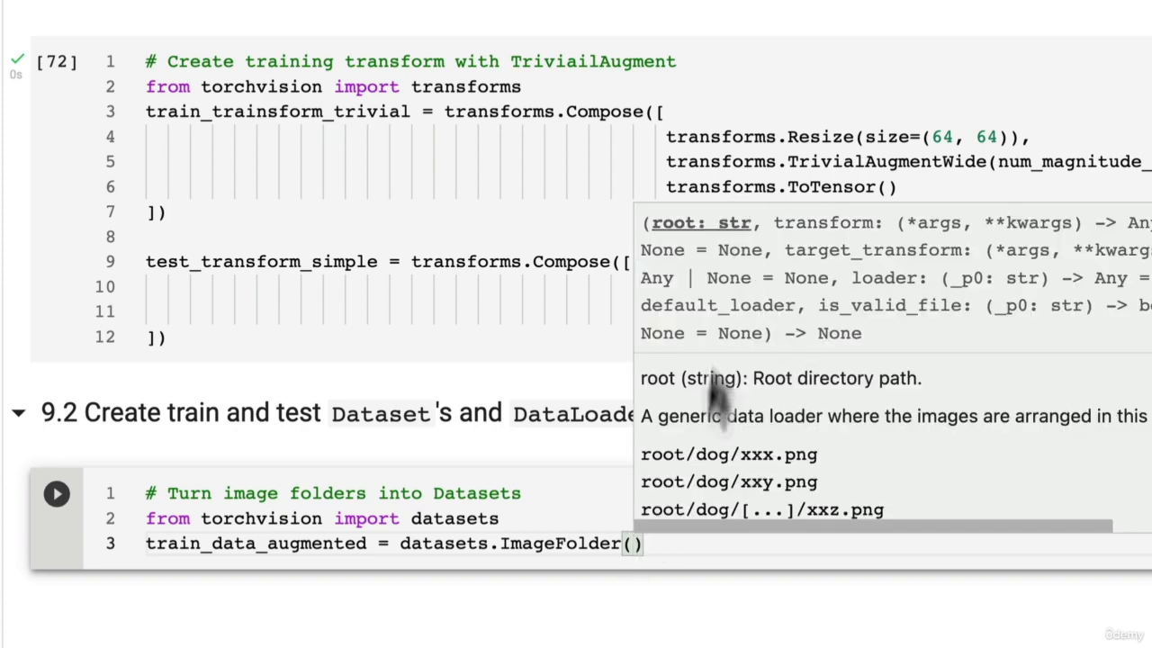
type("root=train_di")
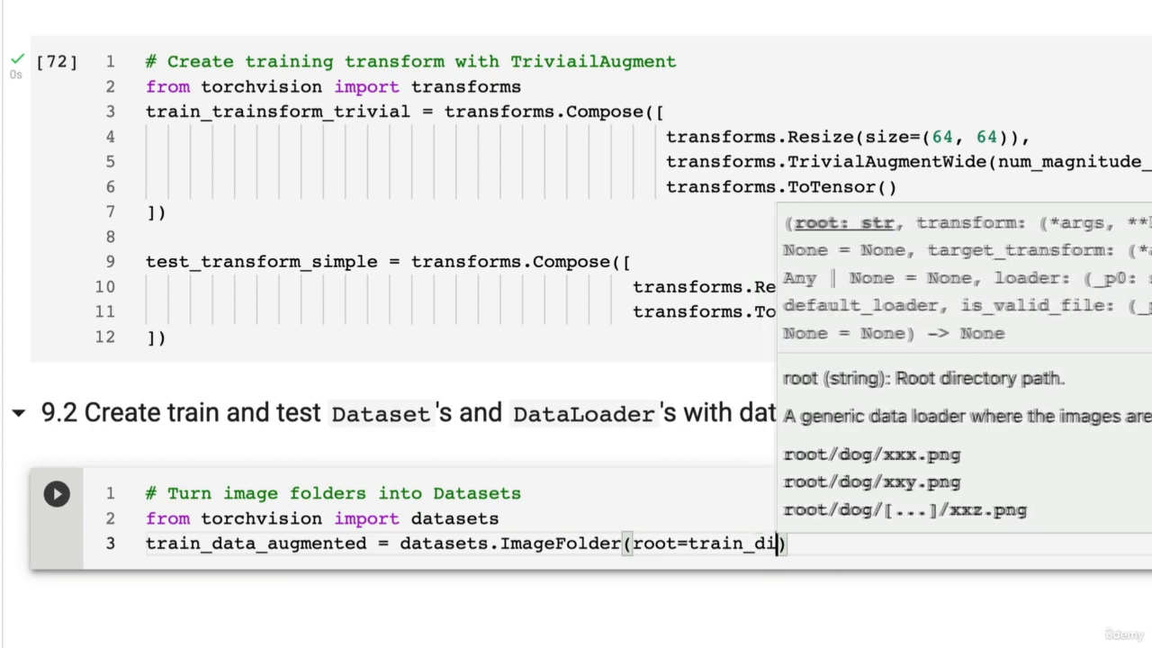
left_click(939, 529)
type("transform)")
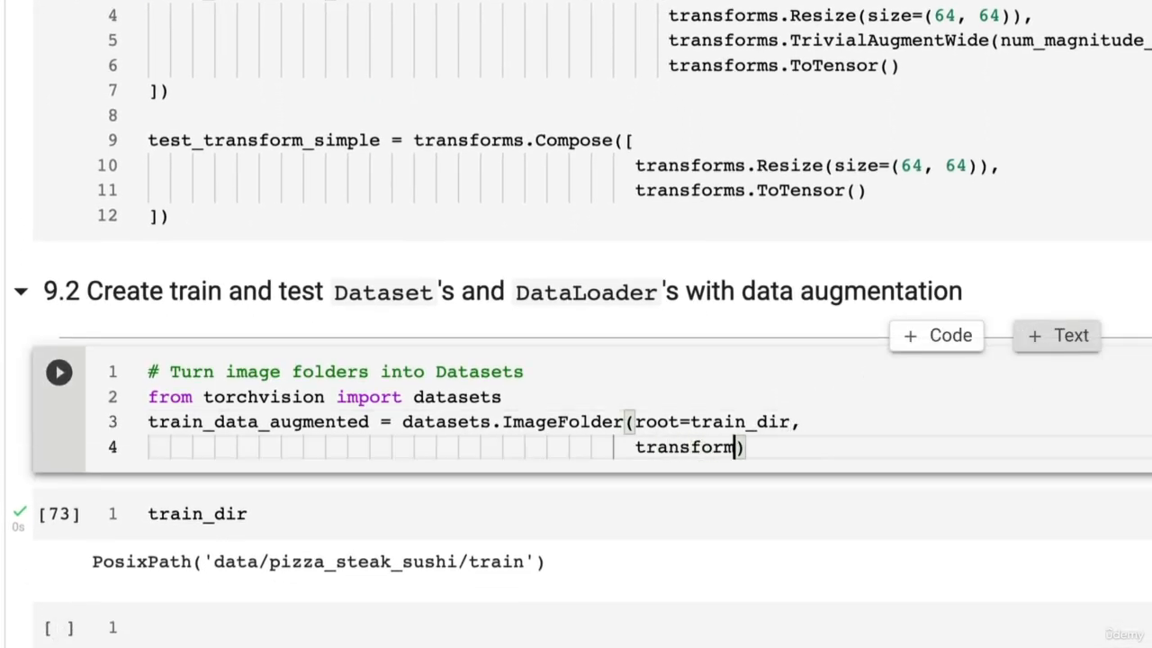
type("=train_transform_trivial")
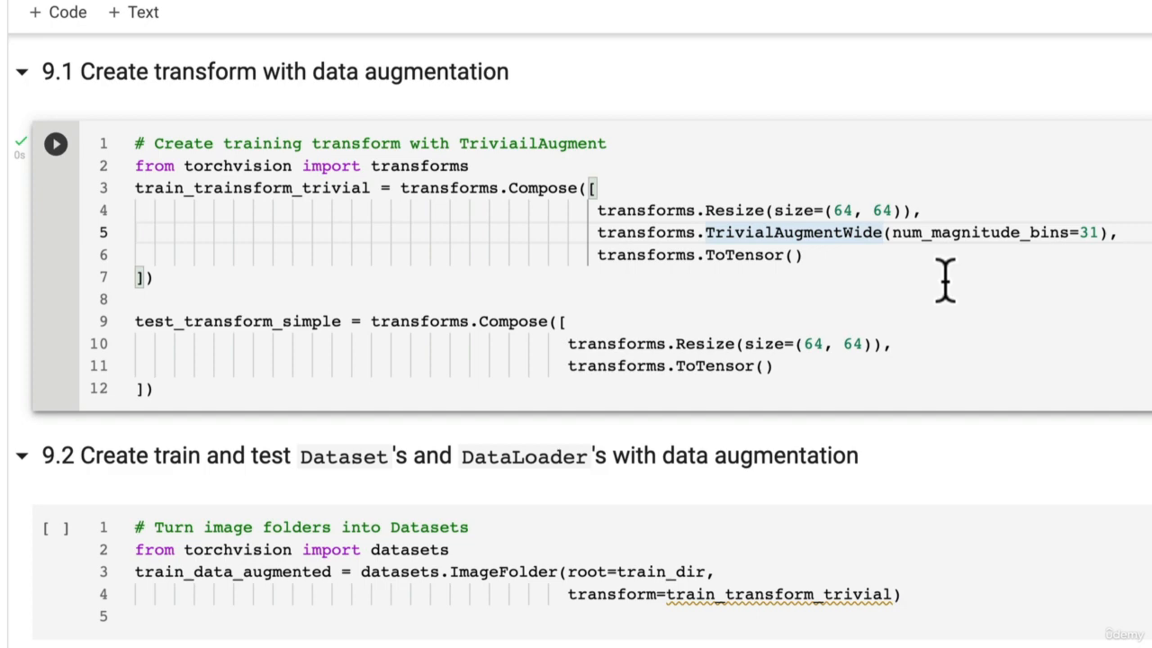
Build test_data_simple as an ImageFolder from test_dir with test_transform_simple and run the cell.
double_click(792, 232)
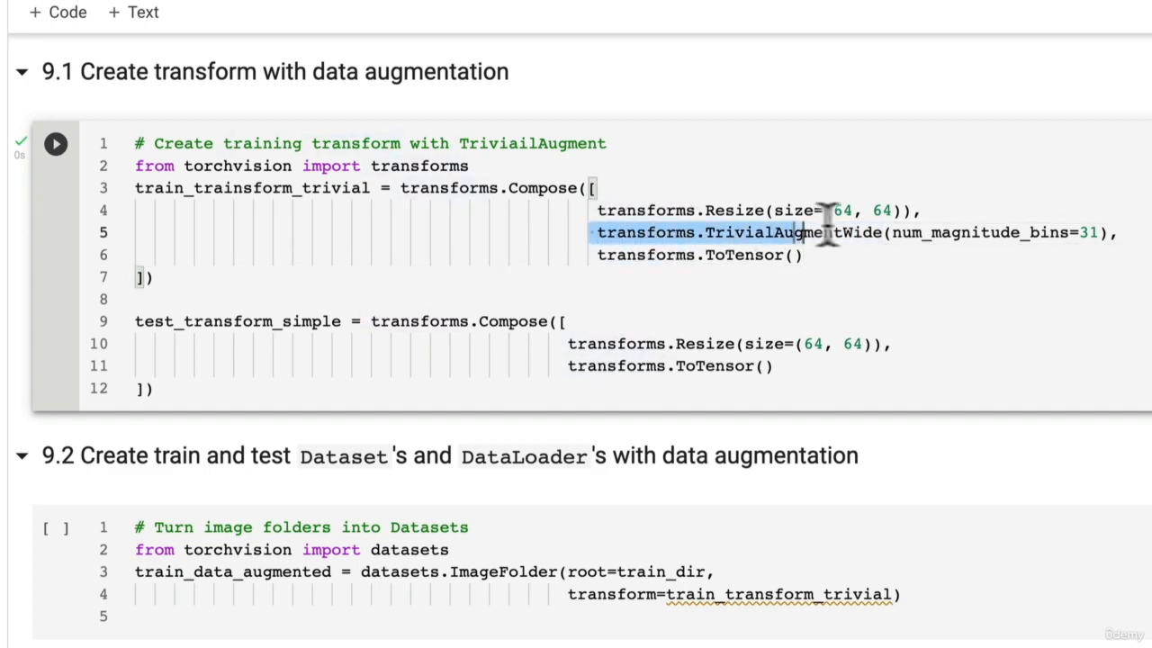
scroll("down", 3)
type("test_data_")
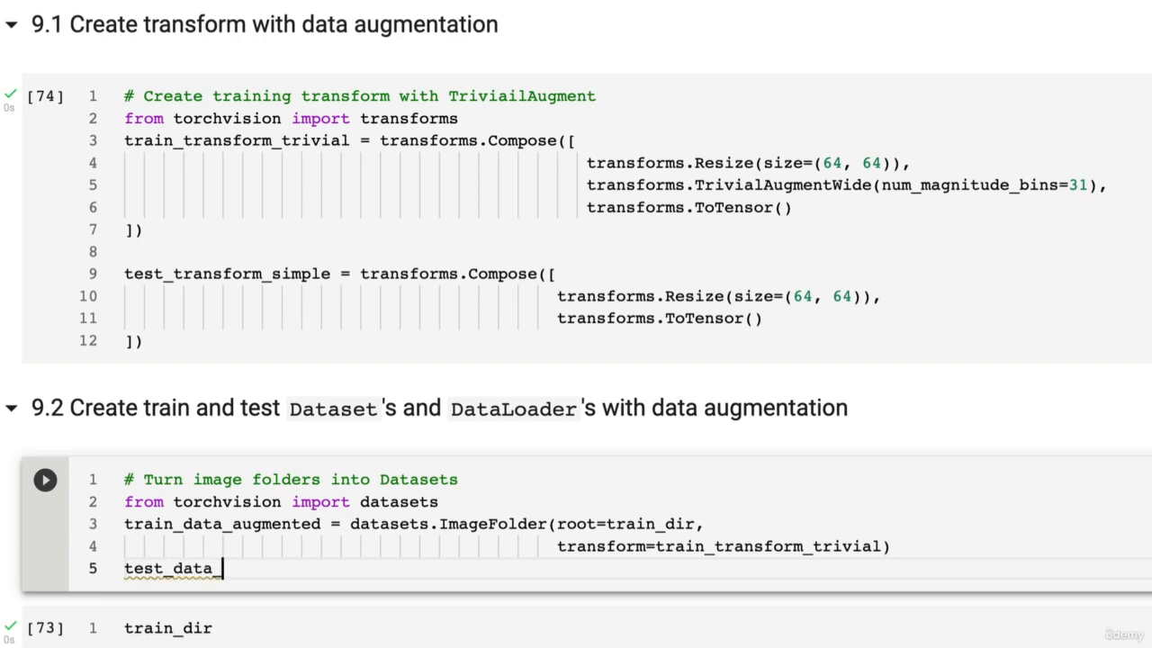
type("simple =")
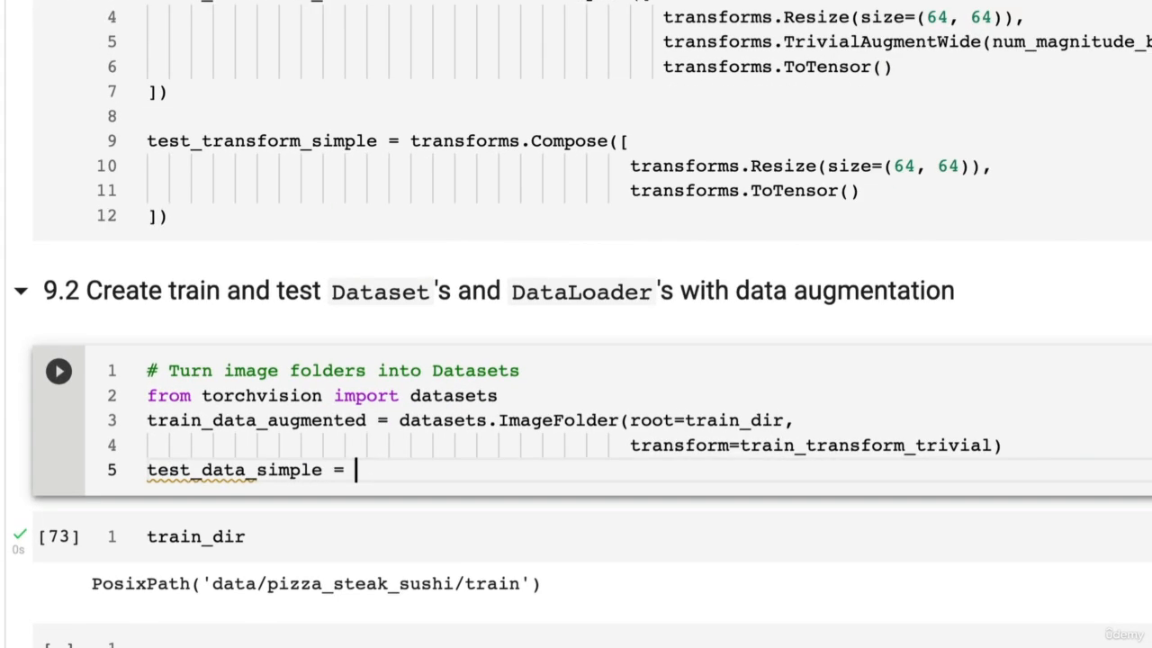
type("datasets.")
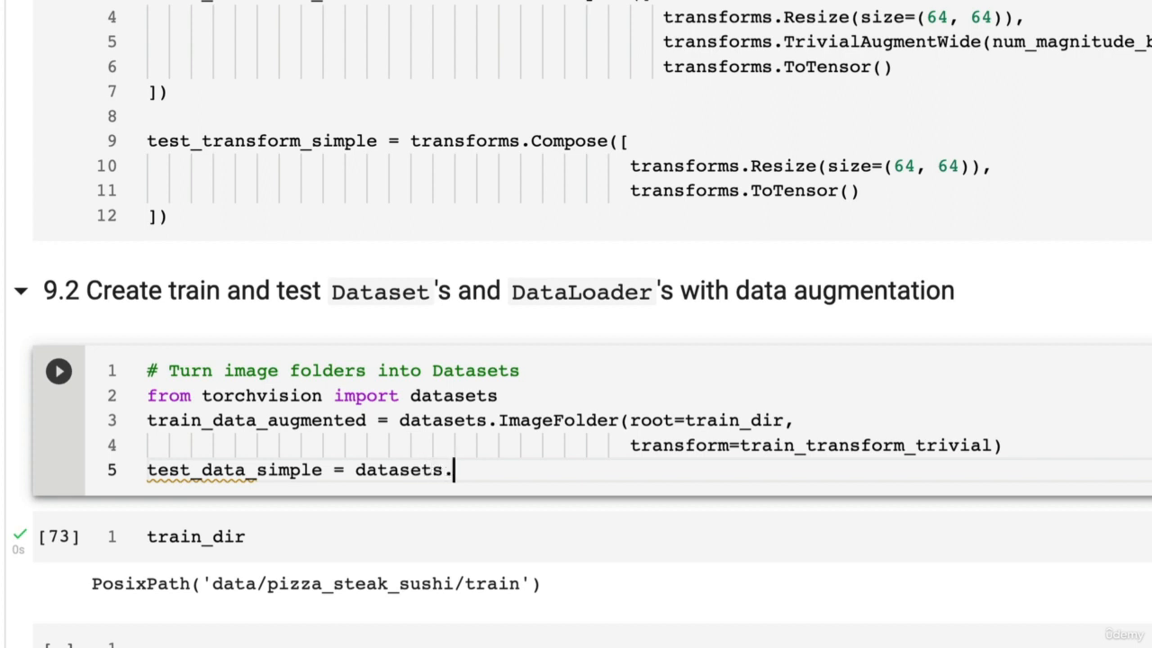
type("ImageFolder(root=test_dir,")
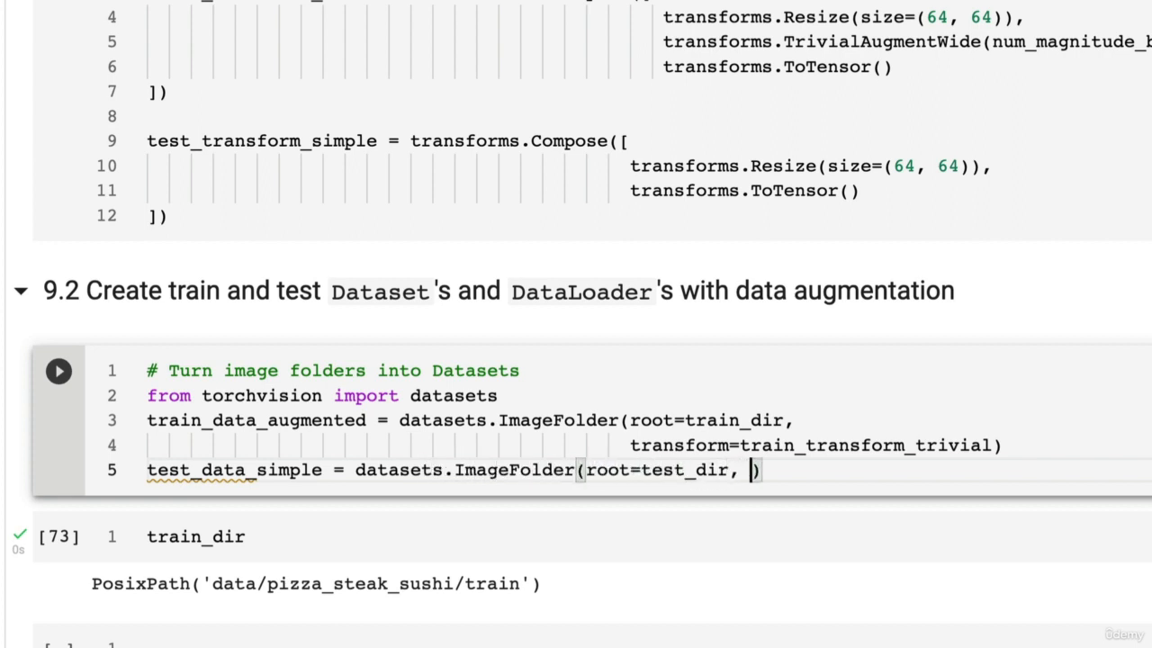
type("transform=")
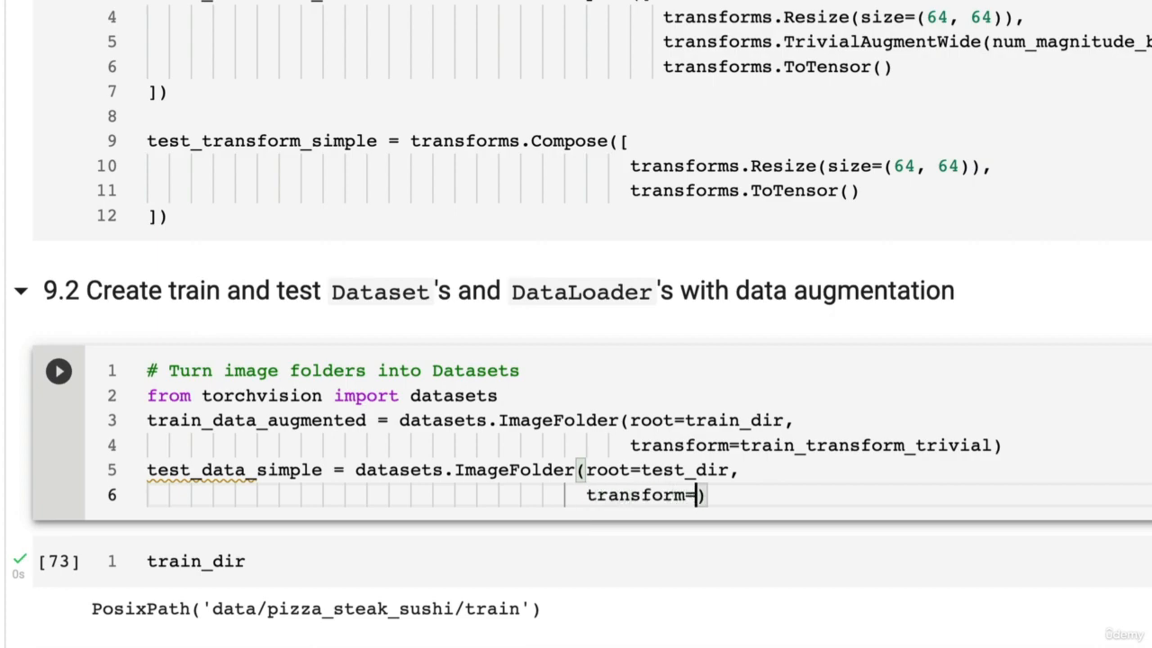
type("test_transform")
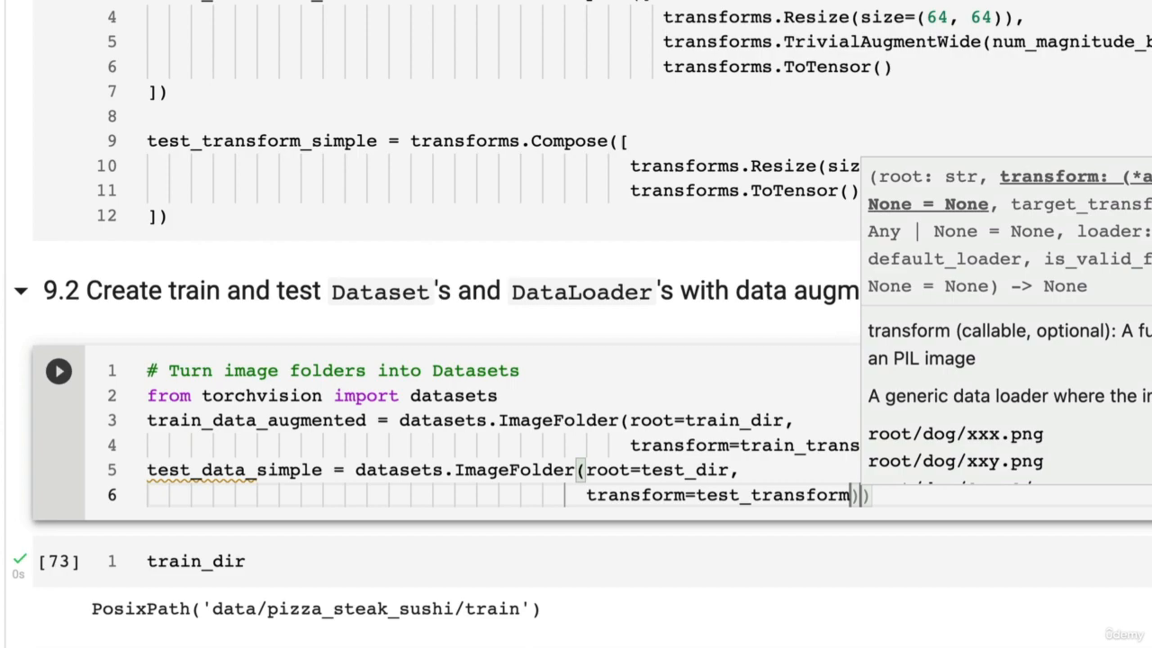
type("_simple")
left_click(642, 561)
type("# Turn our D")
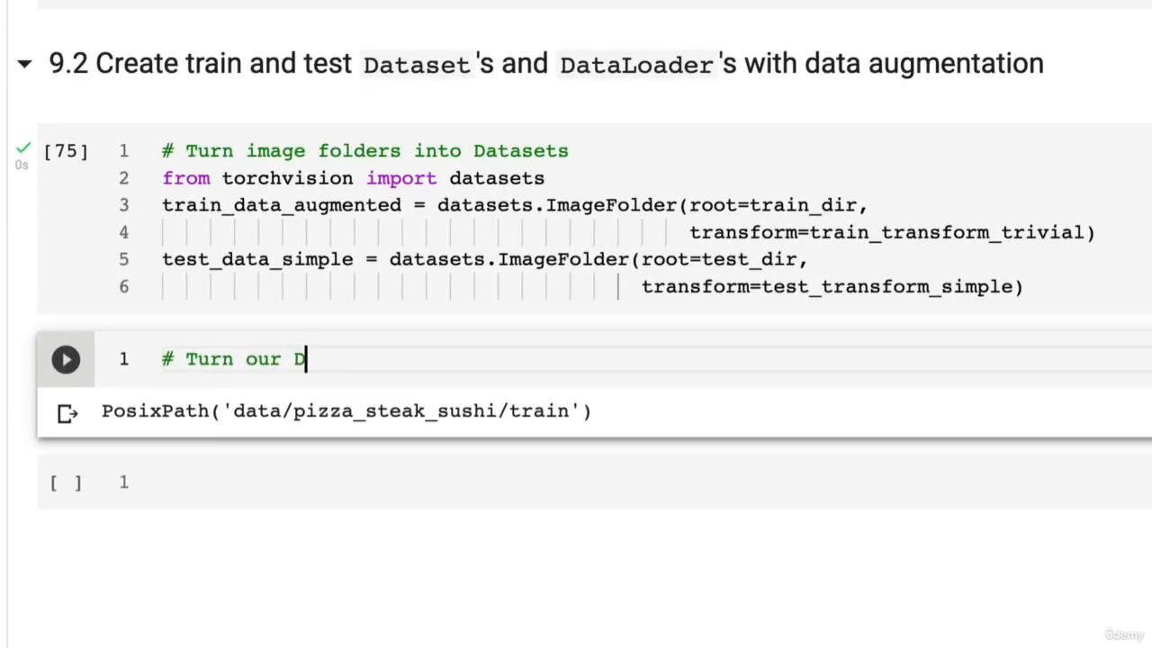
Comment 'Turn datasets into DataLoaders', import os, set BATCH_SIZE = 32 and NUM_WORKERS = os.cpu_count().
type("atasets inn")
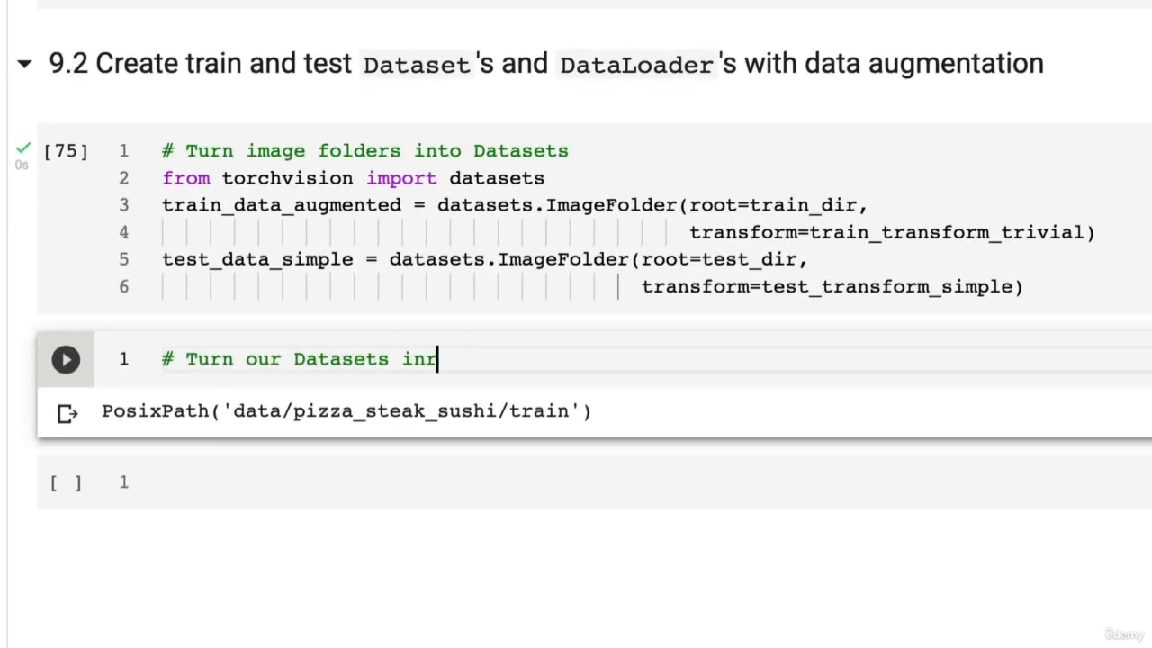
type("to DataLoaders")
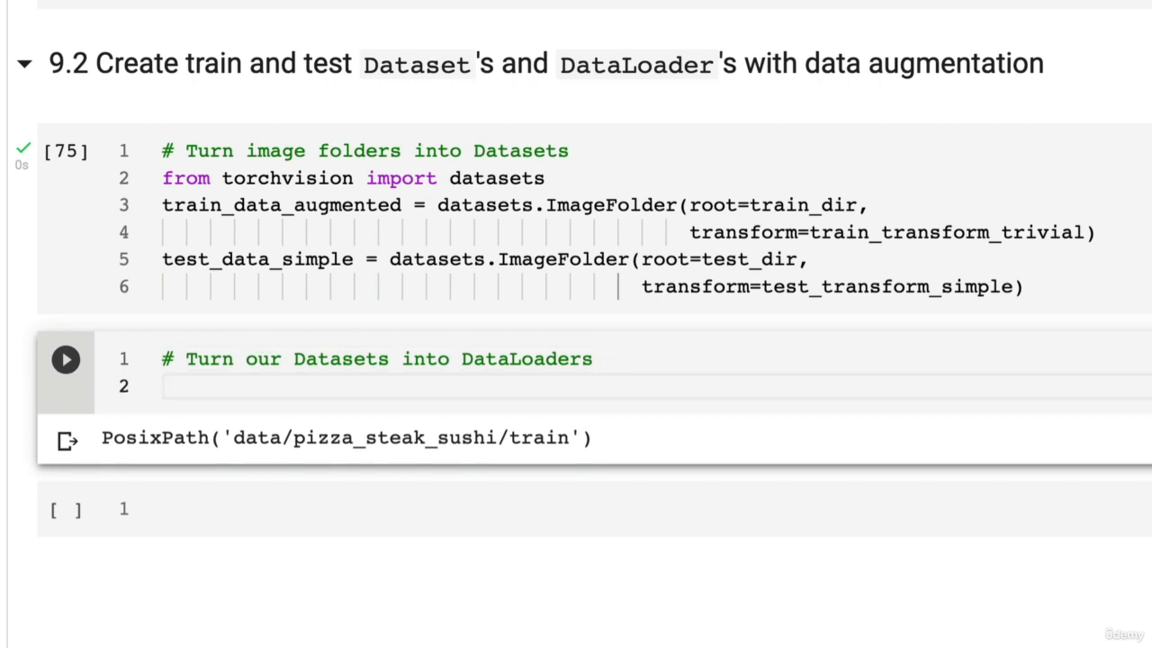
type("import os")
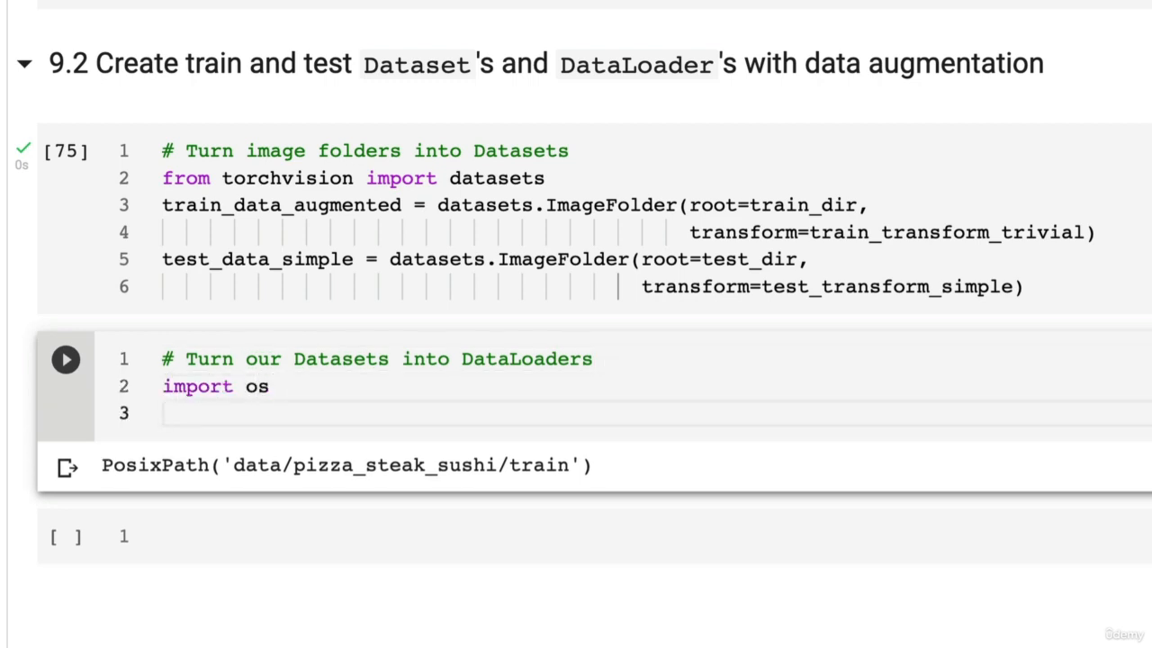
type("BATCH_SIZE =")
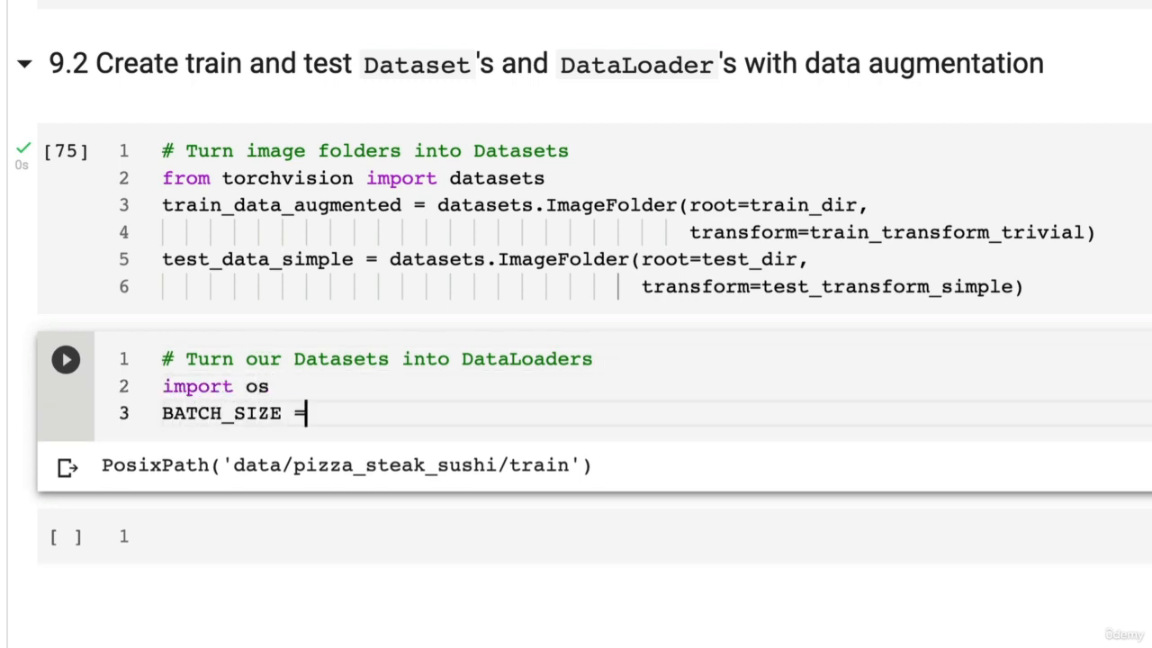
type("32")
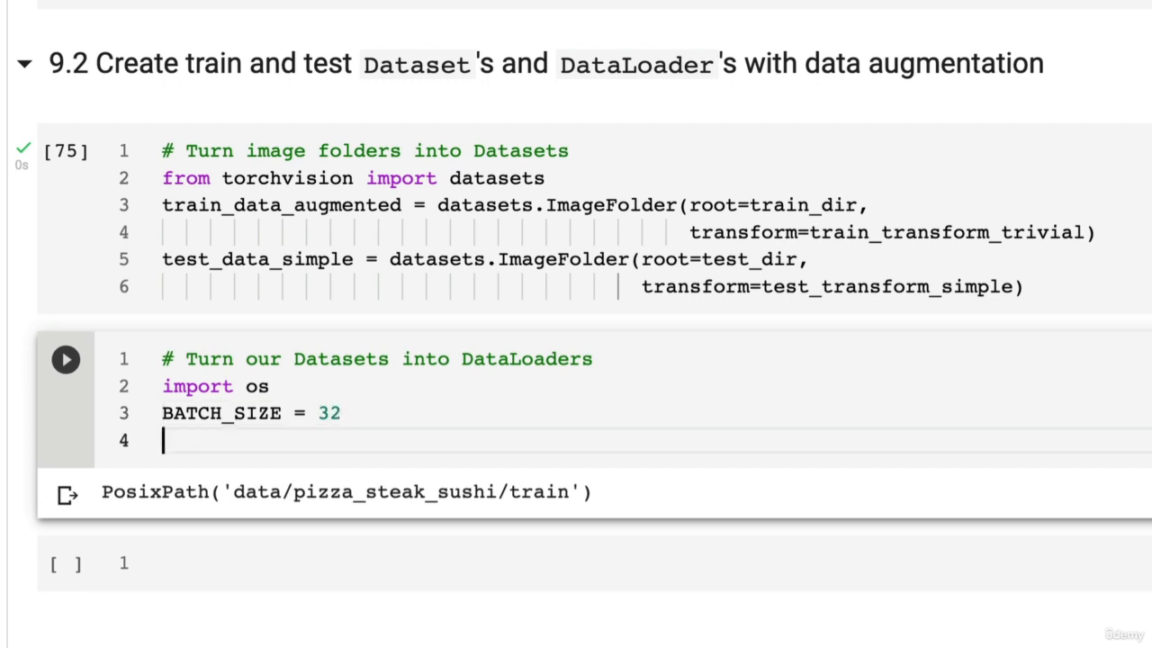
type("NUM_WORK")
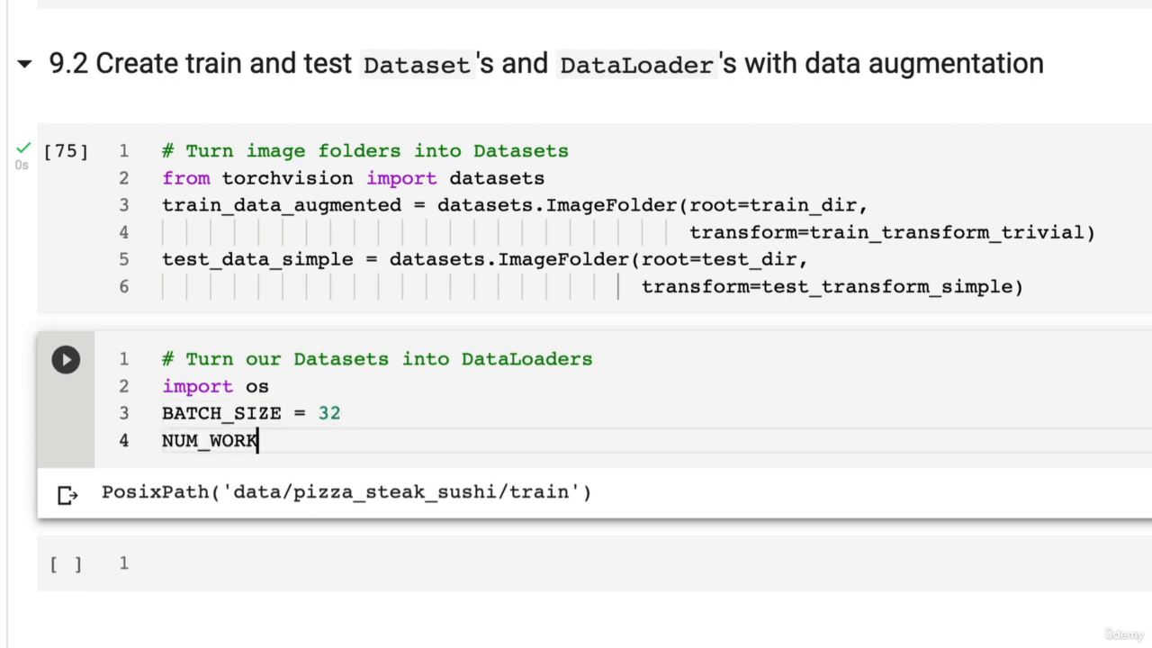
type("ERS = os.c")
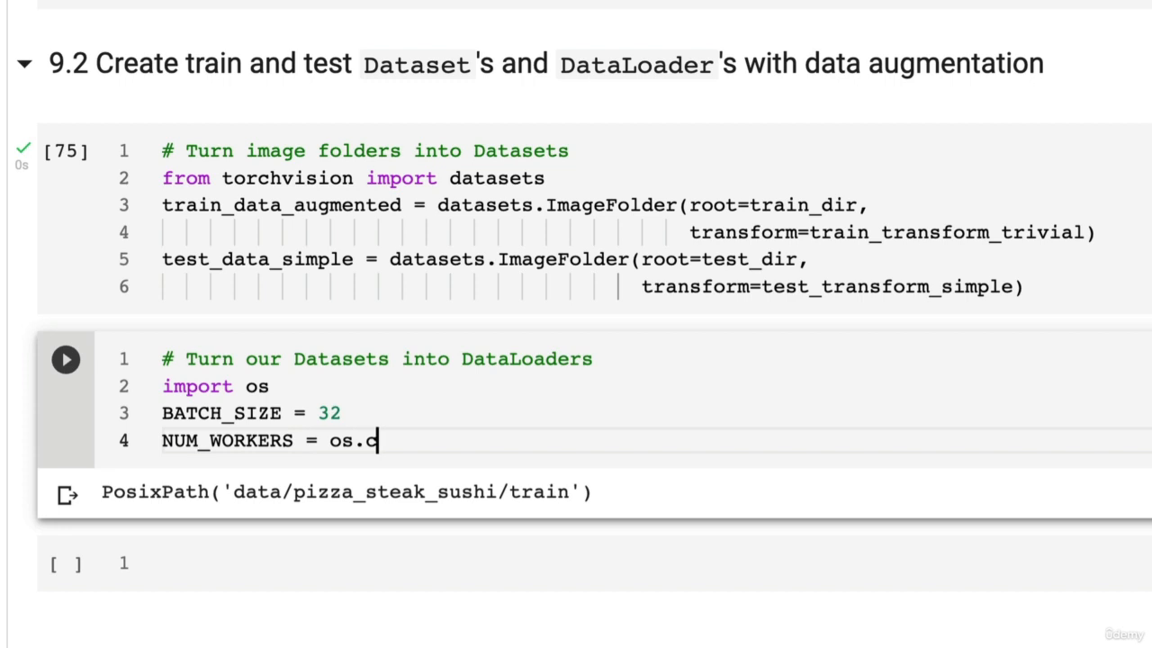
type("pu_count()")
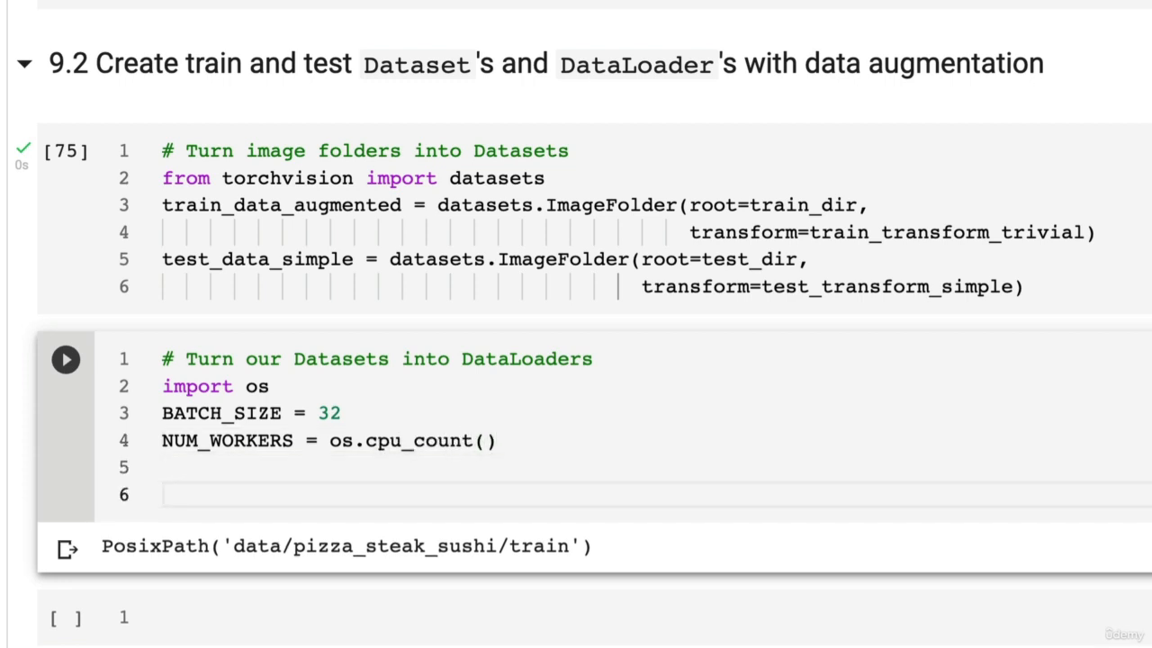
Seed torch with manual_seed(42) and start train_dataloader_augmented = DataLoader.
type("torch.man")
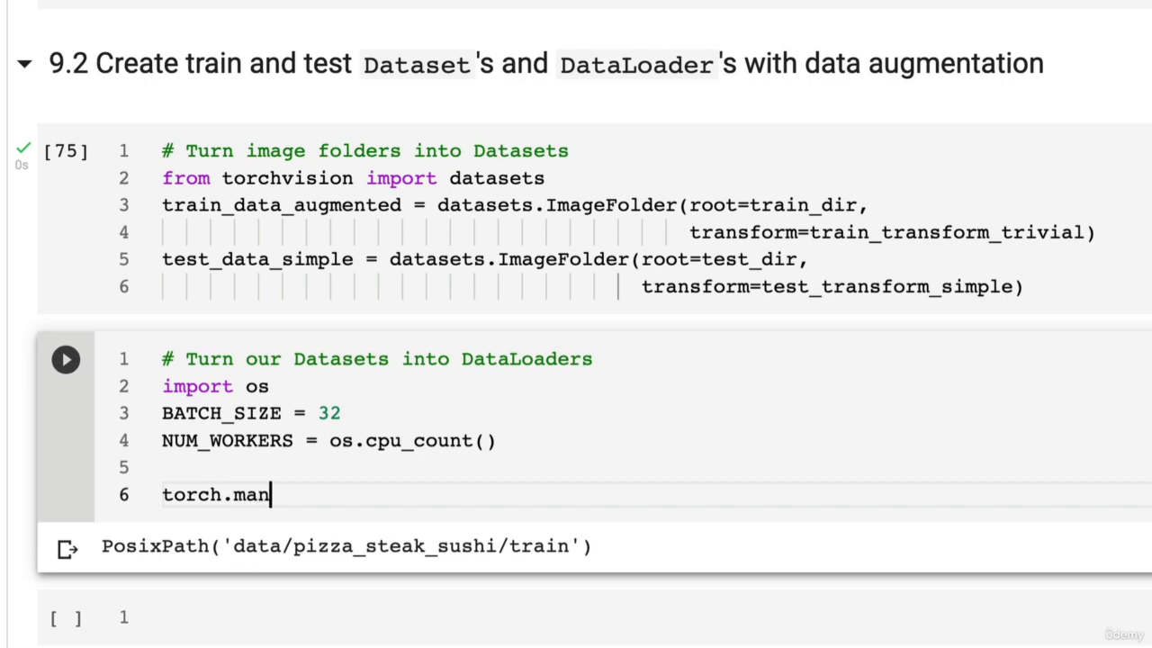
type("nau")
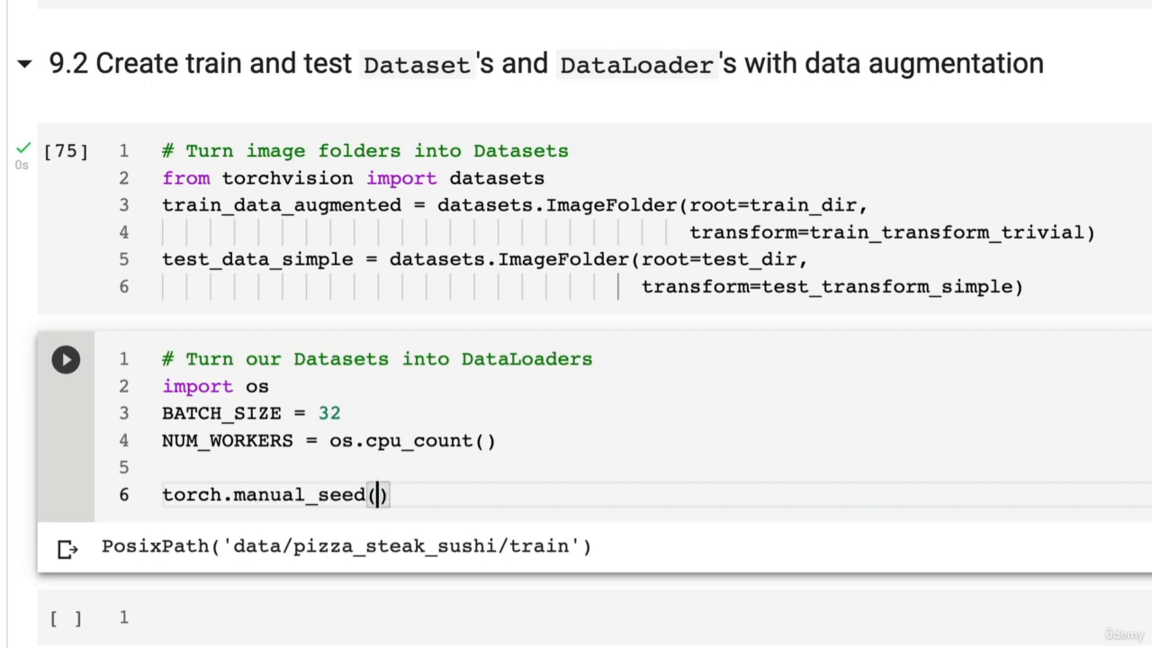
type("42")
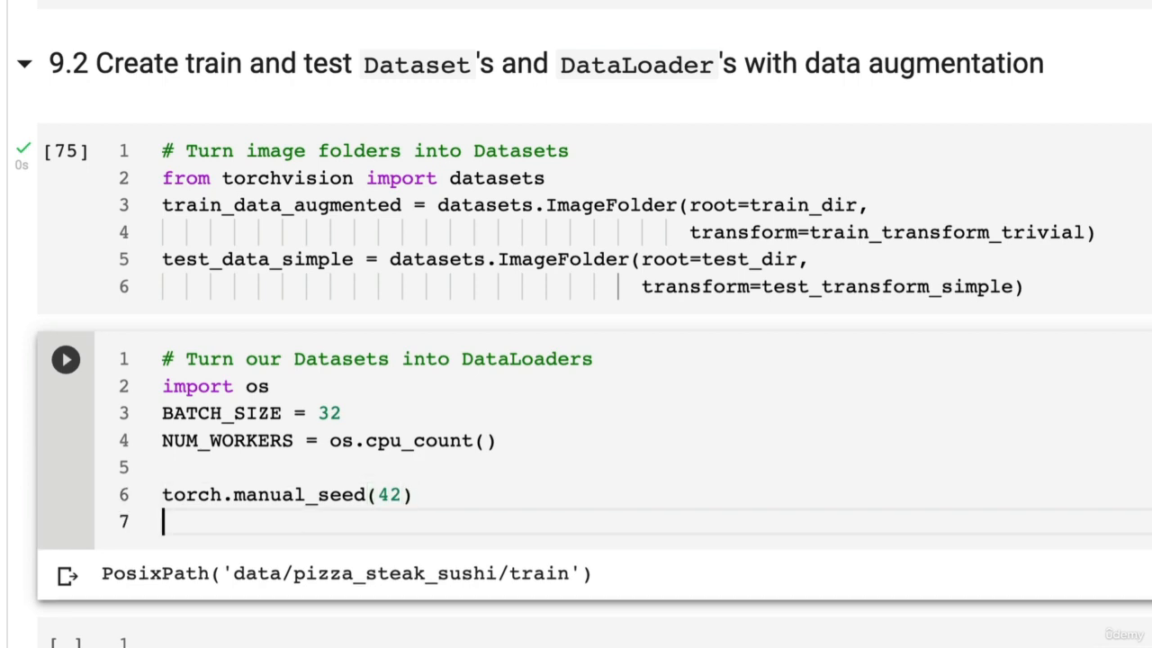
type("train_)")
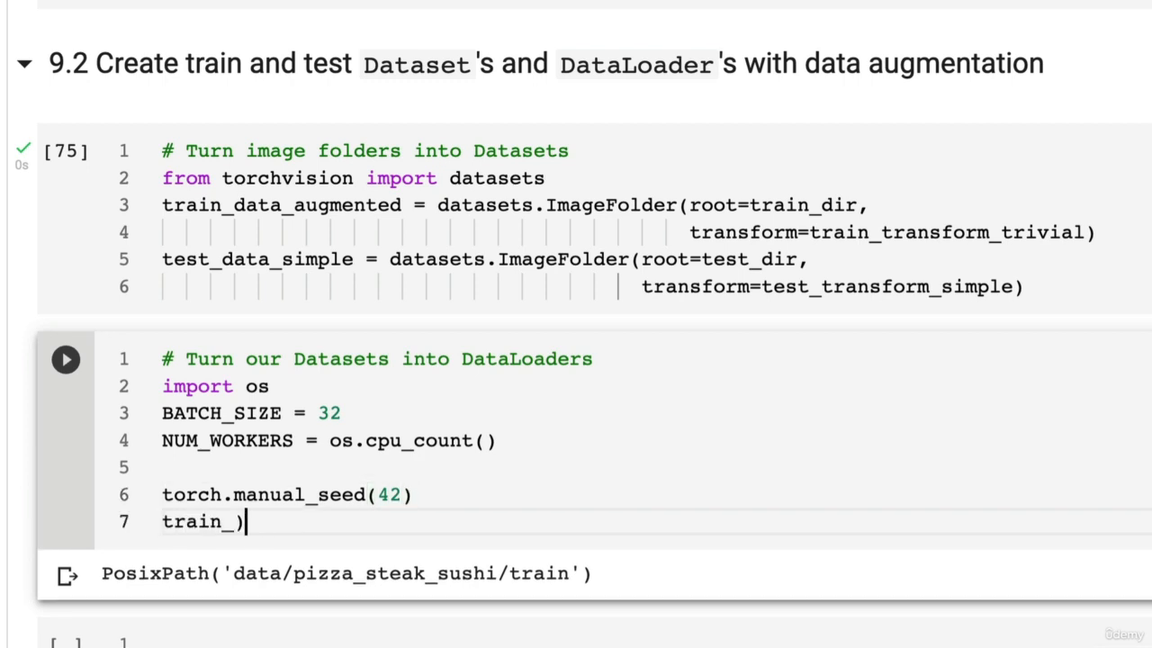
type("dataloader_")
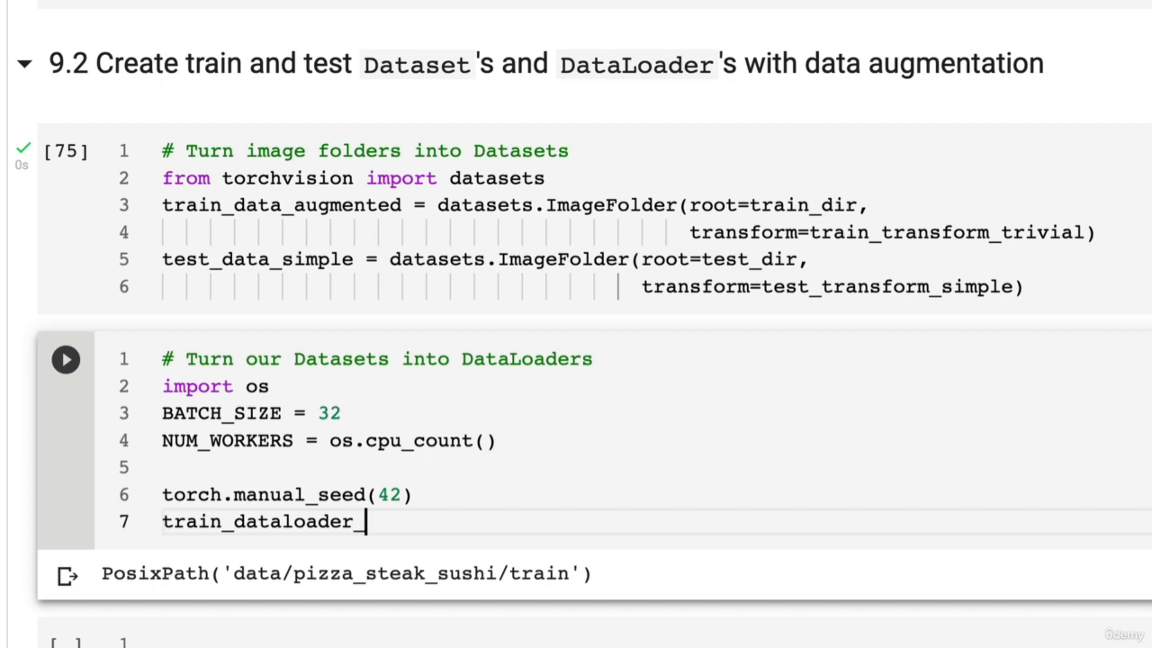
type("augmented=")
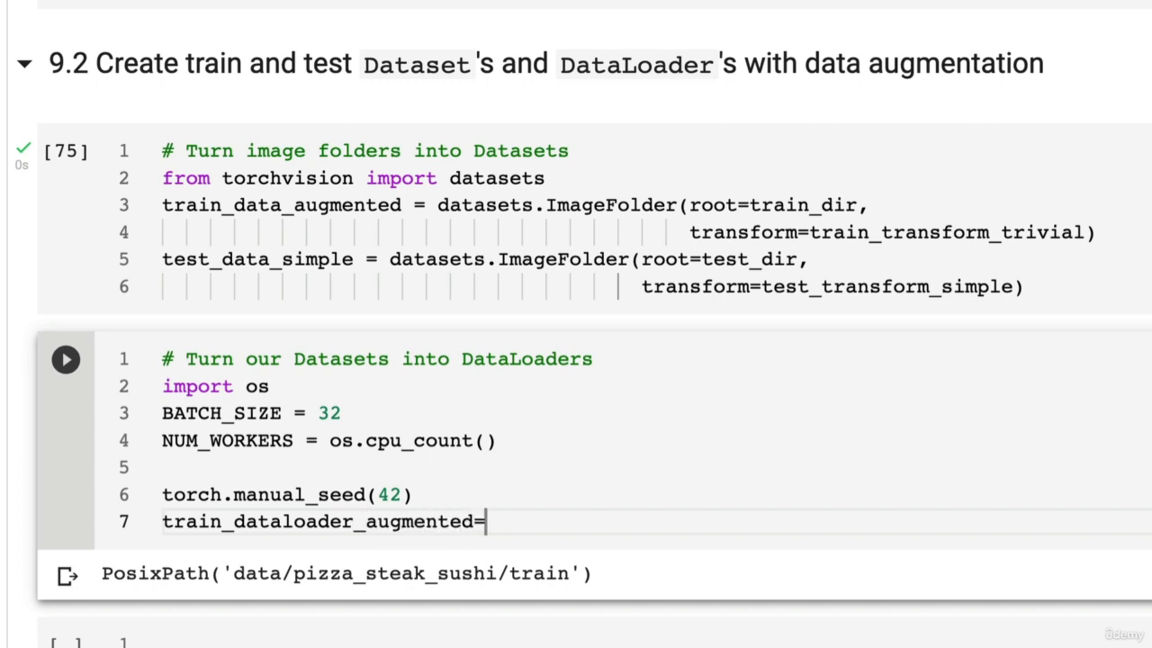
type("= DataLoader")
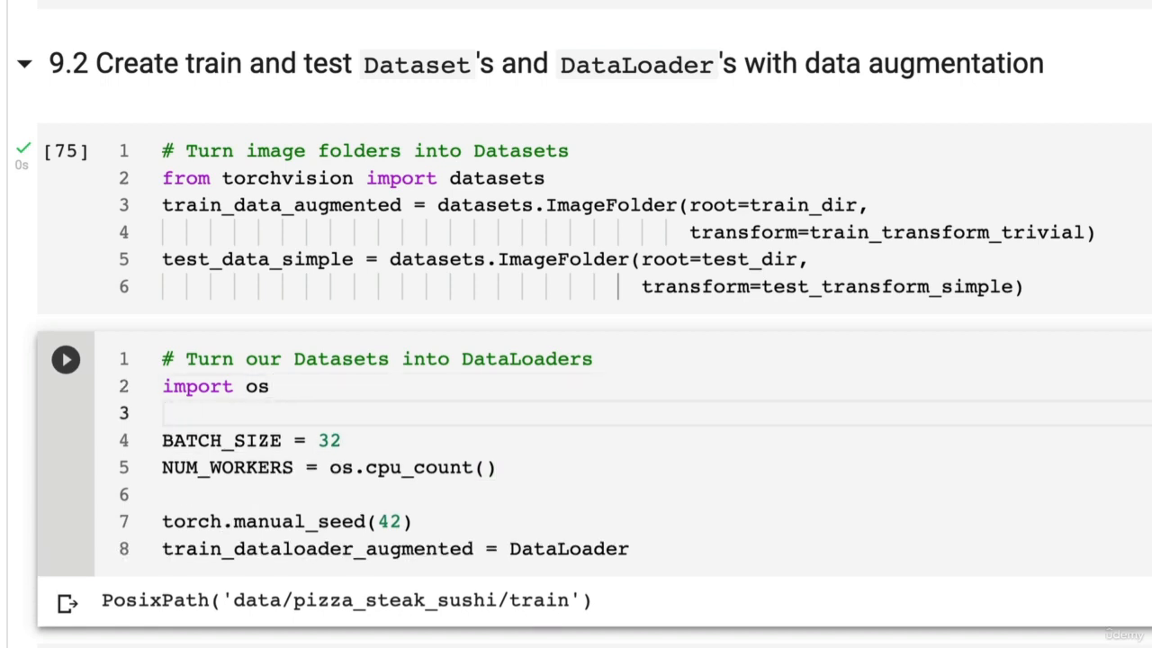
Import DataLoader from torch.utils.data at the top of the DataLoaders cell.
type("from torch.utir")
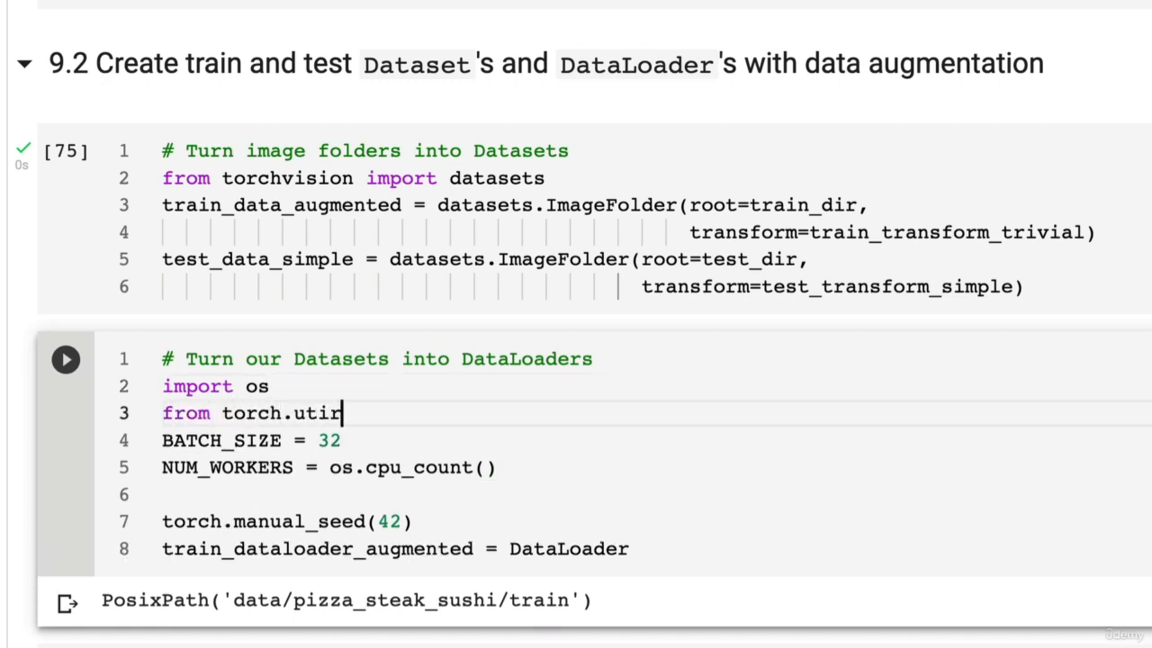
type("s.")
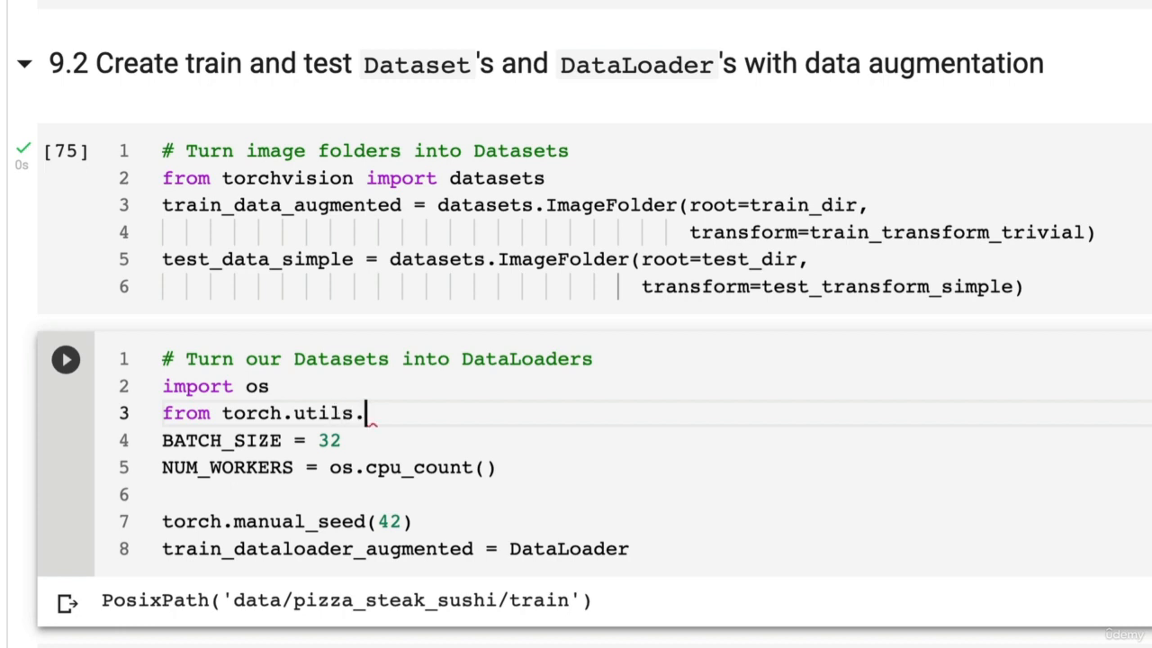
type("data ium")
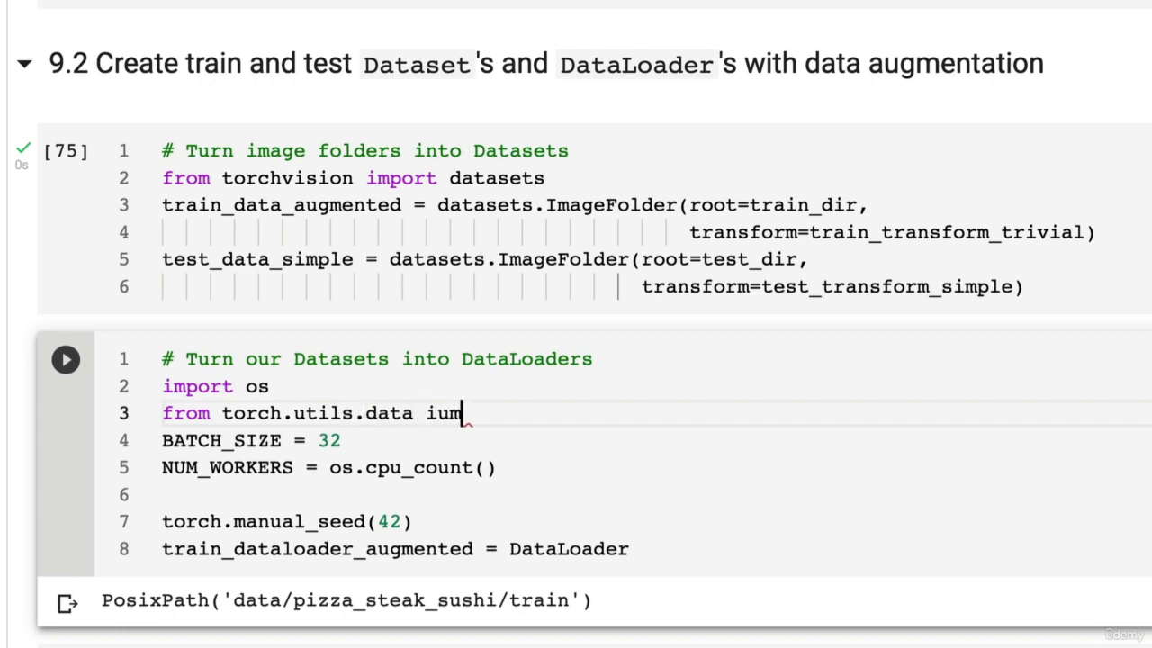
type("import DataLoader")
left_click(648, 548)
type("(")
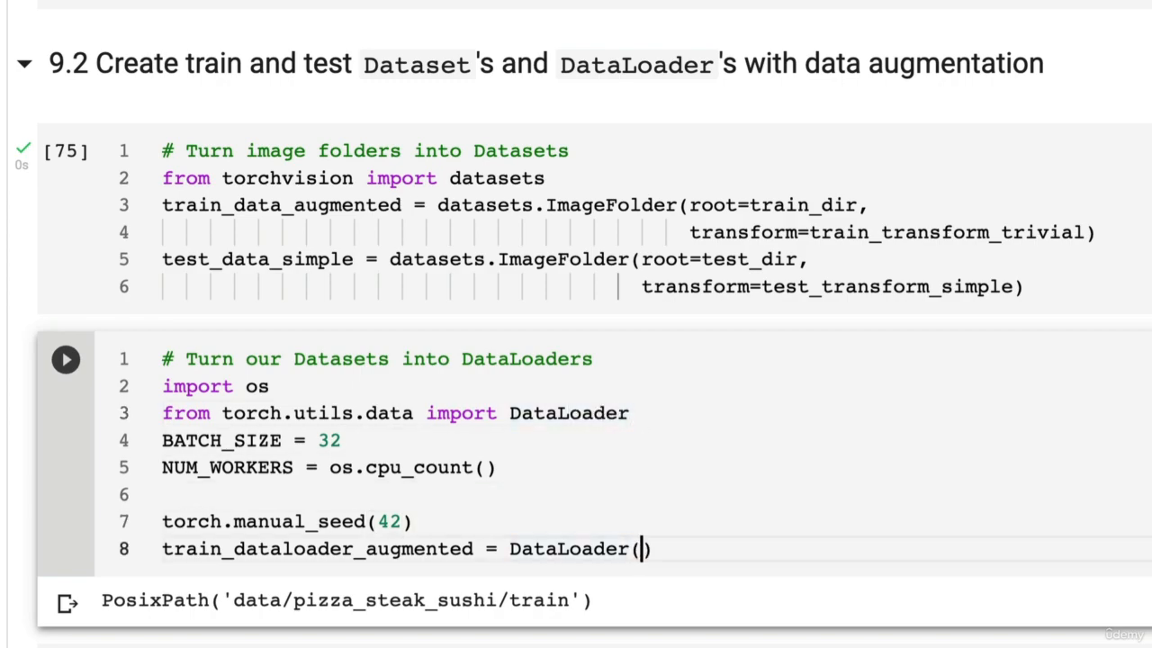
Define train_dataloader_augmented as DataLoader(dataset=train_data_augmented, batch_size=BATCH_SIZE, shuffle=True, num_workers=NUM_WORKERS).
type("train_data_augmente")
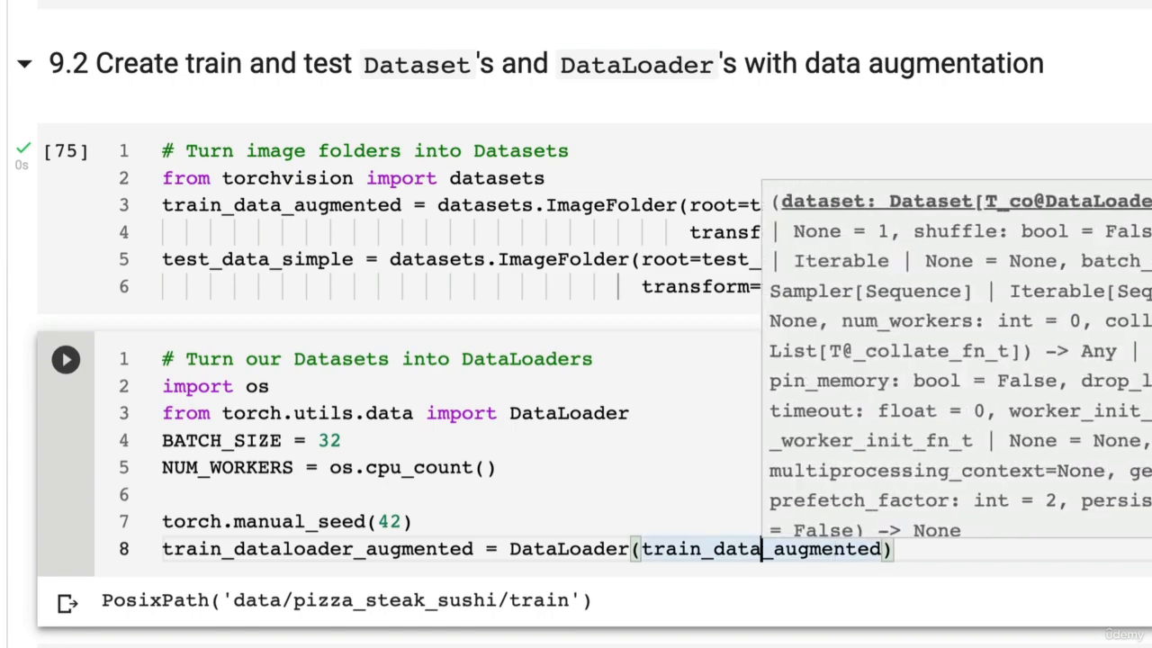
type("dataset=")
type("batch_size=BATCH_S)")
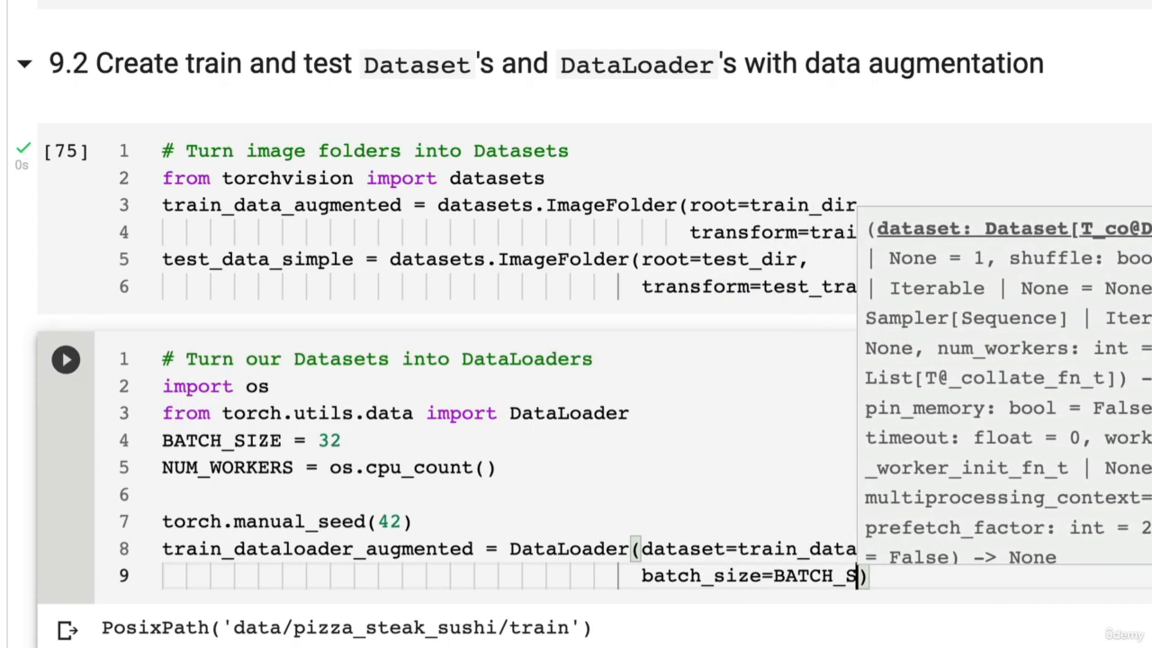
type("shuffle=True,")
type("num_workers=NUM_WORKERS)")
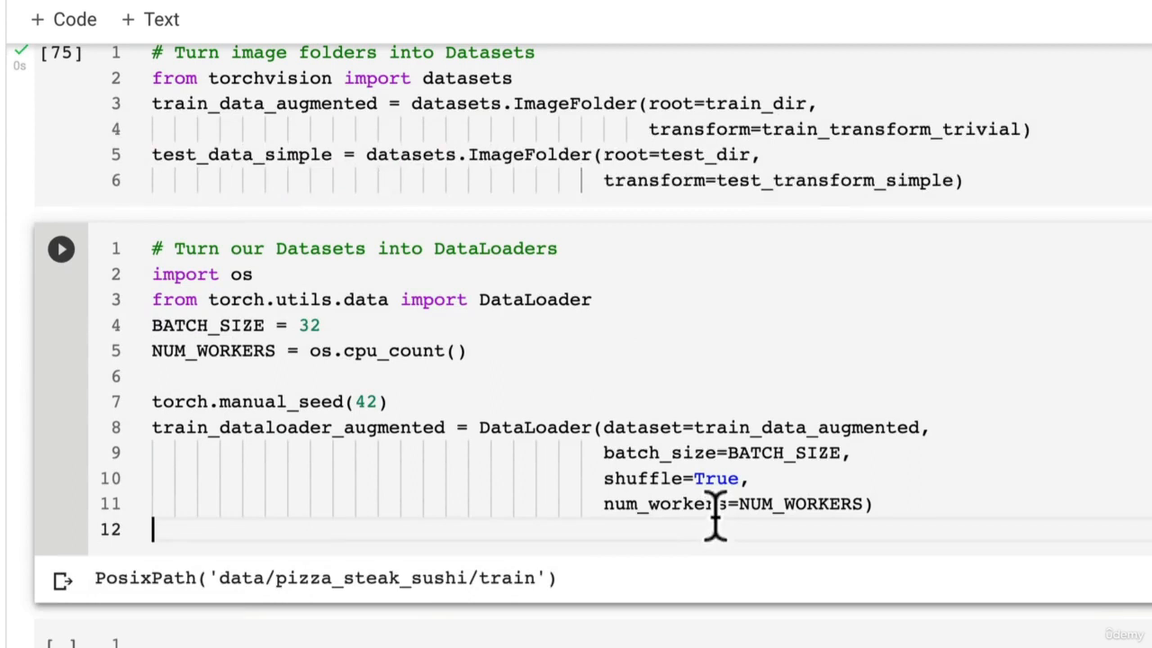
Define test_dataloader_simple as DataLoader(dataset=test_data_simple, batch_size=BATCH_SIZE, shuffle=False, num_workers=NUM_WORKERS).
type("test_")
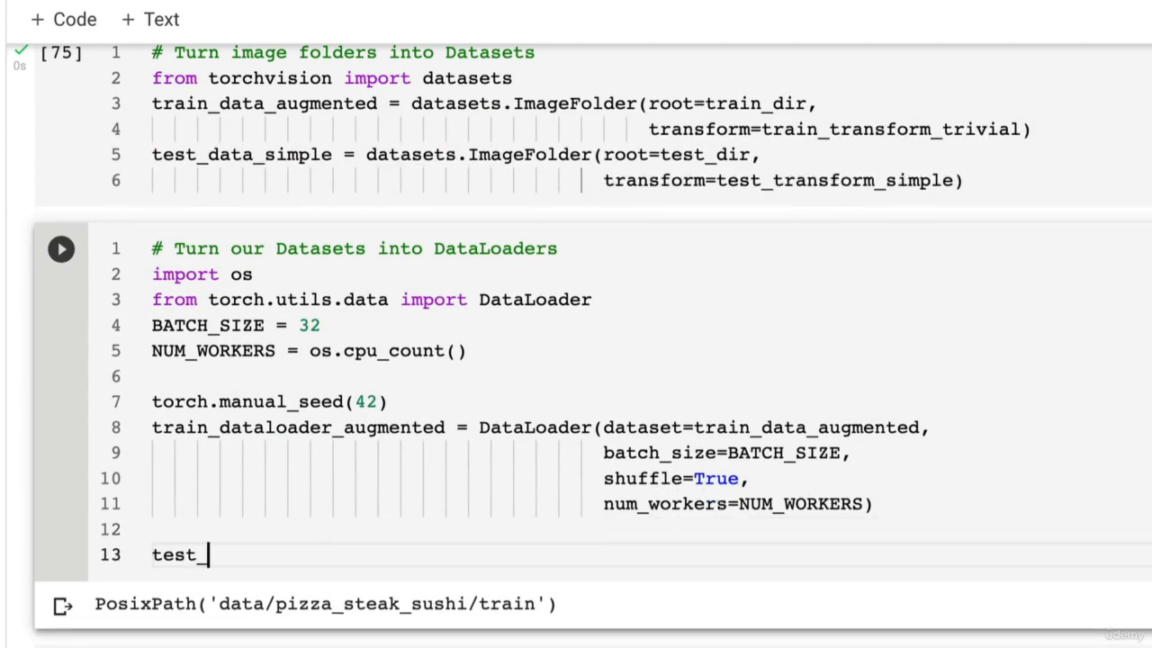
type("datal")
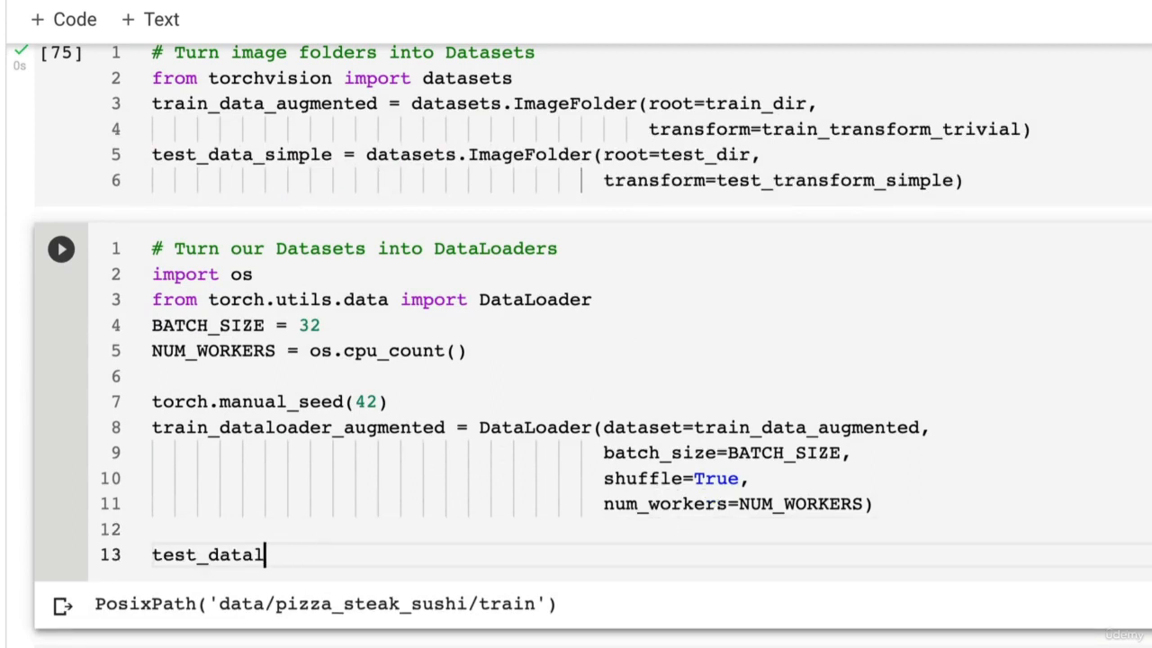
type("oader_simple = DatALoa")
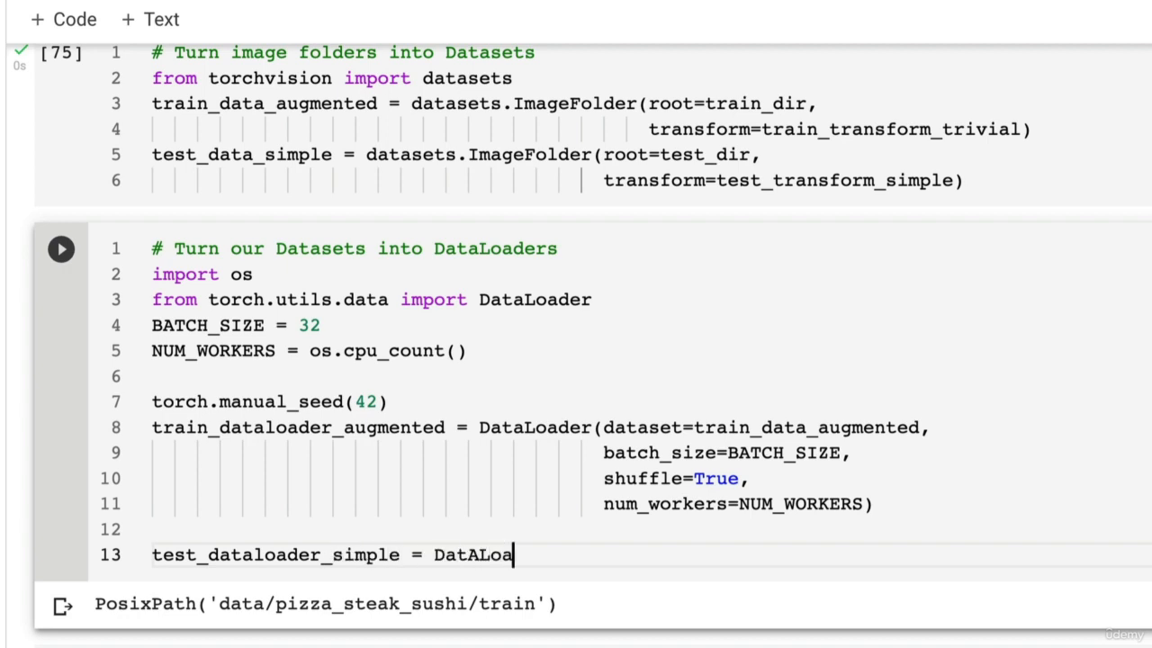
type("DataLoader")
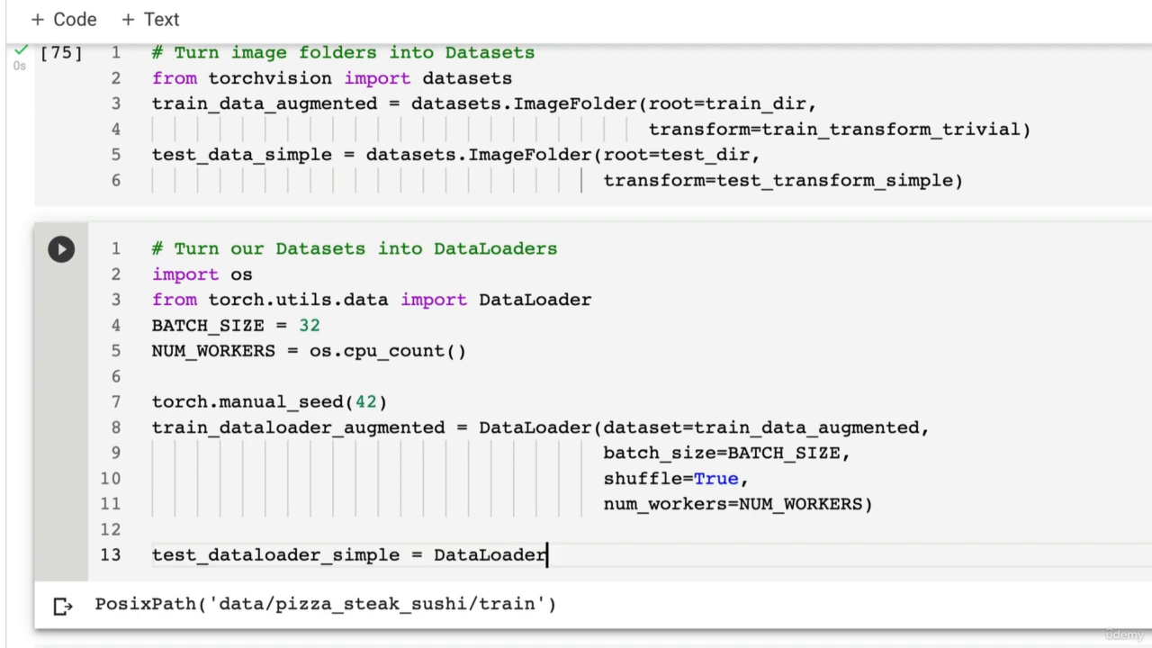
type("(datas")
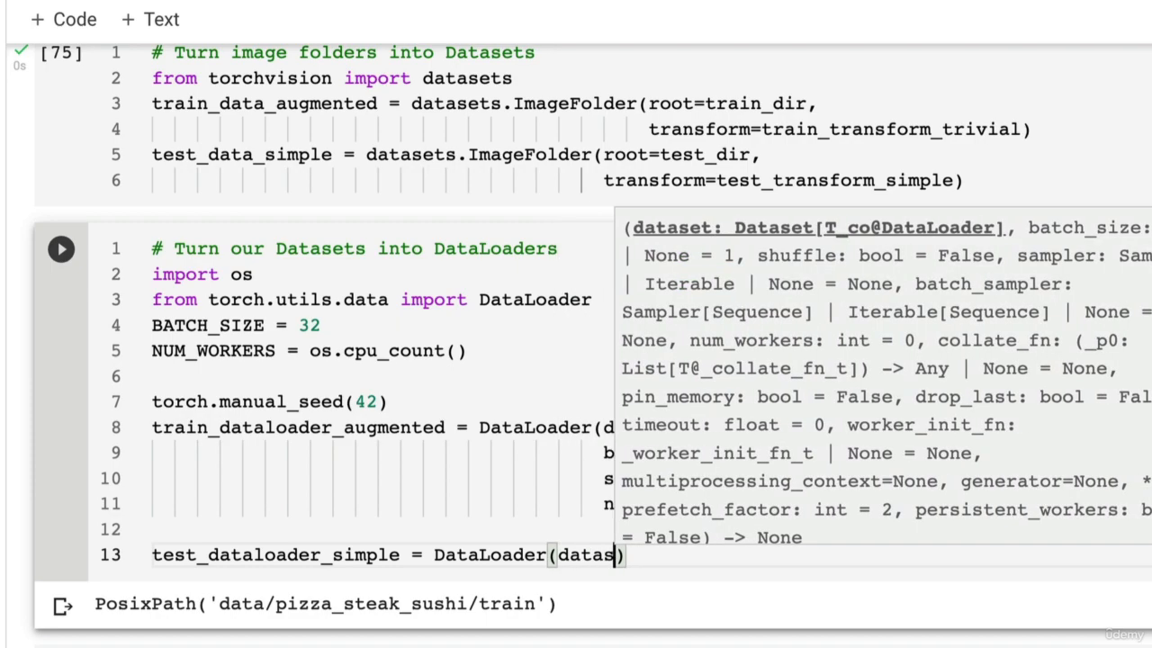
type("dataset=test_data_simple,")
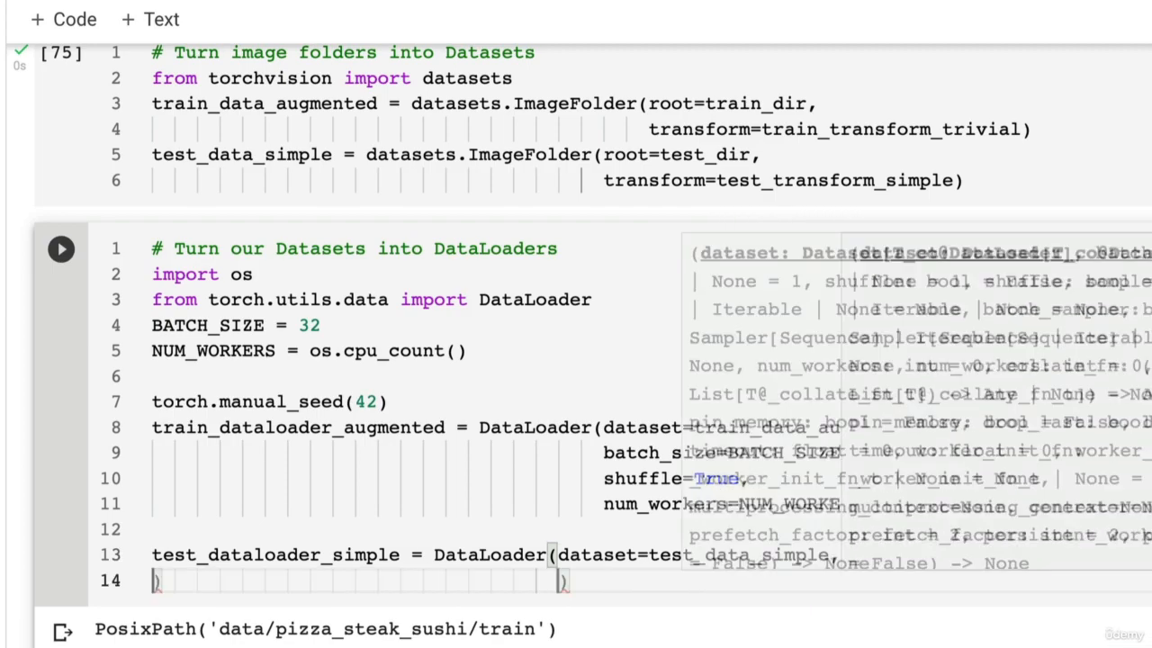
type("batch_size=")
type("num_work")
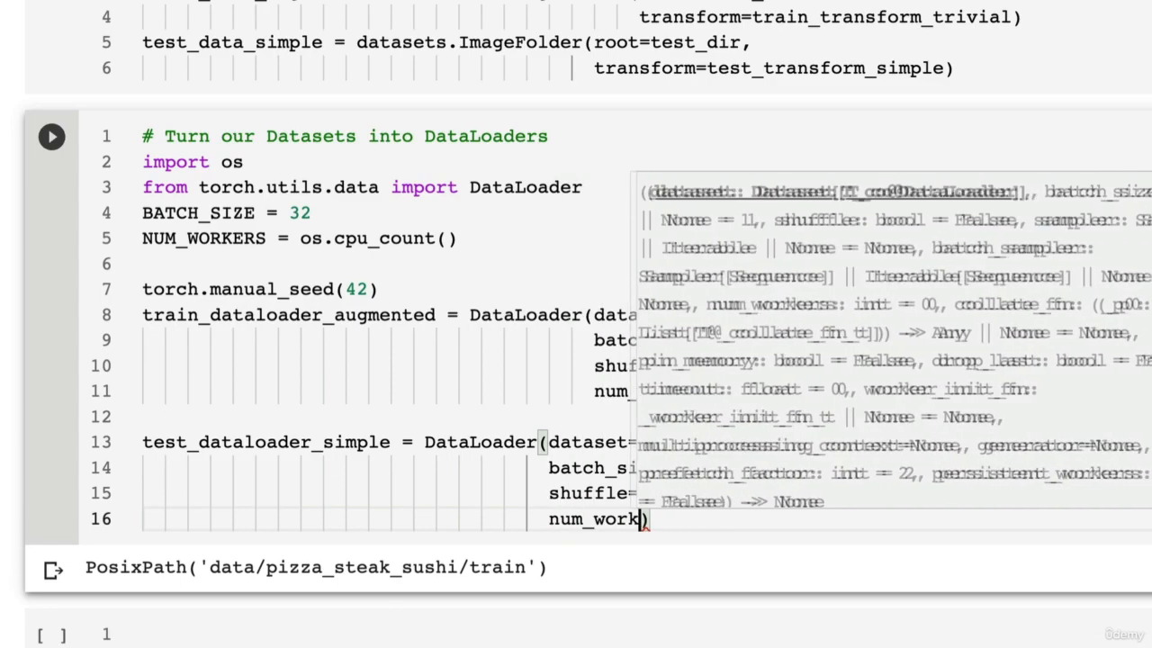
type(")")
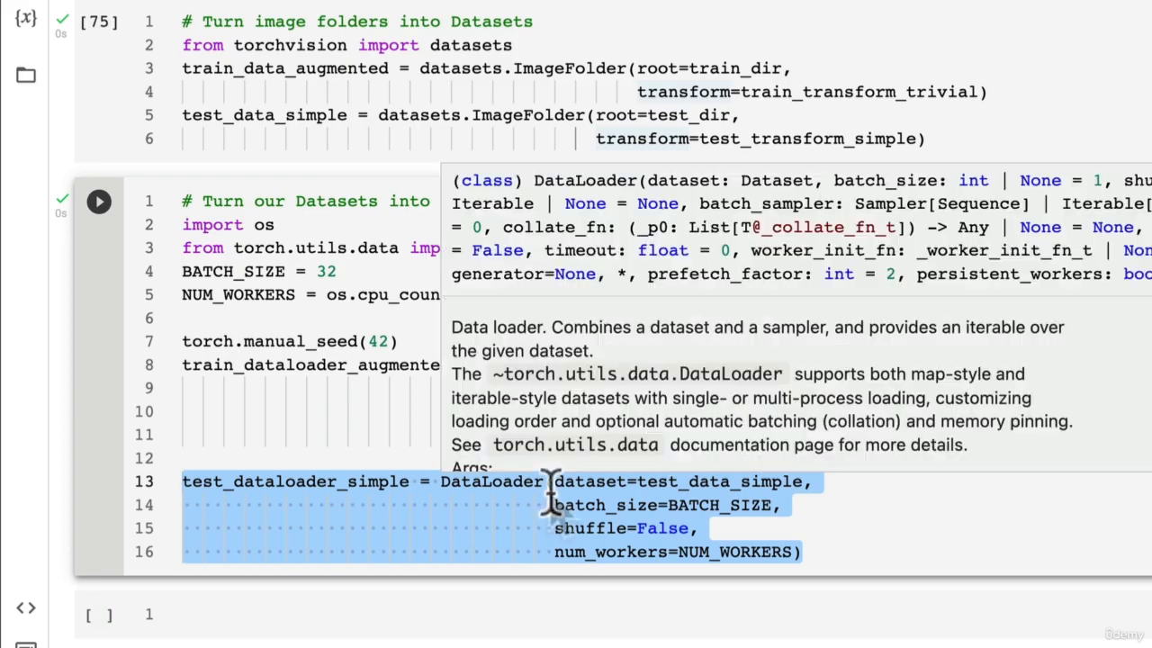
Run the DataLoaders cell and write 'TinyVGG' in a new code cell below, selecting the word.
scroll("down", 3)
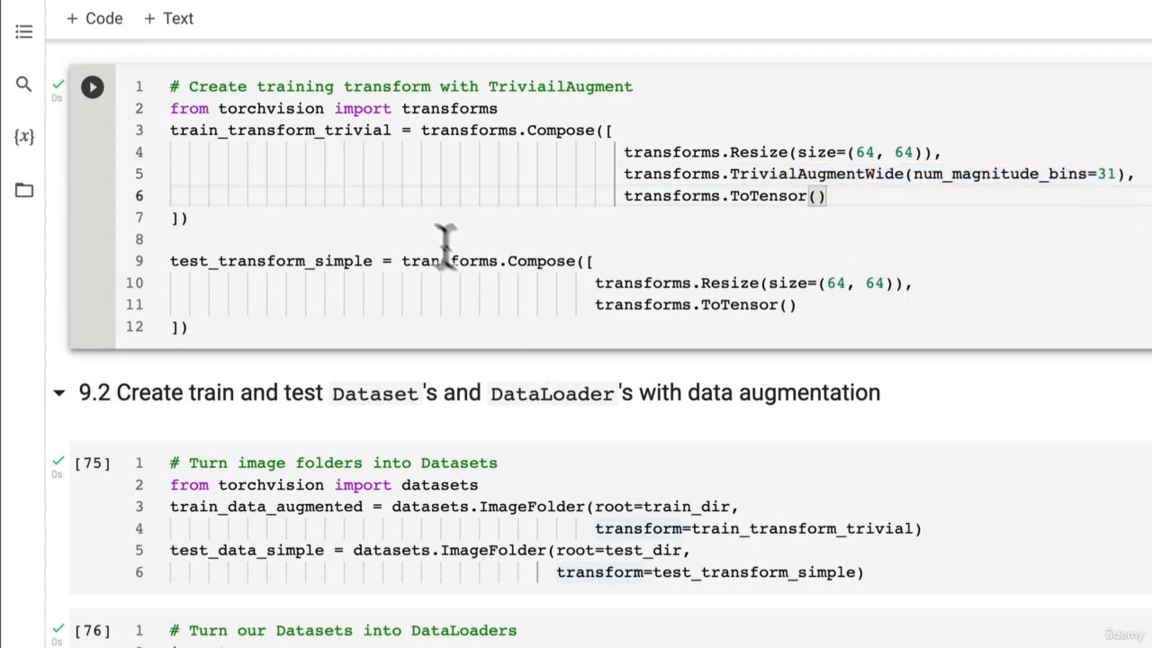
scroll("down", 3)
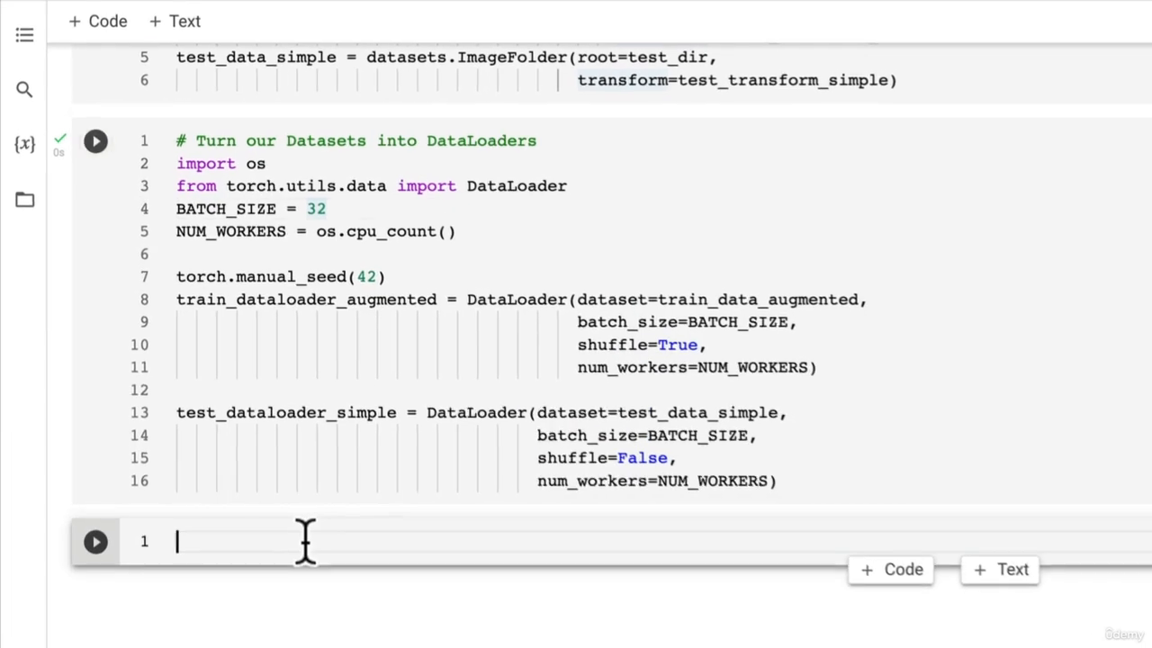
left_click(94, 141)
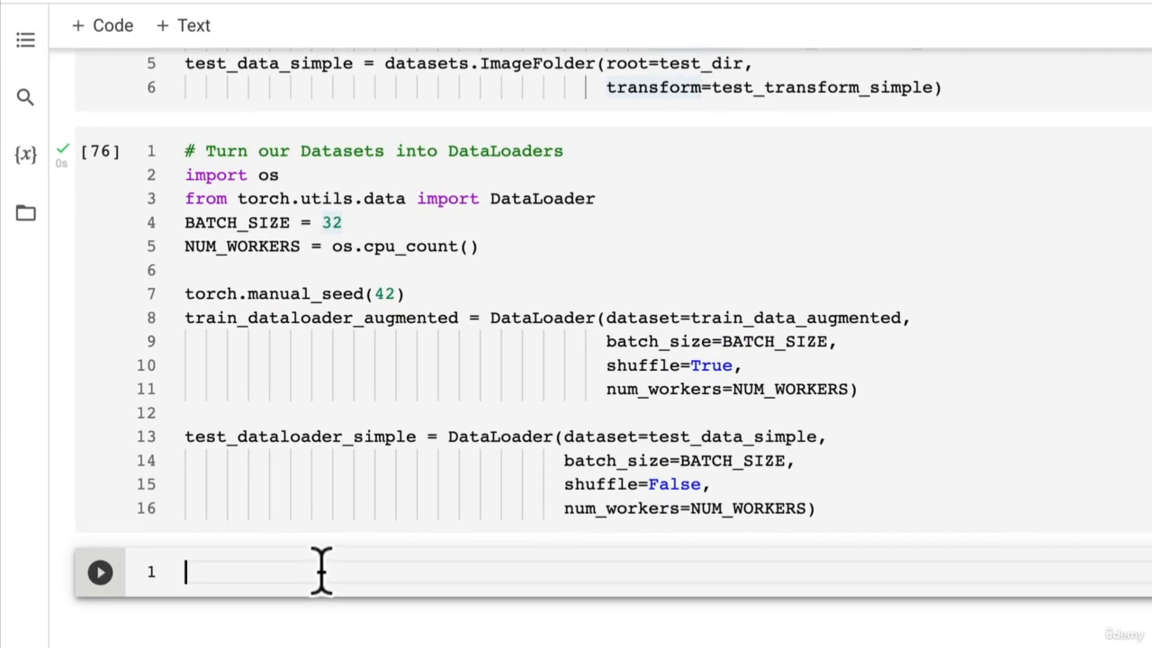
mouse_move(328, 572)
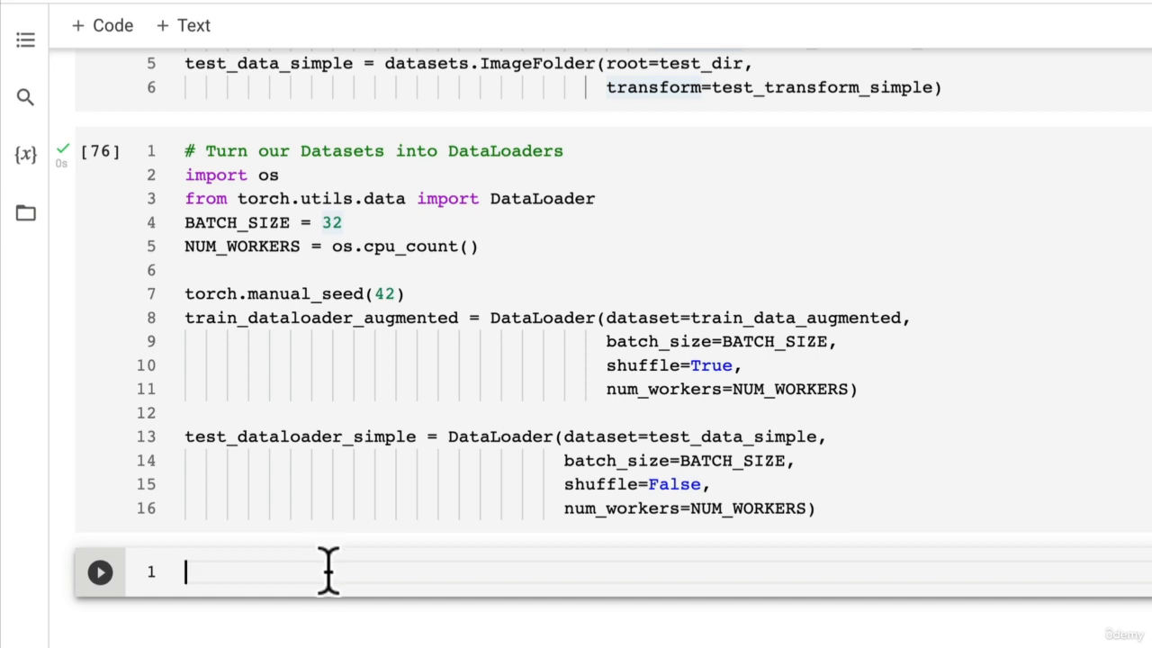
type("Tiny")
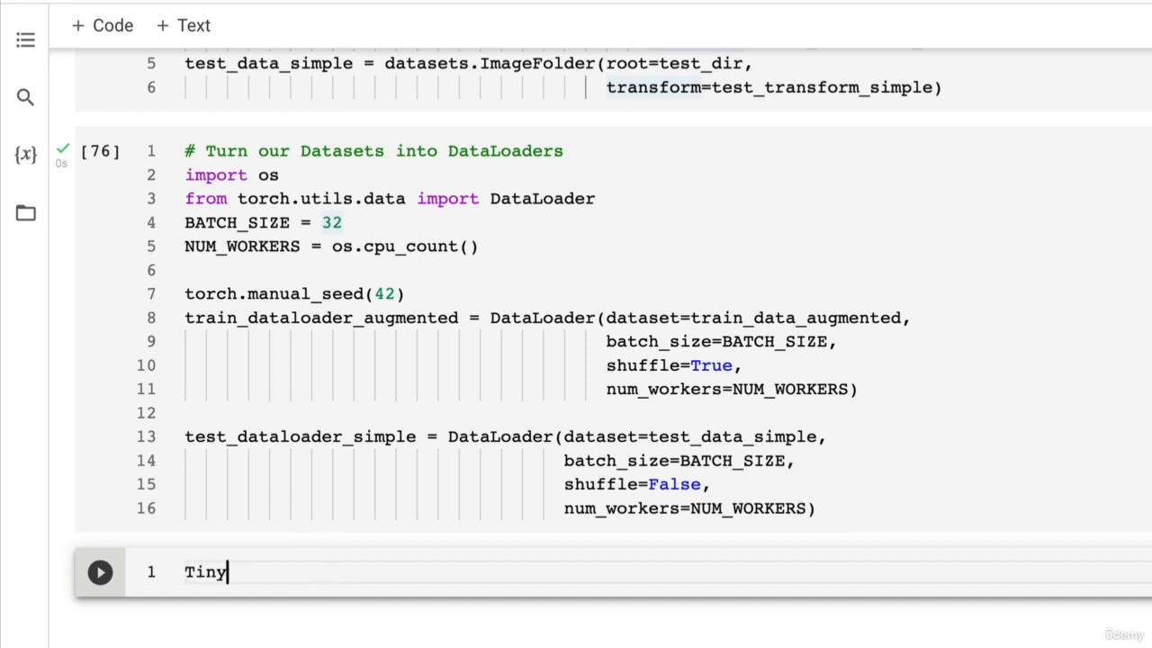
type("VGG")
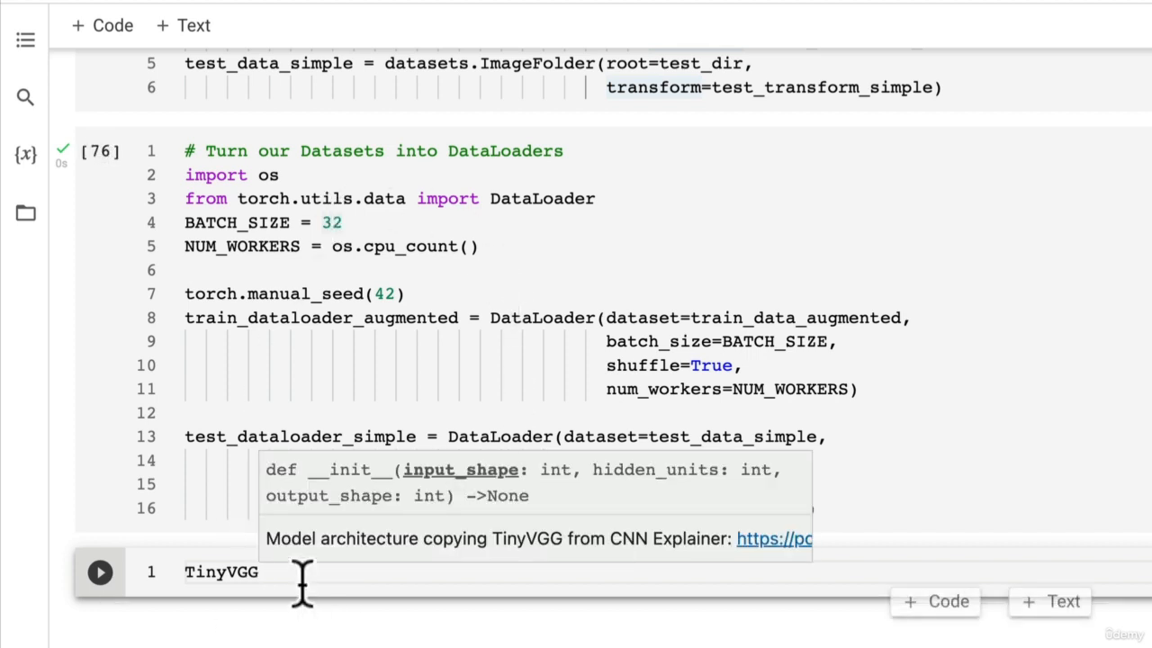
double_click(219, 572)
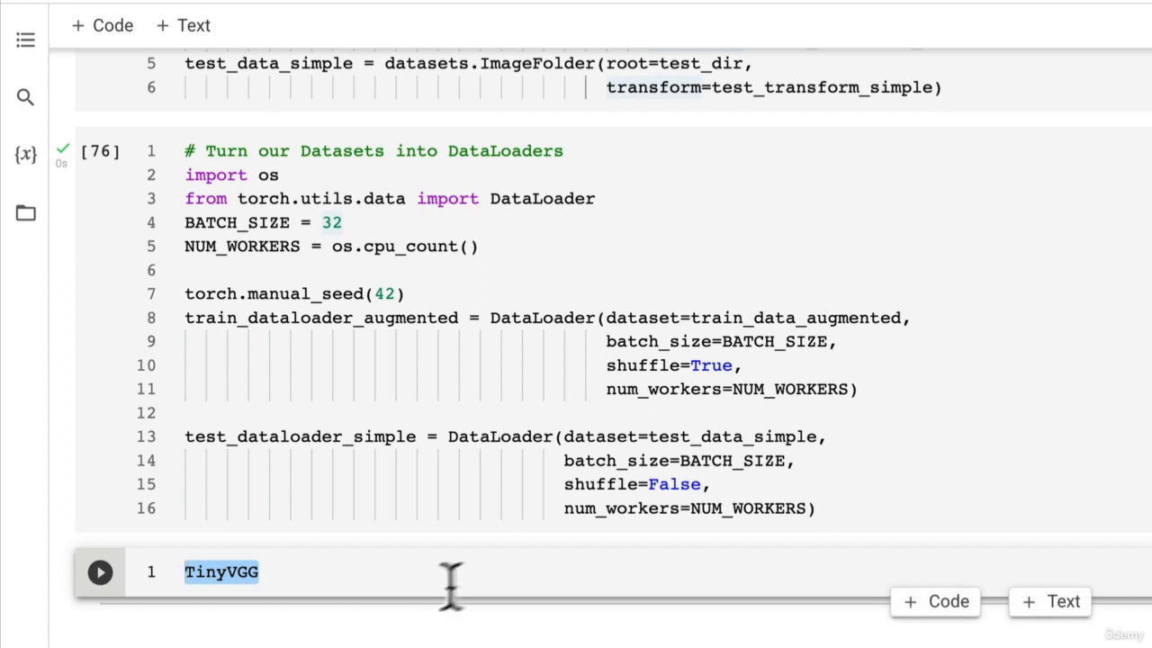